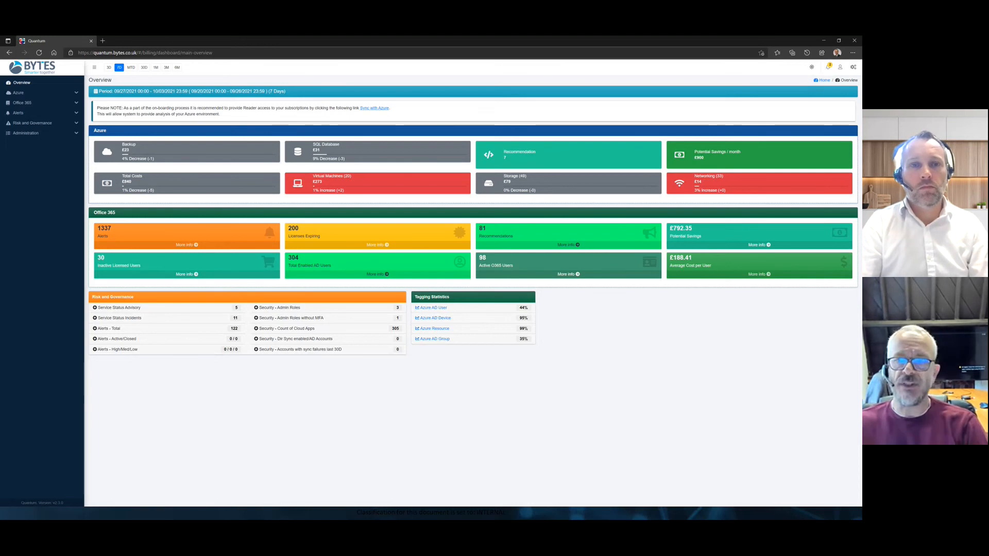
pyautogui.moveTo(623, 393)
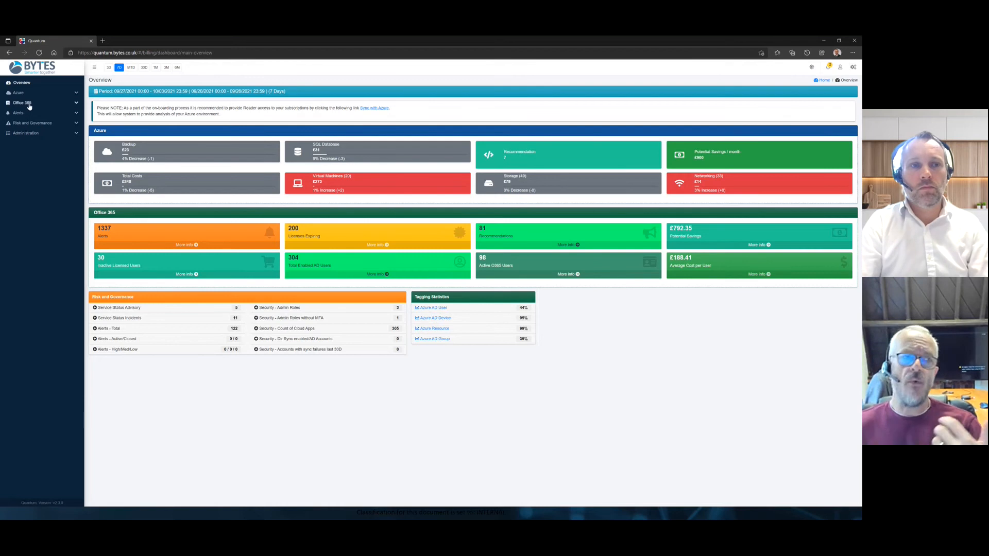
# Expand Office 365 in the sidebar and show its overview analytics page.
pyautogui.click(22, 102)
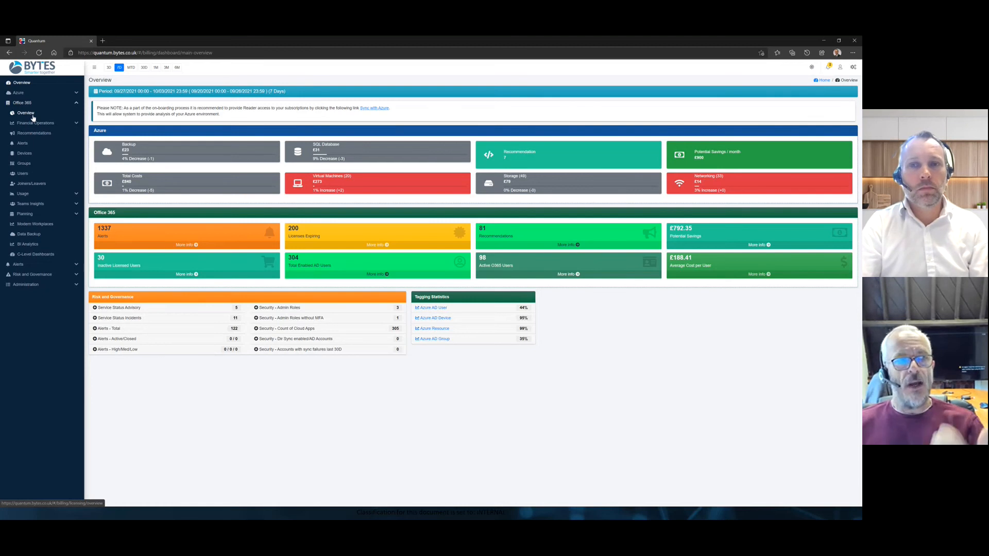
pyautogui.click(24, 113)
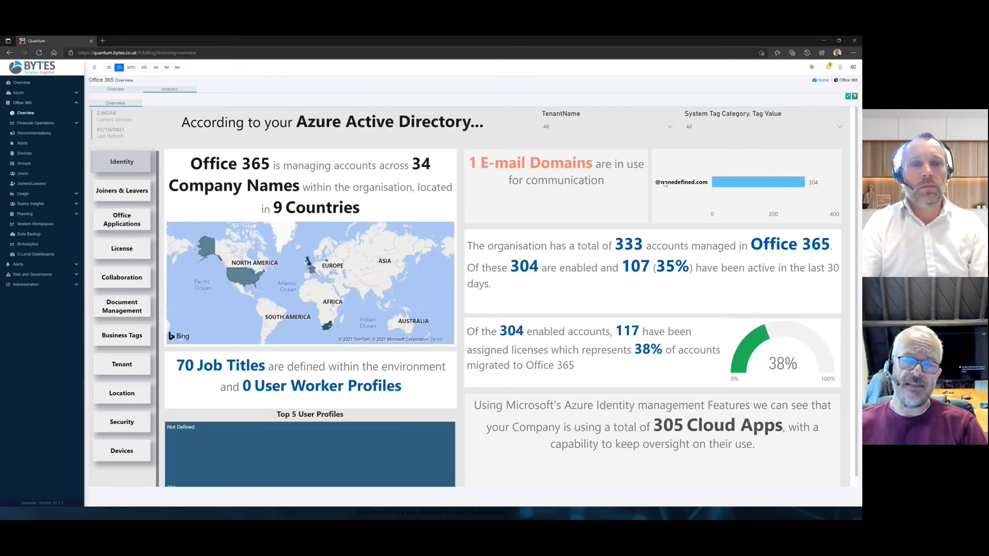
pyautogui.moveTo(681, 181)
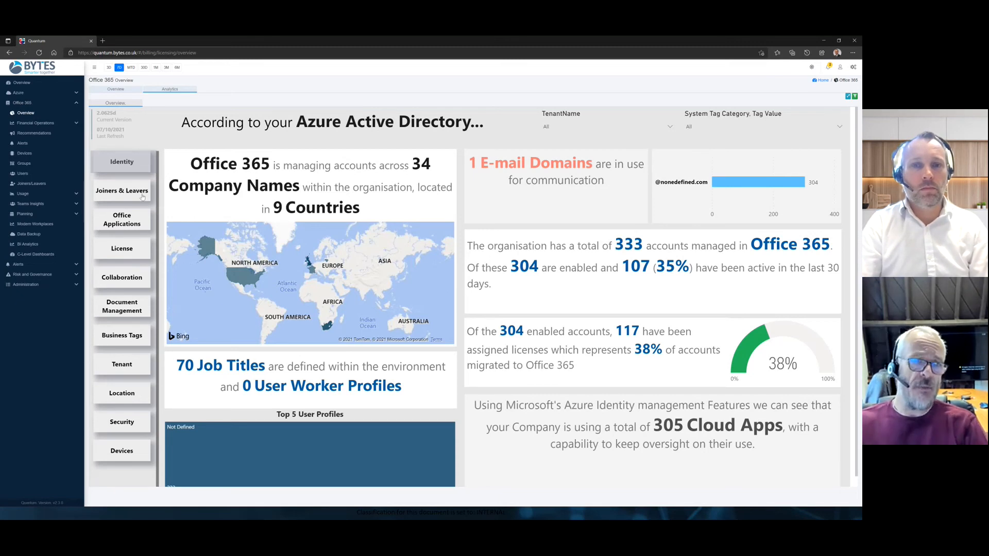
# View the Office Applications product-usage report, then the Office 365 Security Overview.
pyautogui.click(121, 220)
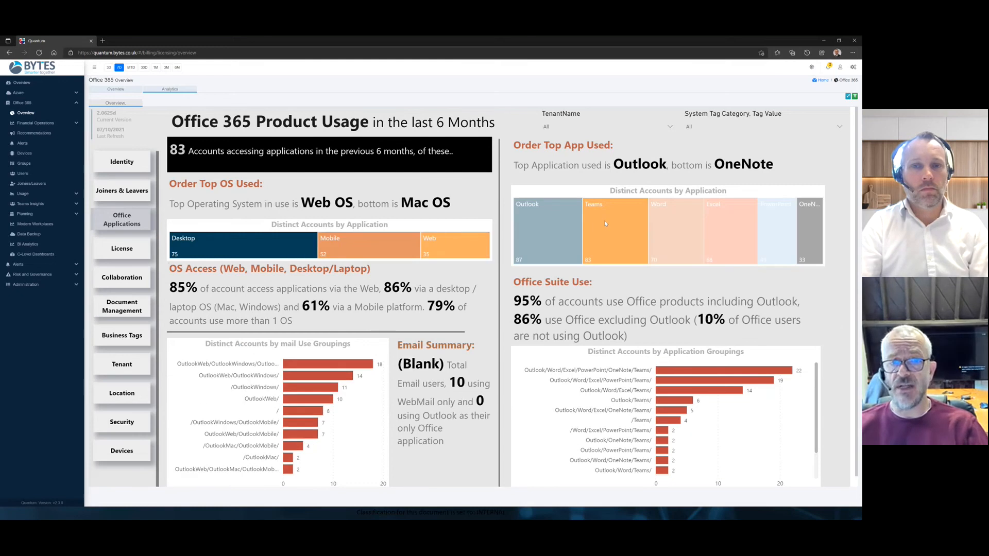
pyautogui.moveTo(605, 232)
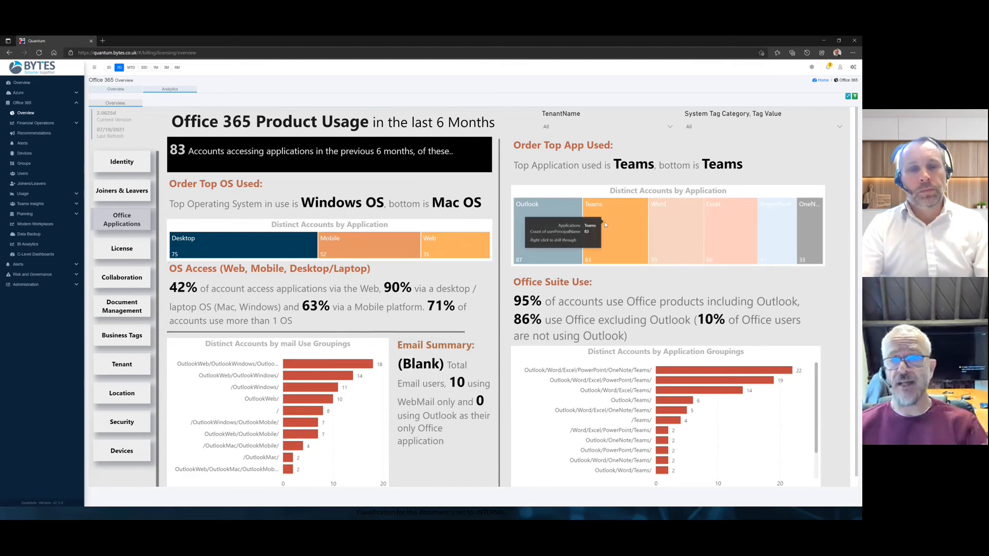
pyautogui.moveTo(459, 274)
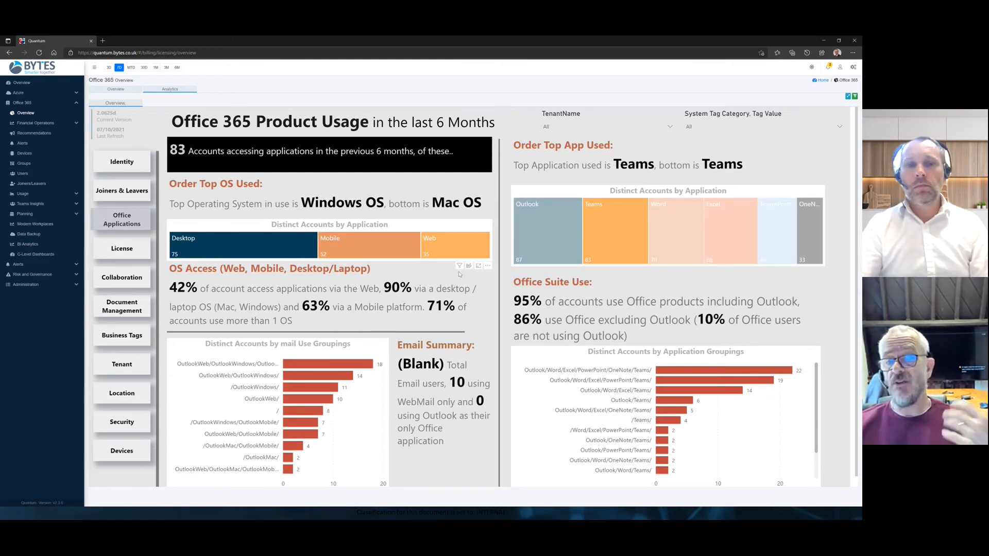
pyautogui.moveTo(240, 252)
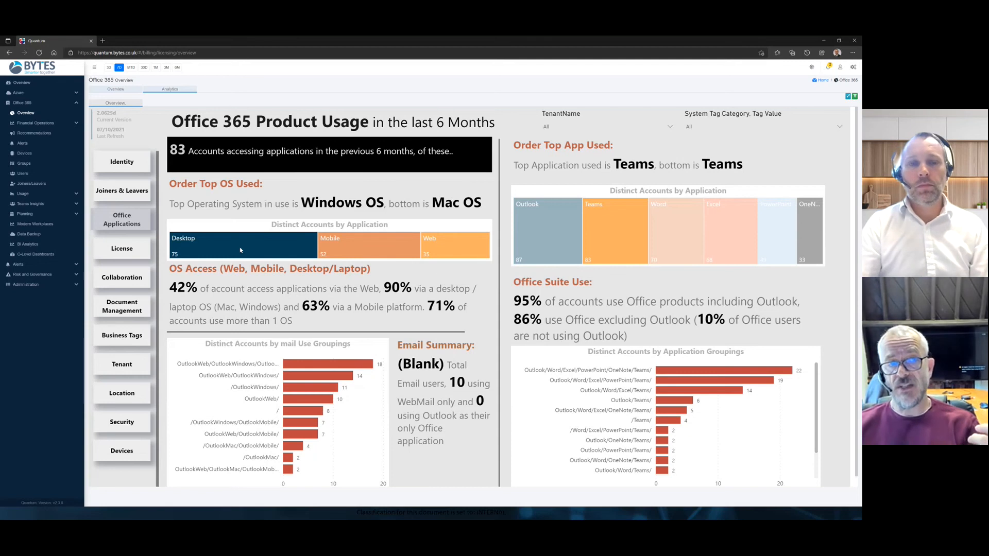
pyautogui.moveTo(473, 246)
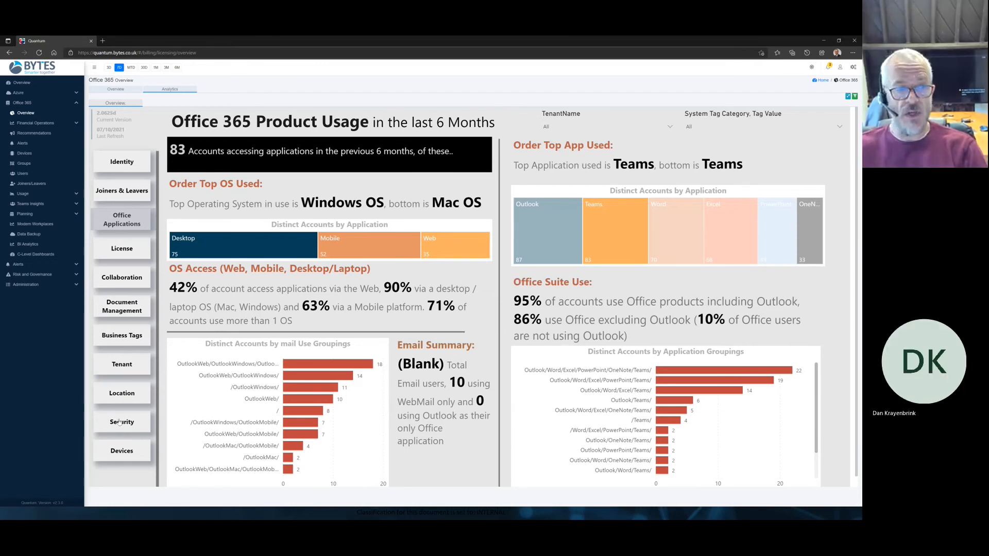
pyautogui.click(121, 421)
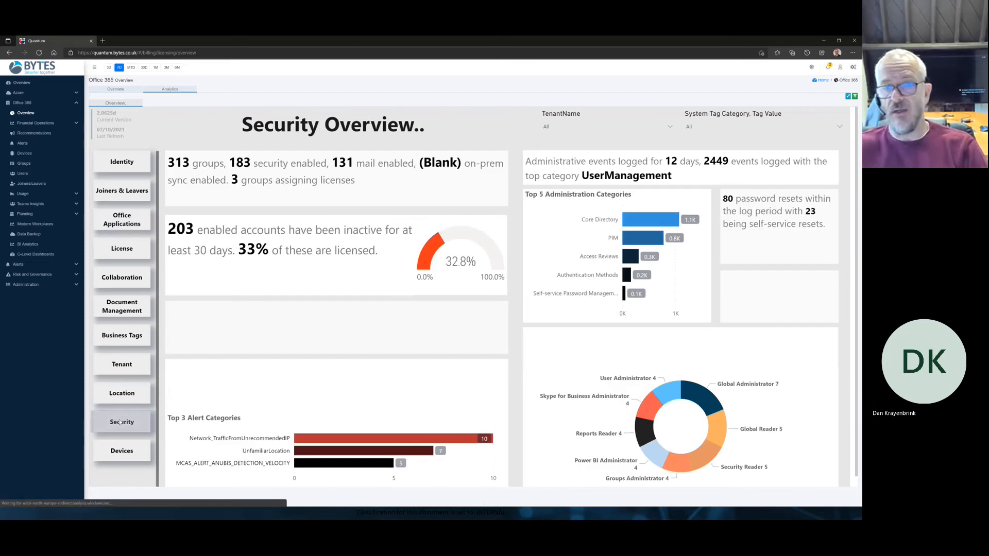
# Expand Financial Operations and show the Operational Summary of licence costs.
pyautogui.click(122, 422)
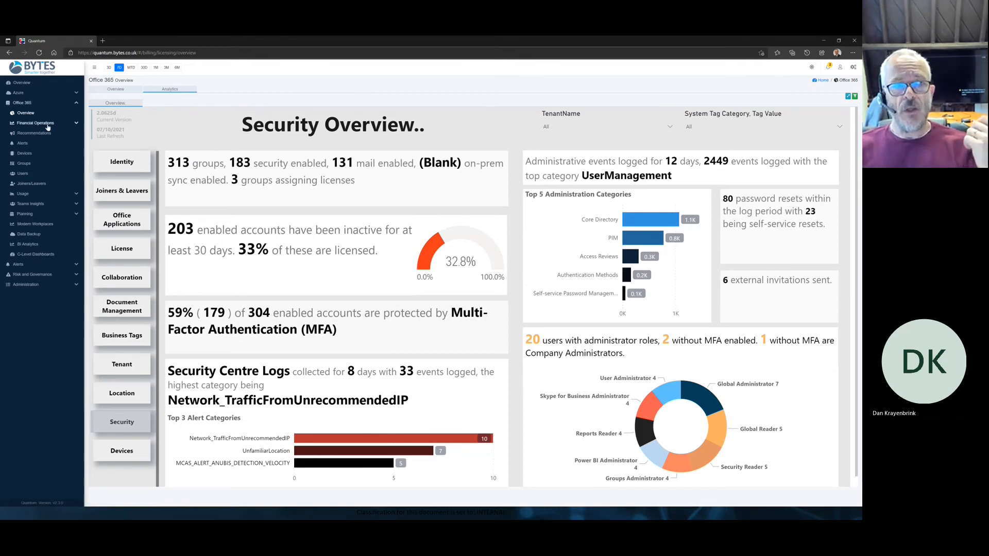
pyautogui.click(35, 122)
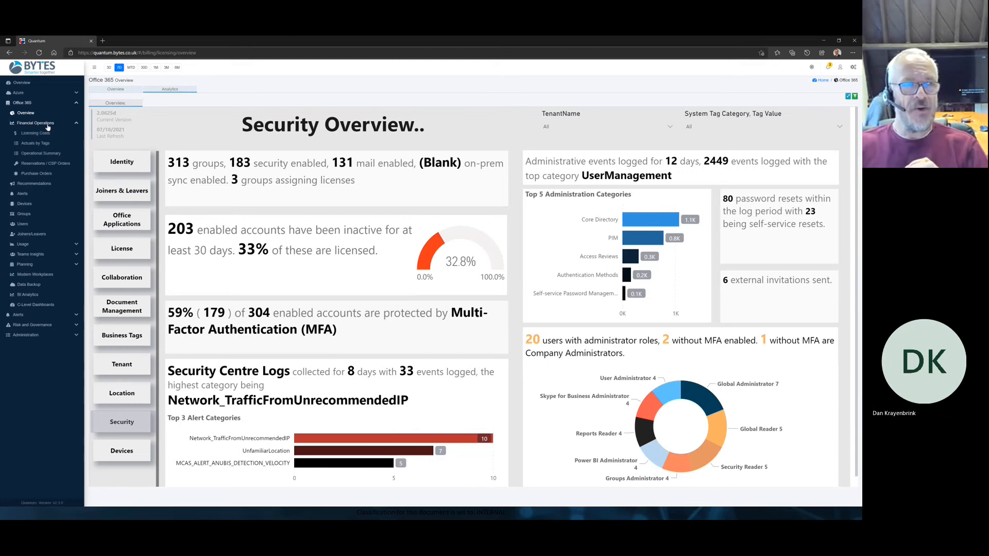
pyautogui.click(40, 153)
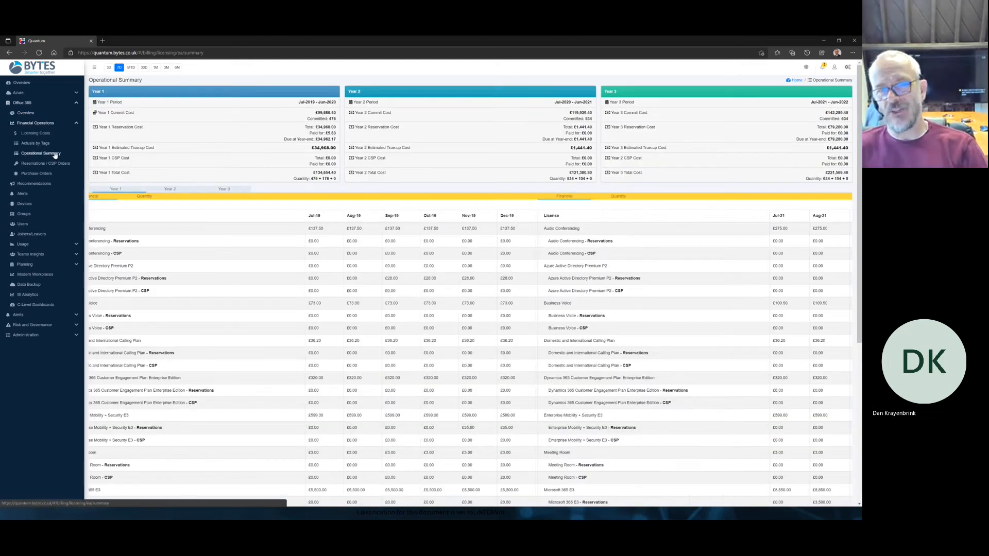
# View the Year 3 licence table as quantities, then show the Office 365 Recommendations page.
pyautogui.click(223, 188)
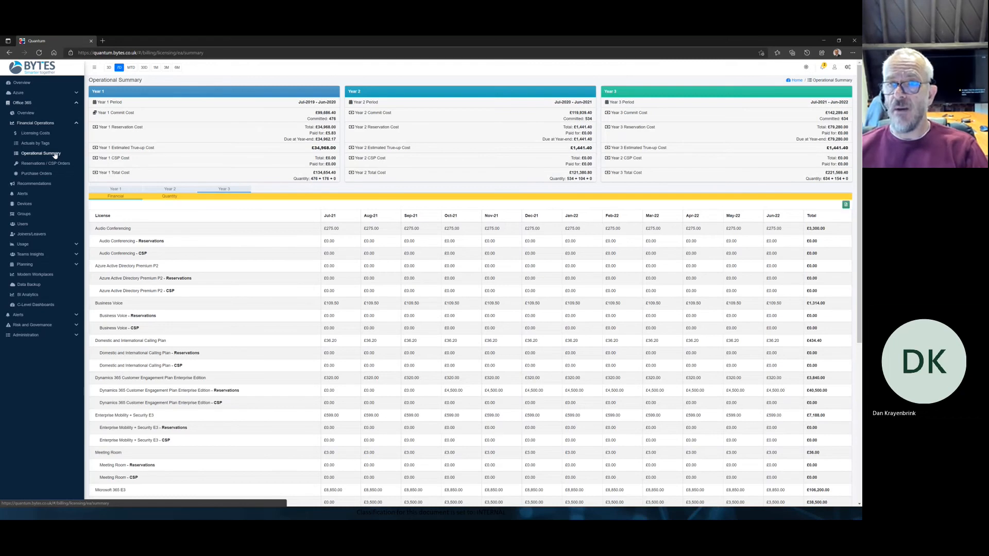
pyautogui.moveTo(830, 102)
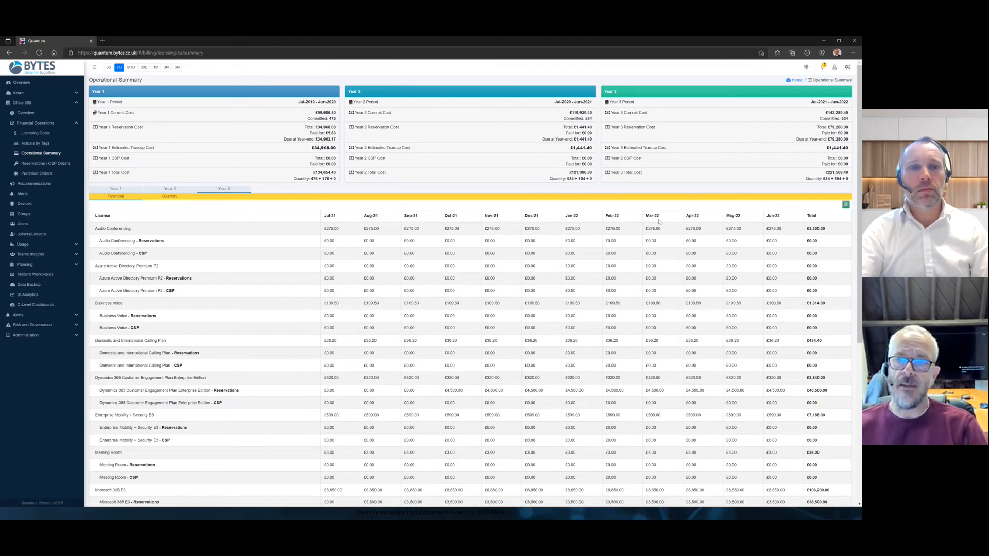
pyautogui.moveTo(661, 221)
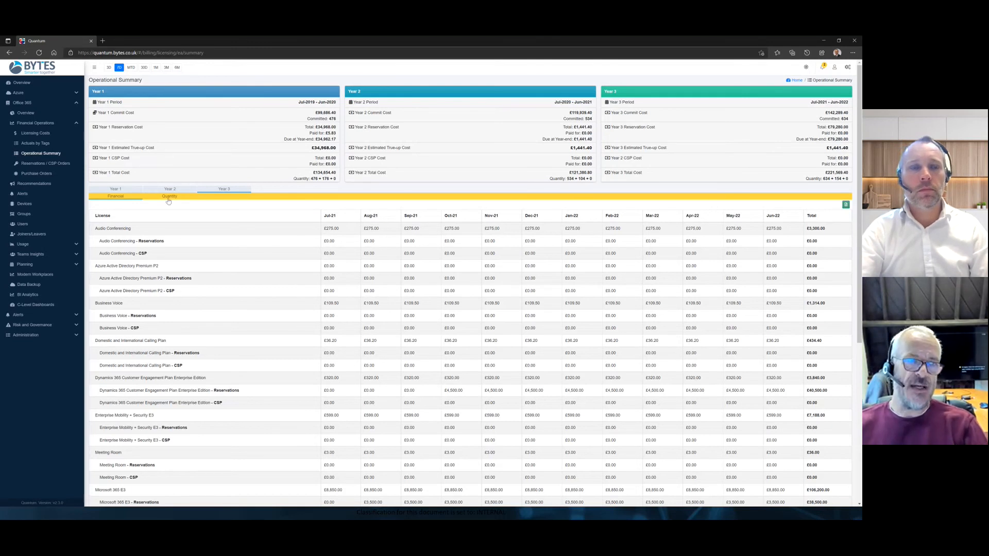
pyautogui.click(169, 196)
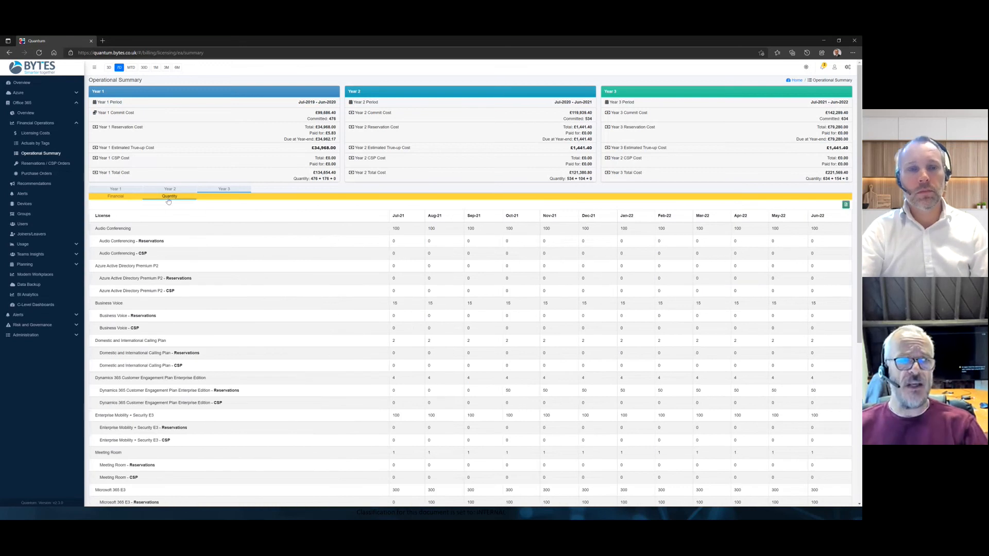
pyautogui.moveTo(83, 167)
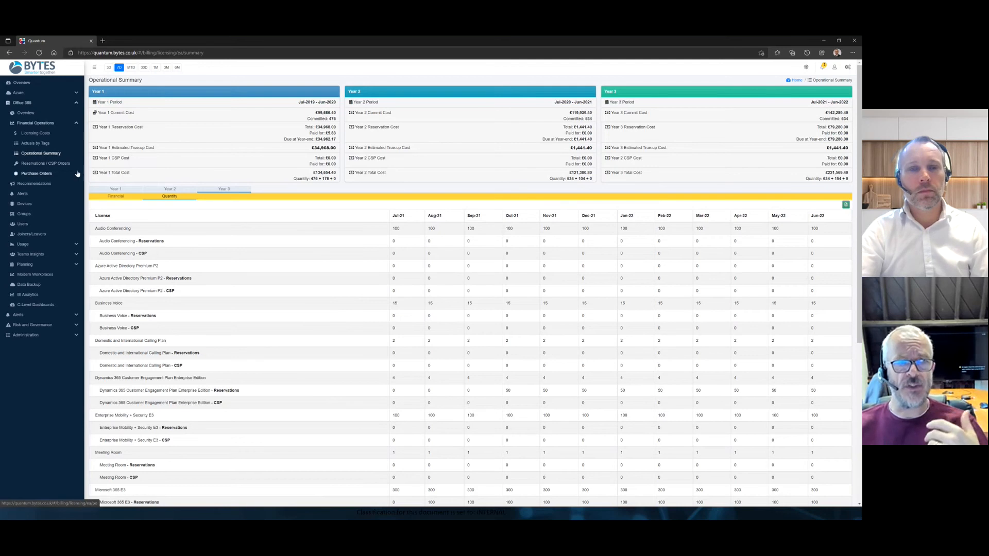
pyautogui.moveTo(34, 184)
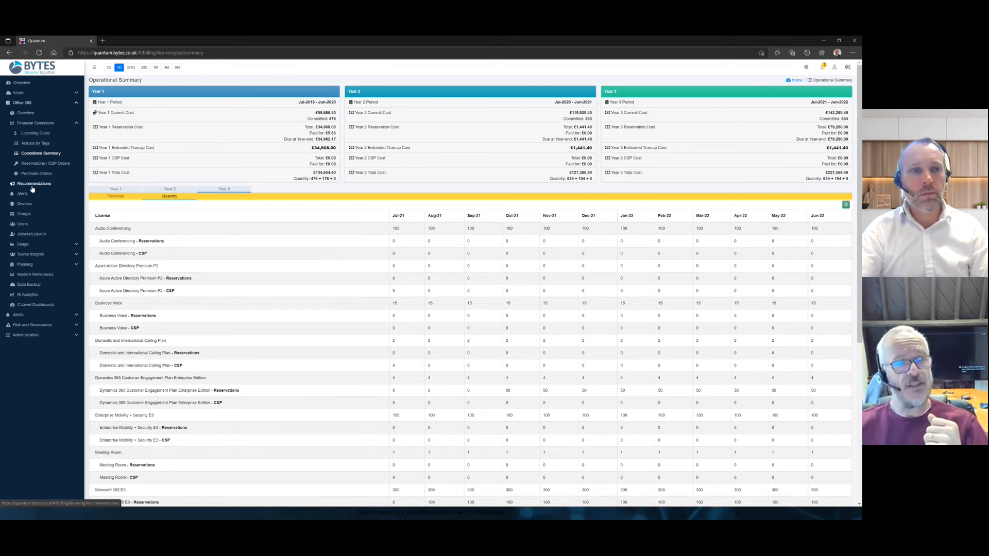
pyautogui.click(34, 183)
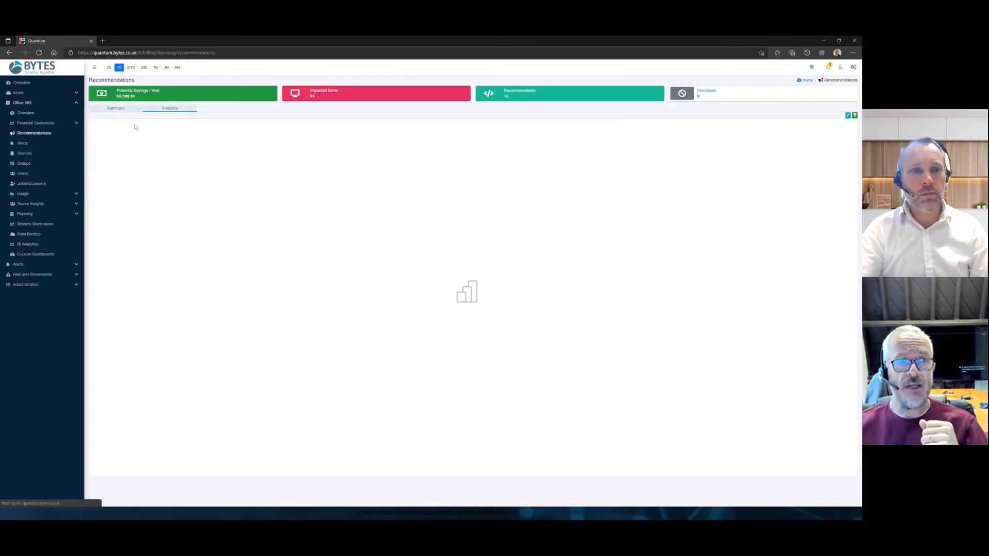
# Show the recommendation summary cards and the details of the Inactive user recommendation.
pyautogui.click(116, 109)
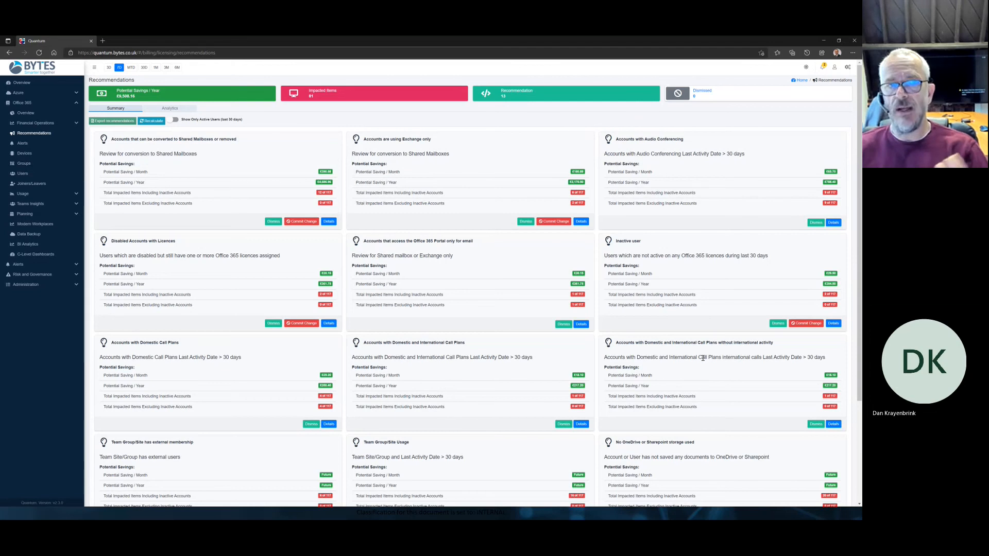
pyautogui.moveTo(353, 129)
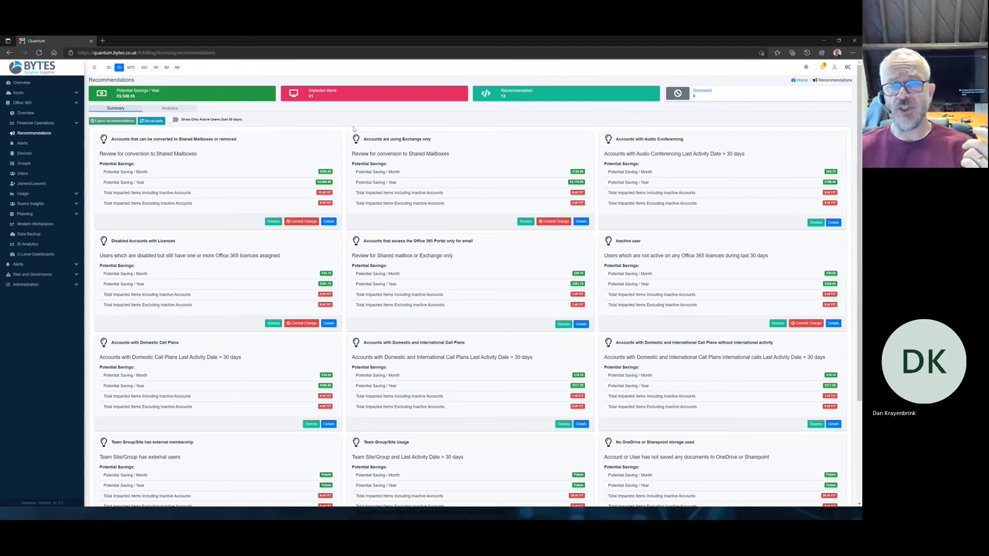
pyautogui.moveTo(396, 139)
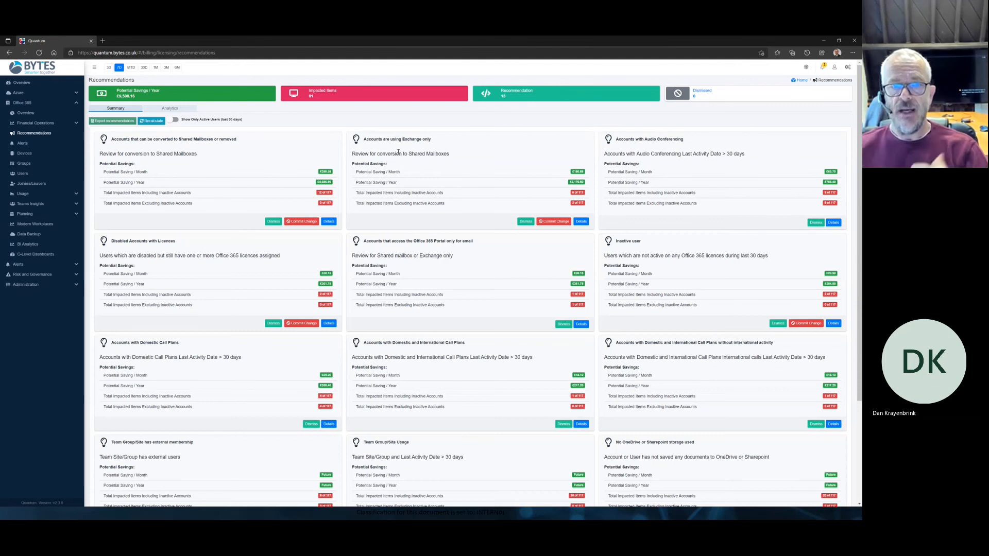
pyautogui.moveTo(409, 192)
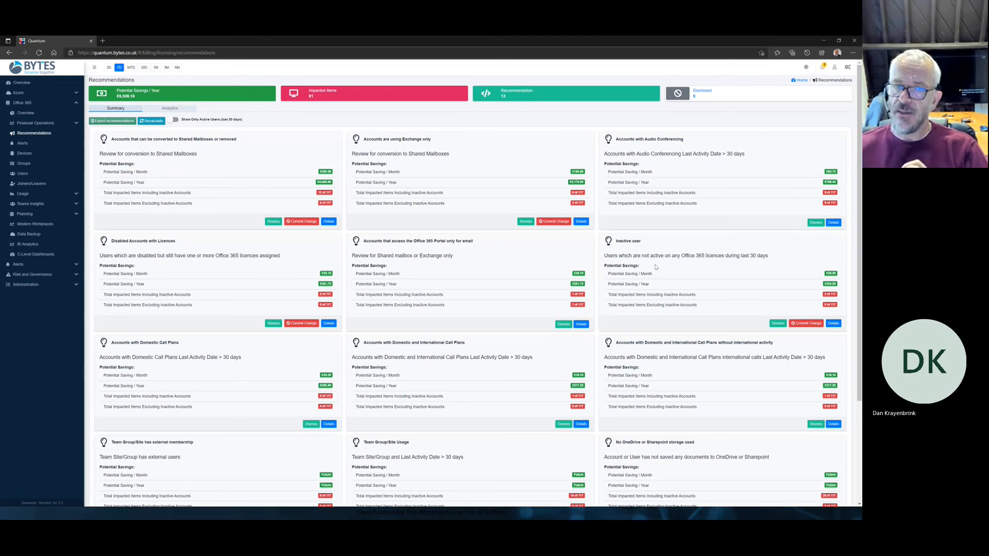
pyautogui.moveTo(738, 255)
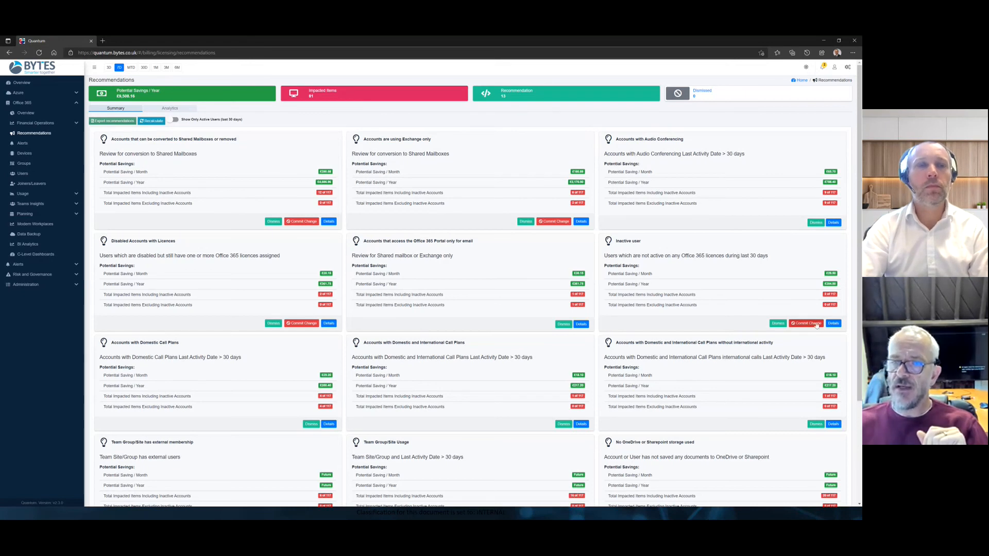
pyautogui.click(834, 324)
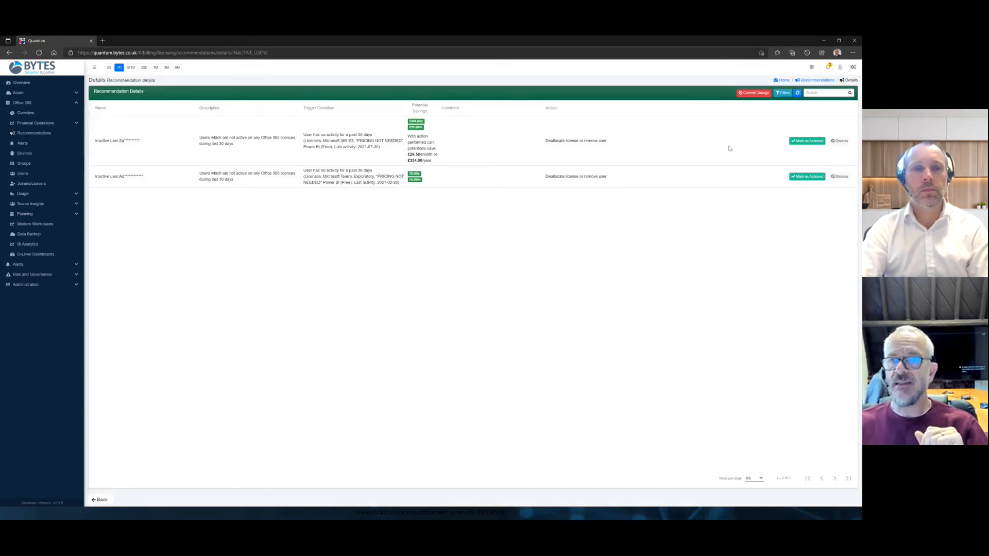
# Show the Office 365 Users list and reveal its quick filters.
pyautogui.click(22, 173)
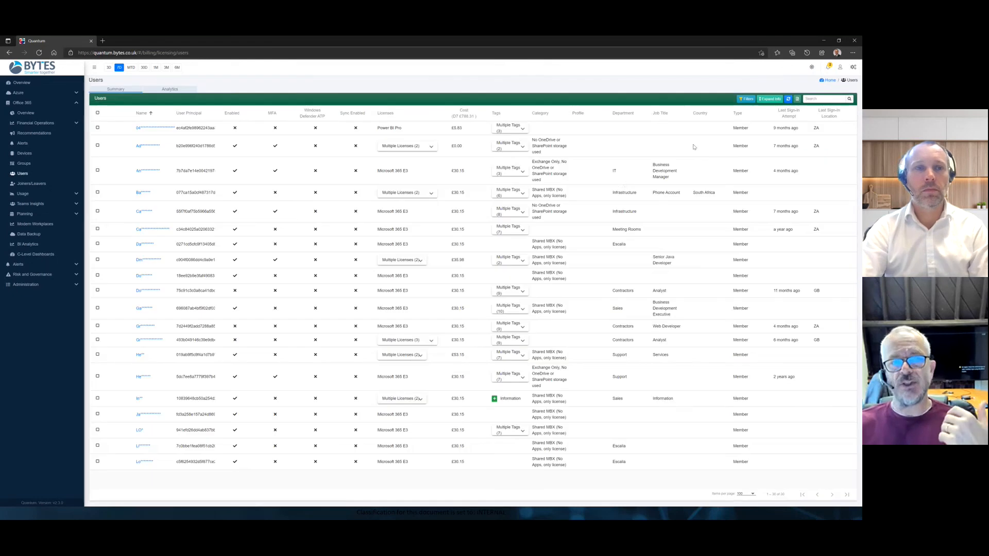
pyautogui.moveTo(578, 171)
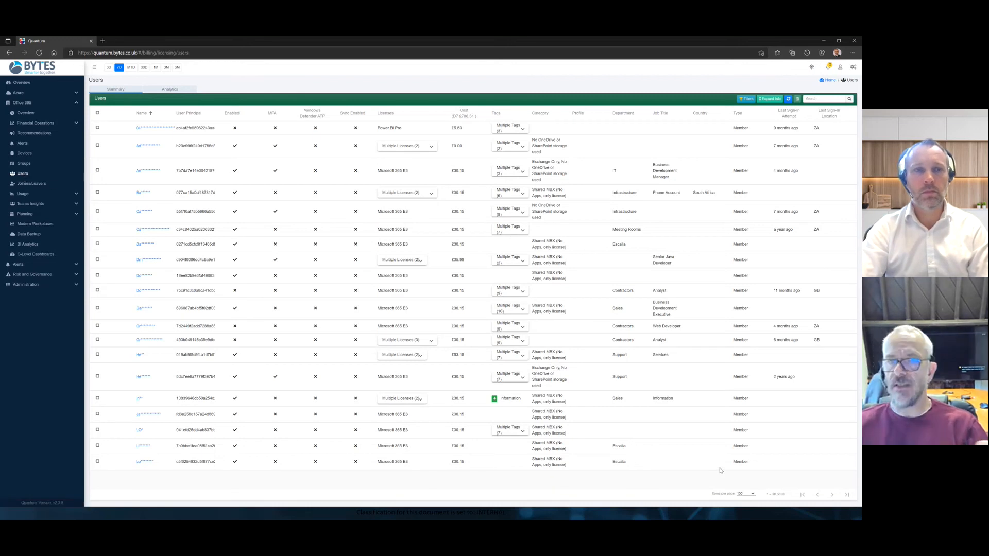
pyautogui.click(745, 99)
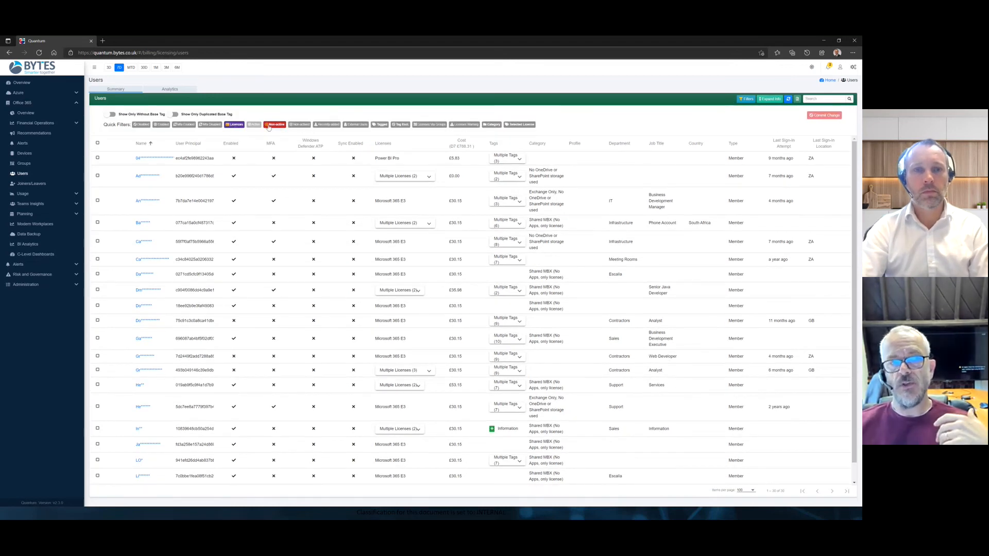
pyautogui.moveTo(275, 124)
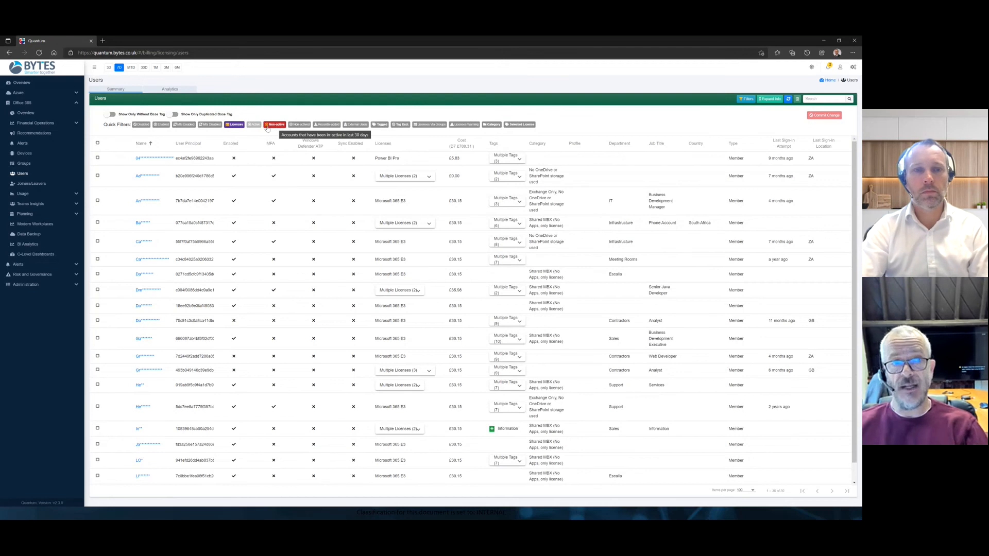
pyautogui.moveTo(411, 165)
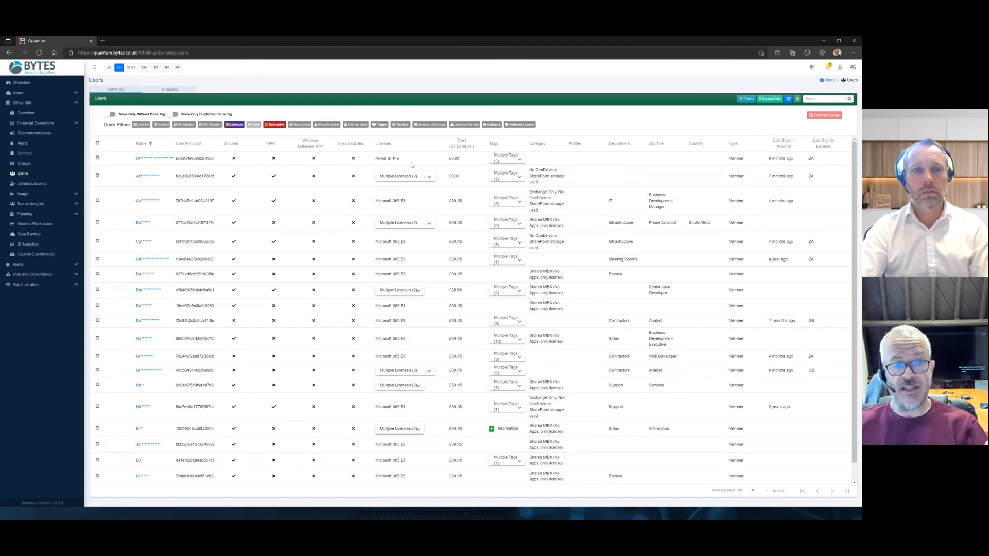
pyautogui.moveTo(390, 231)
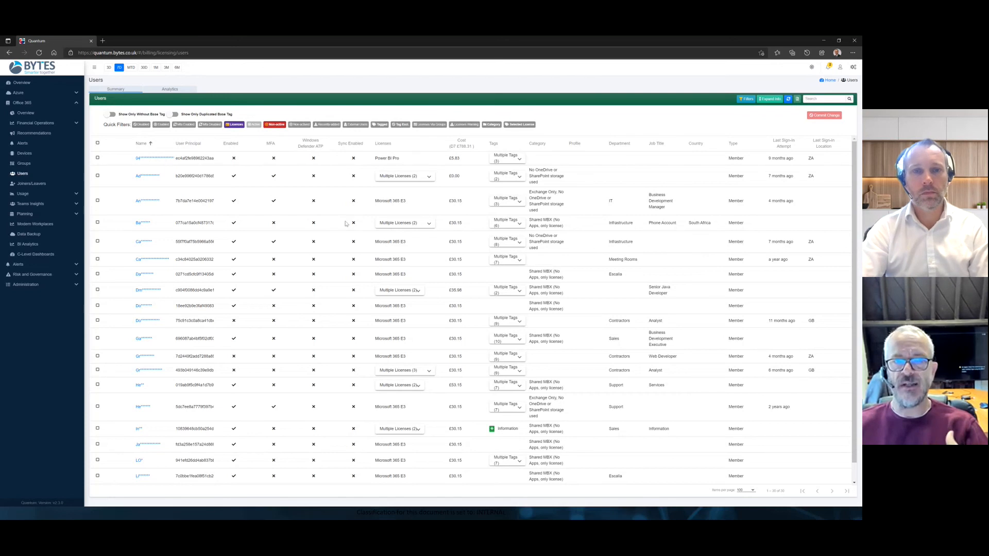
# Filter the users list by the United Kingdom country tag.
pyautogui.click(380, 124)
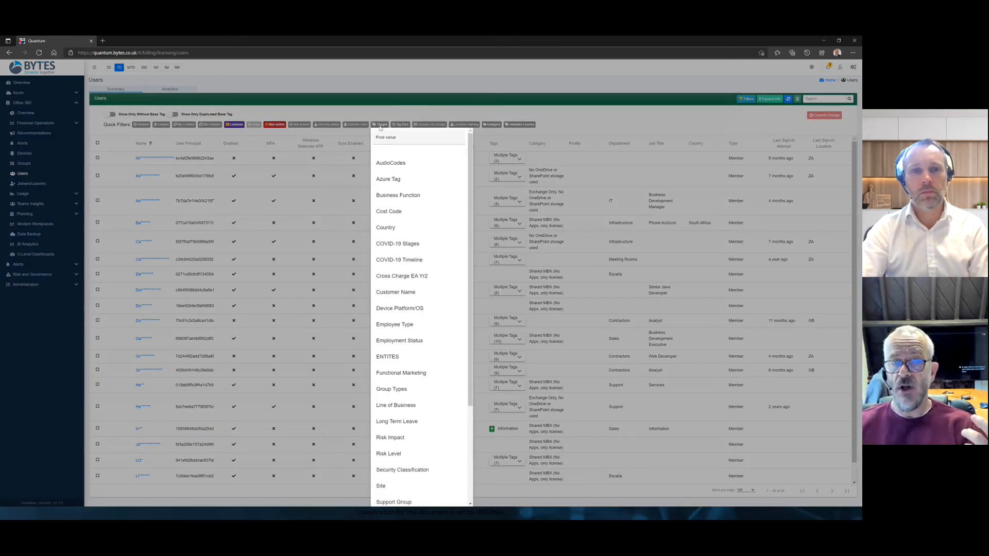
pyautogui.moveTo(389, 211)
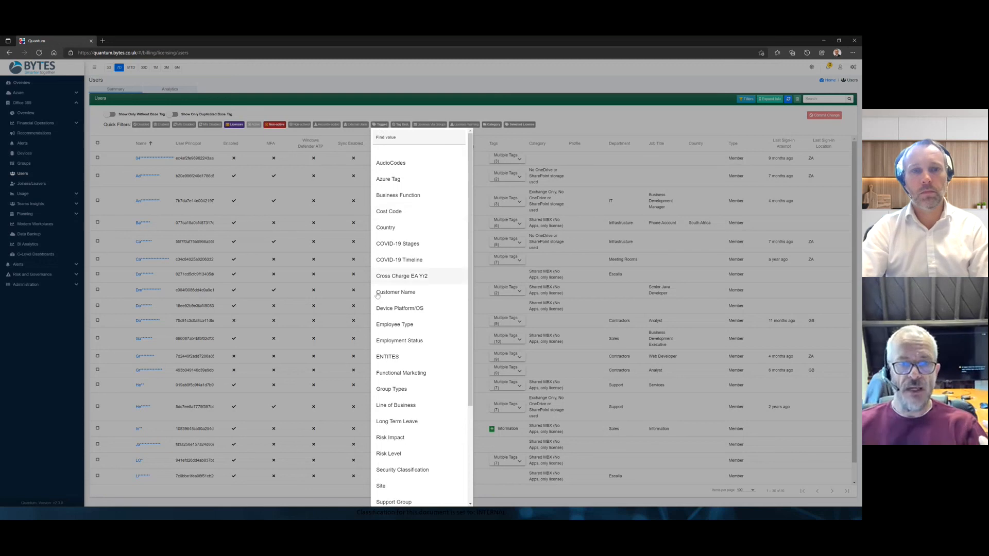
pyautogui.click(386, 226)
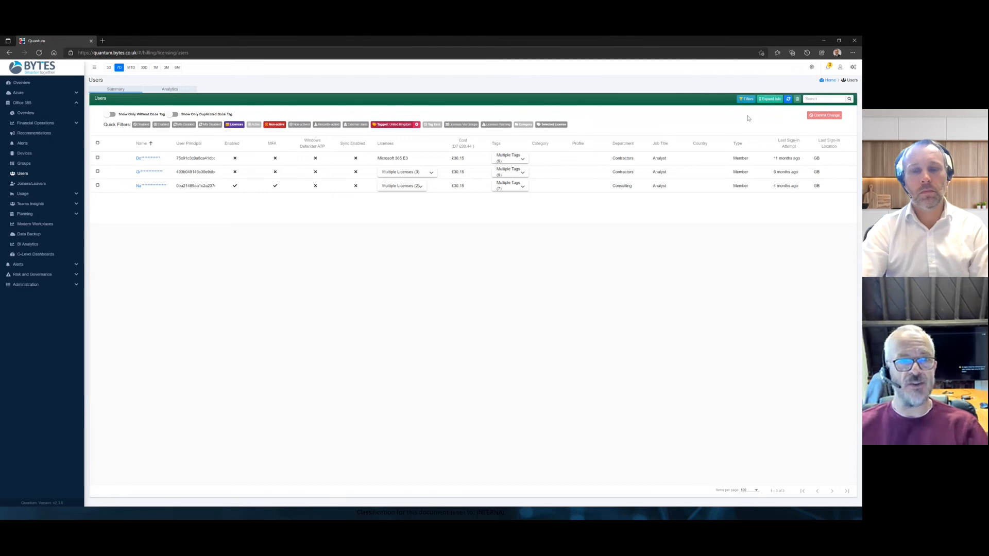
pyautogui.moveTo(458, 136)
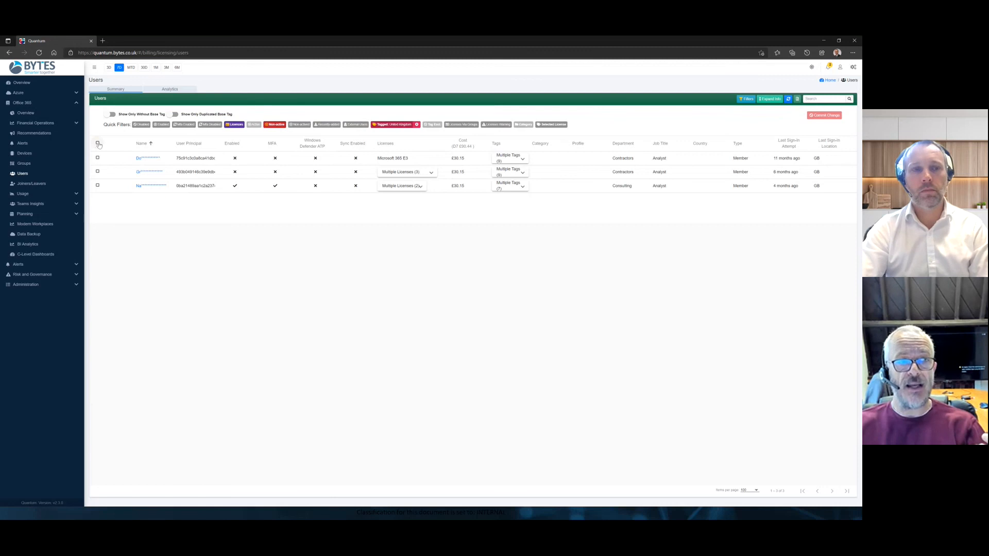
# Remove the Stream Trial and Power BI (Free) licences from all three UK users and confirm provisioning.
pyautogui.click(825, 114)
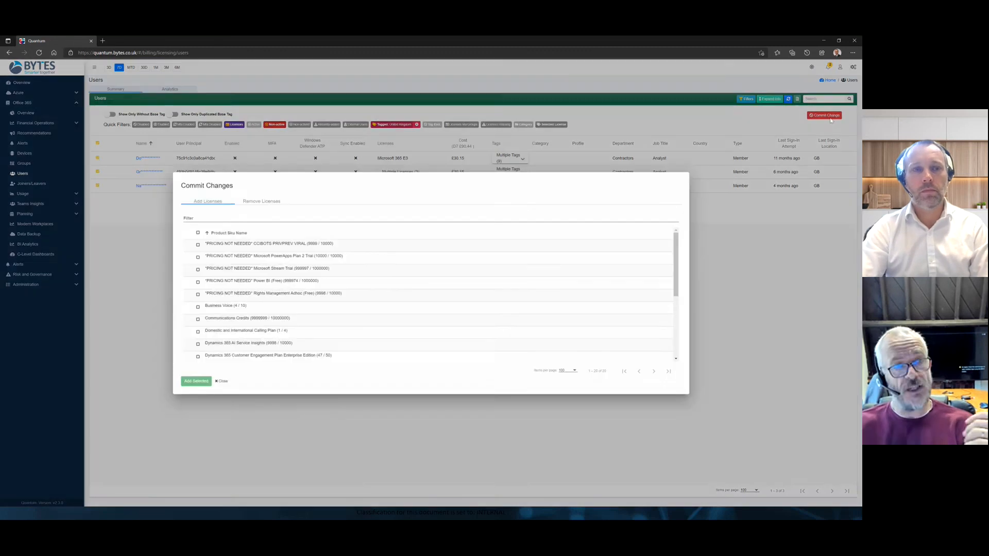
pyautogui.click(261, 201)
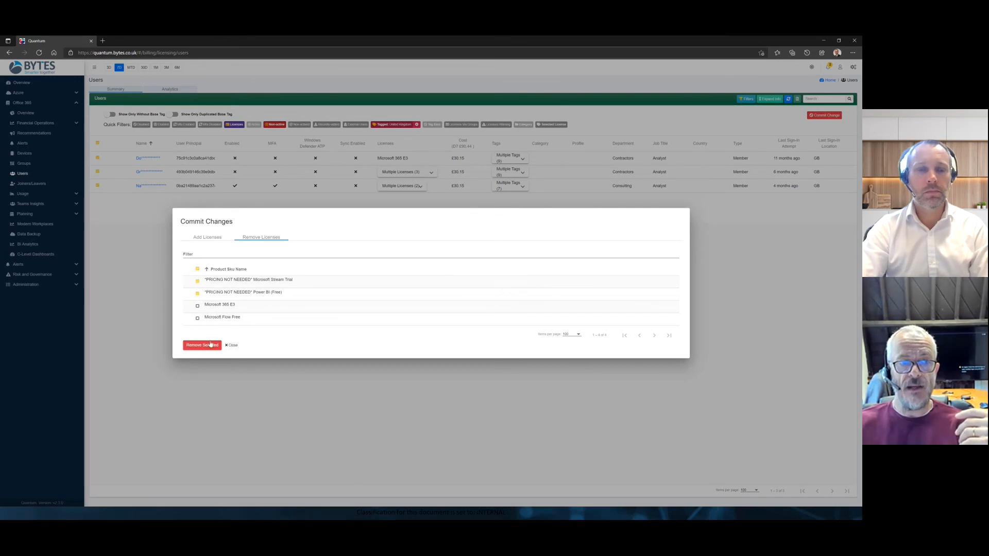
pyautogui.click(202, 345)
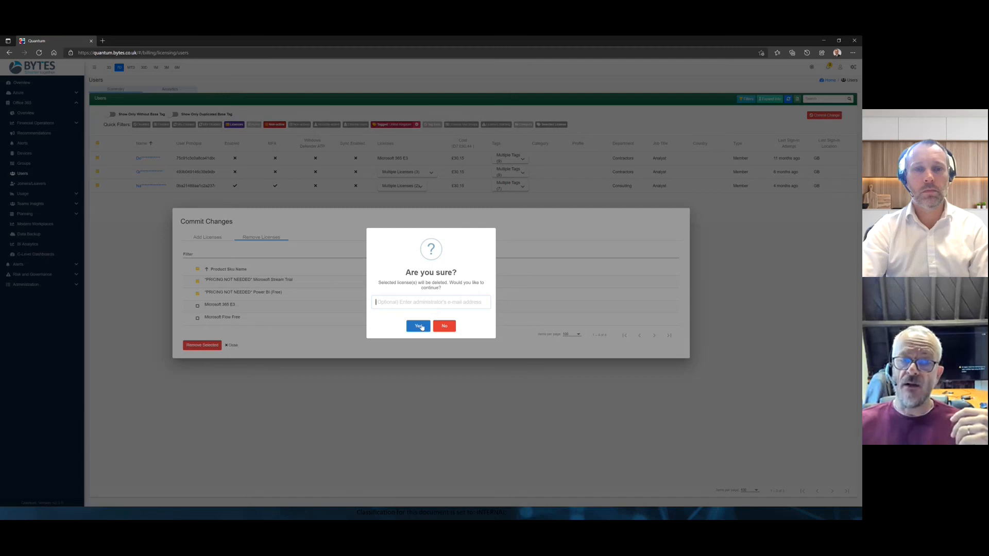
pyautogui.click(418, 327)
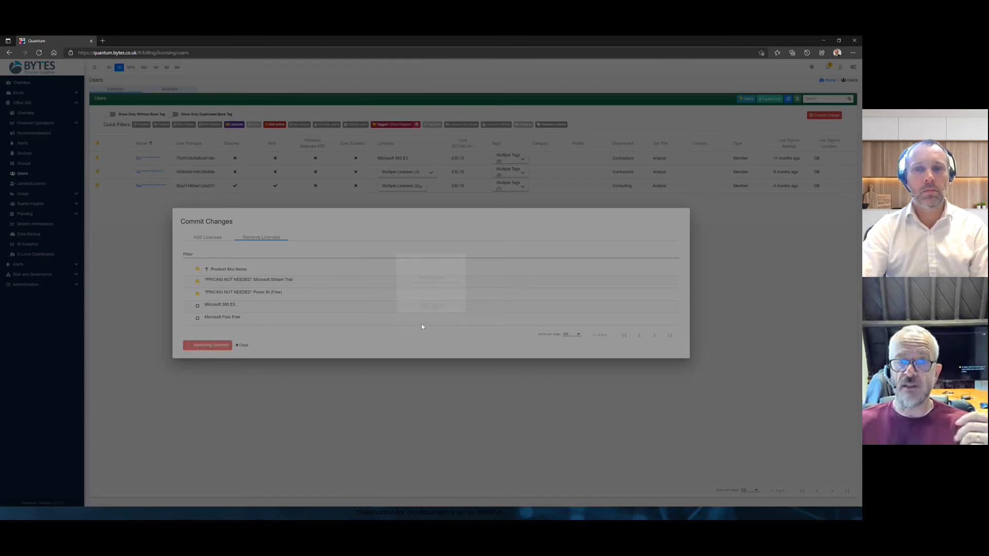
pyautogui.click(207, 345)
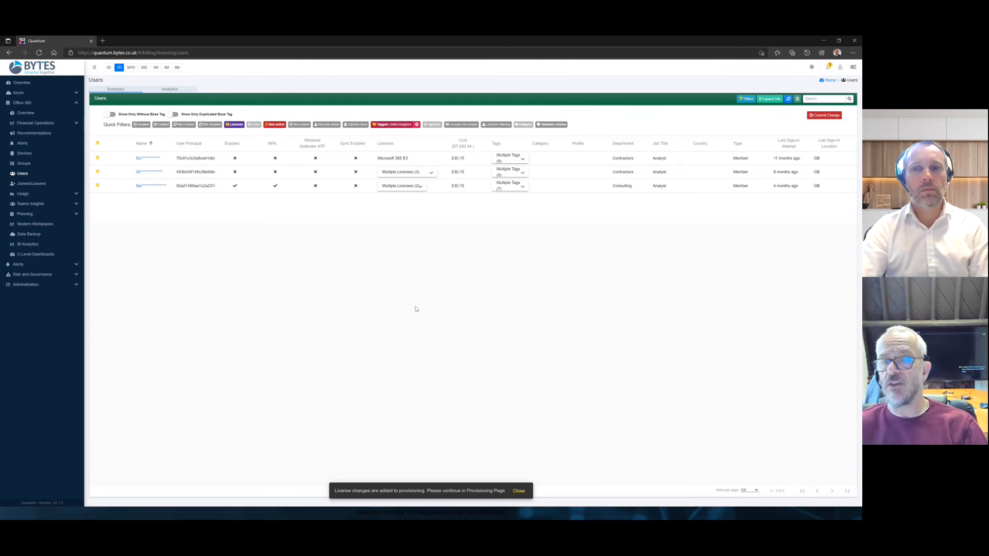
pyautogui.click(518, 490)
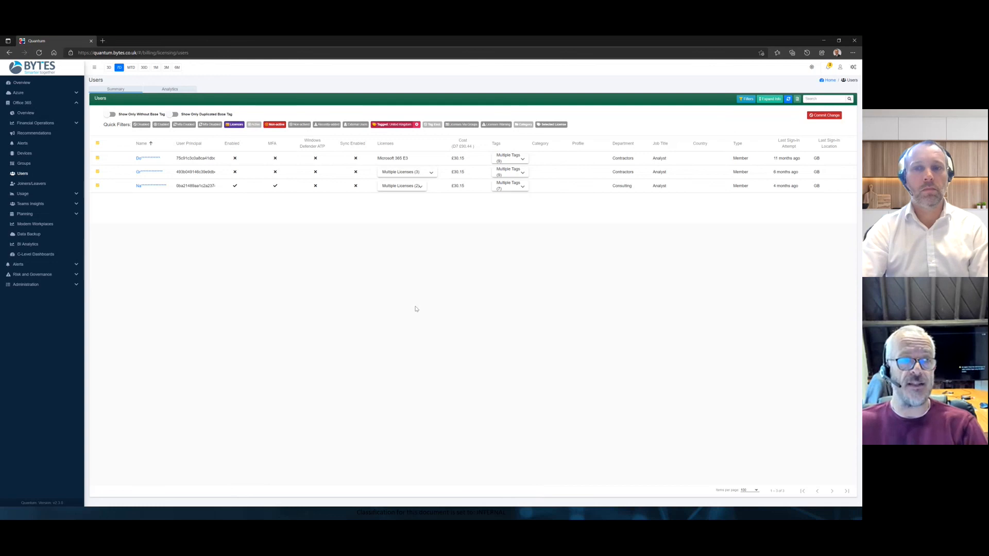
pyautogui.moveTo(23, 173)
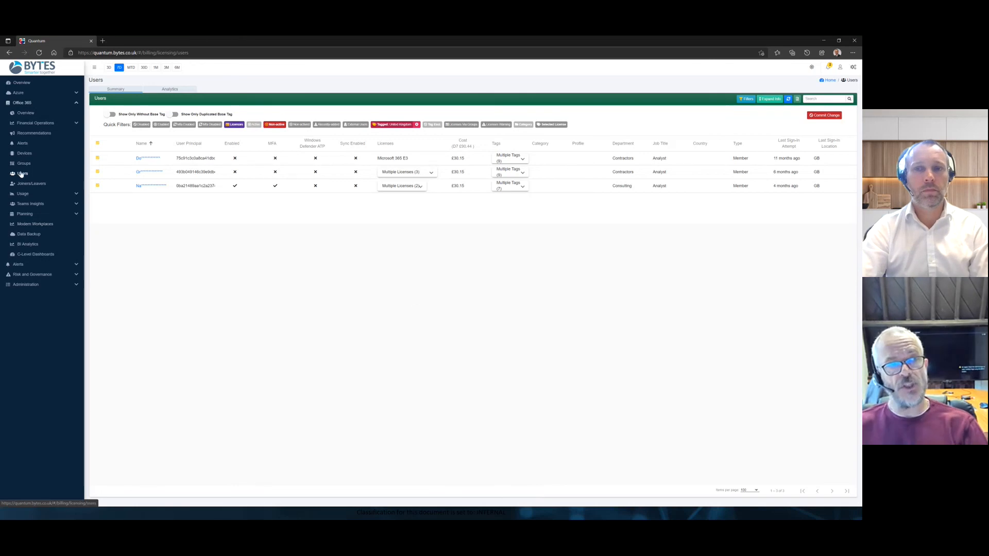
pyautogui.moveTo(24, 164)
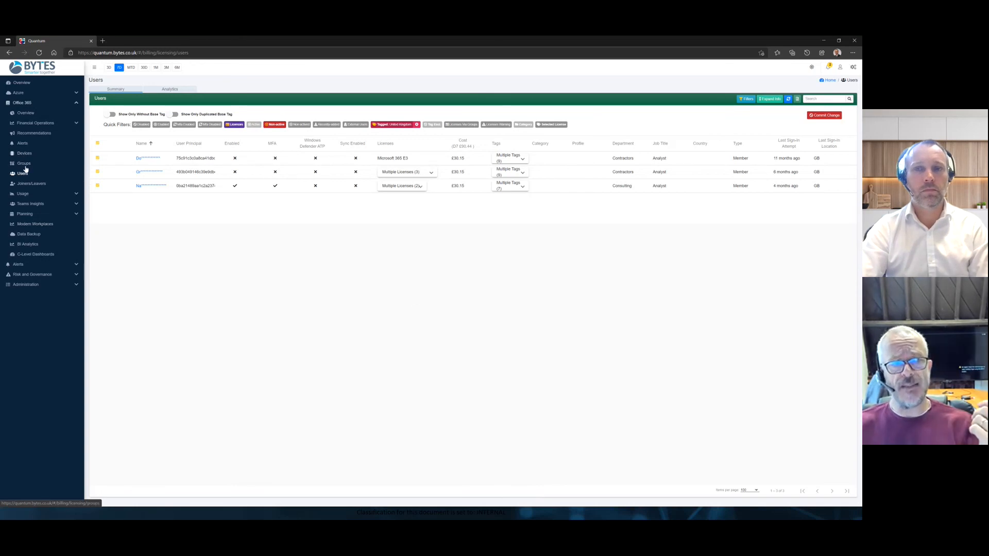
# Show the Groups analytics report filtered to Team-created groups only.
pyautogui.click(24, 163)
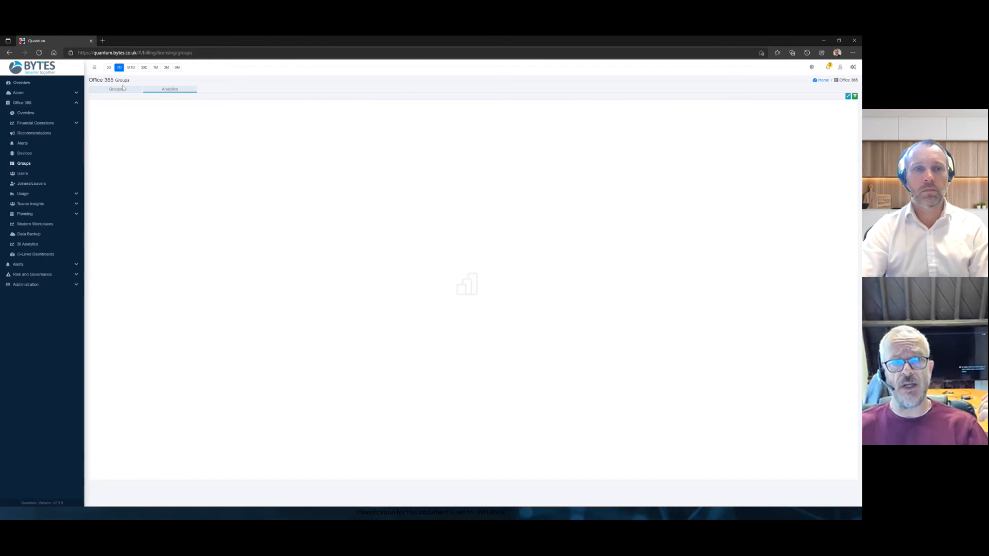
pyautogui.click(115, 89)
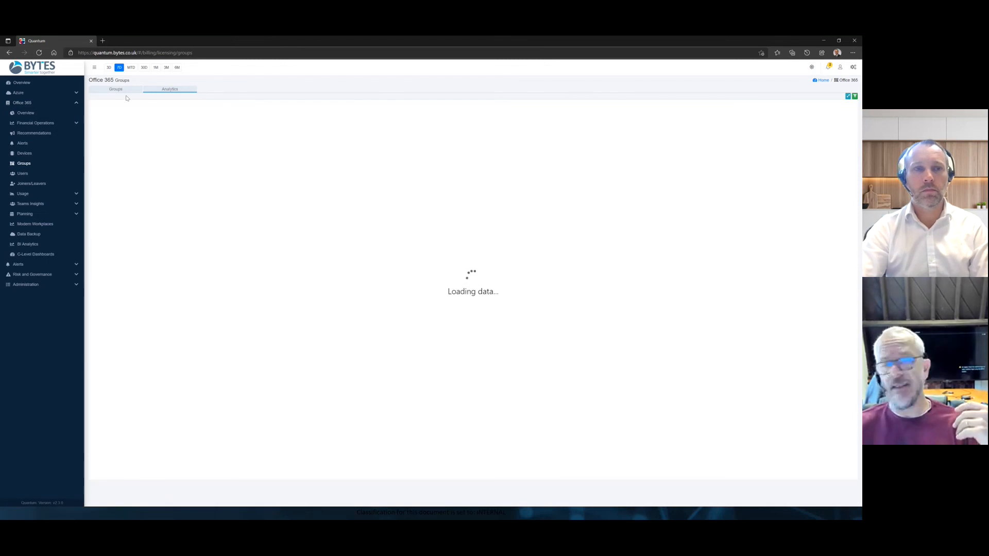
pyautogui.click(170, 88)
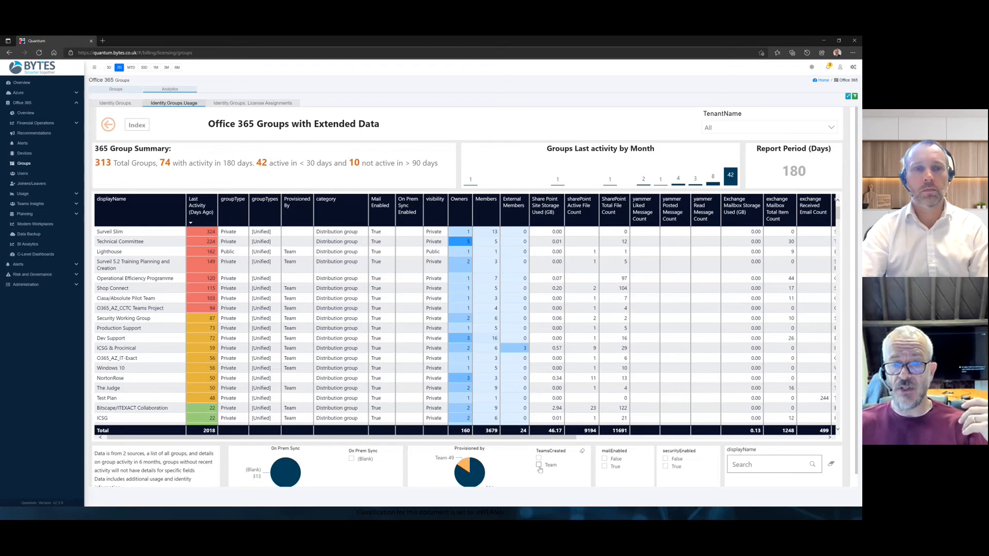
pyautogui.click(542, 465)
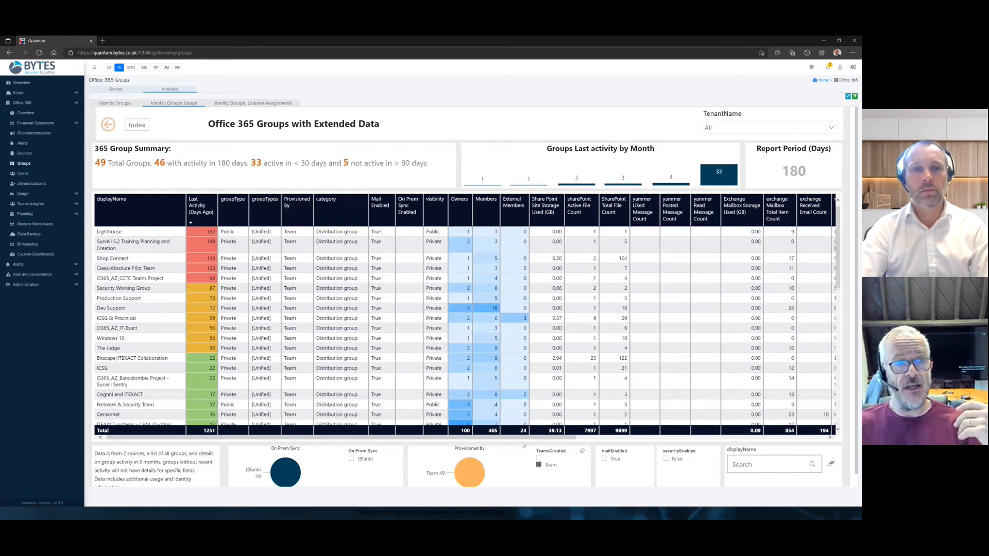
pyautogui.scroll(-3)
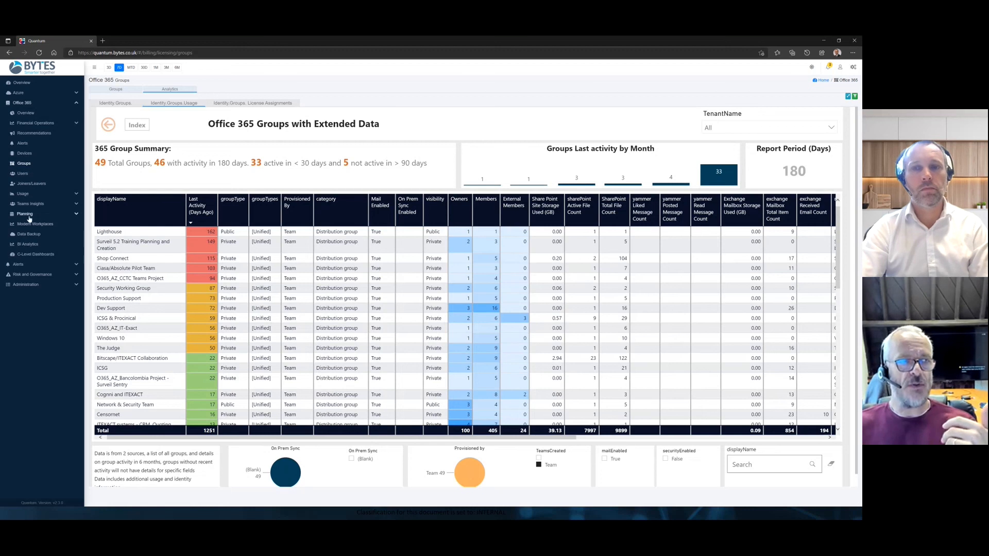
# Show Joiners/Leavers analytics filtered to the United Kingdom slice, then expand the Usage reports list.
pyautogui.click(31, 183)
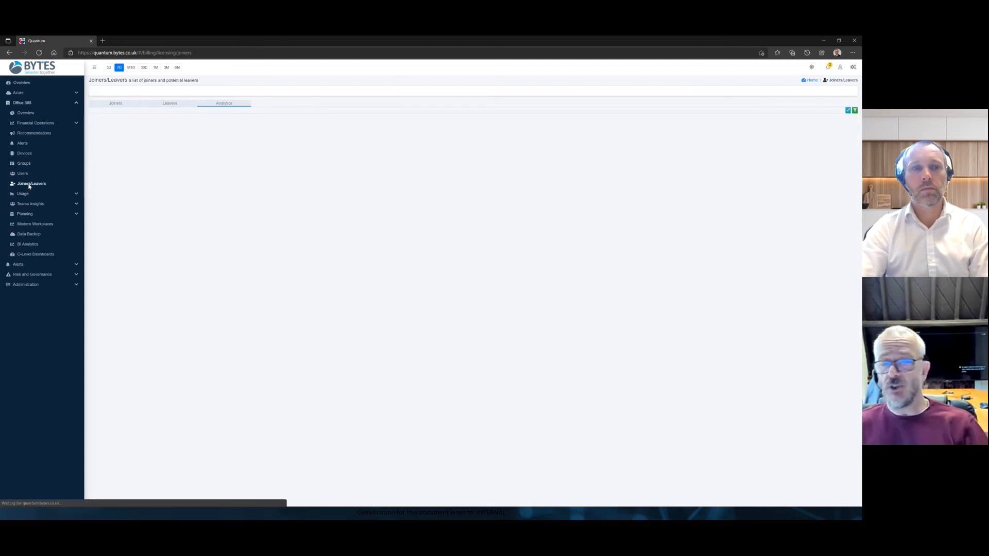
pyautogui.click(223, 103)
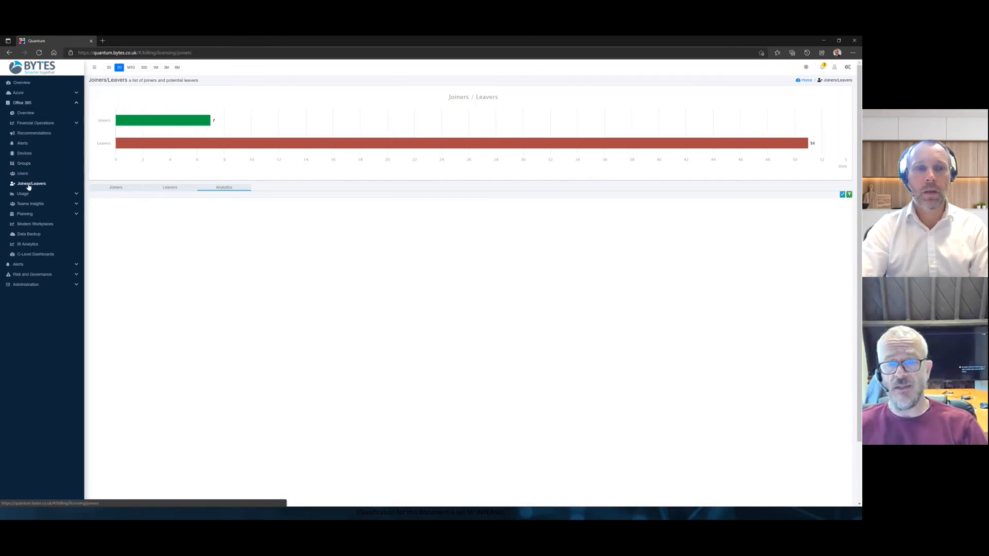
pyautogui.click(224, 187)
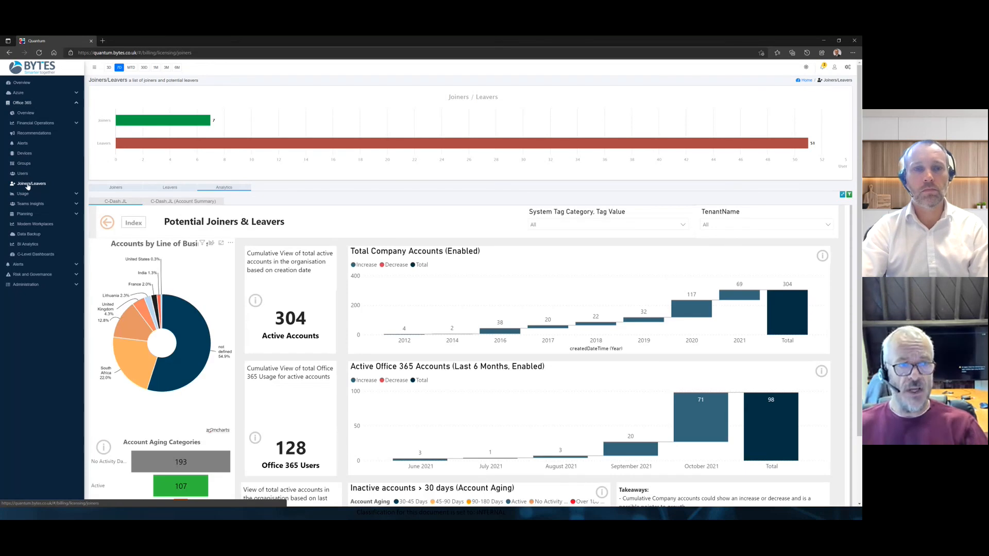
pyautogui.click(119, 328)
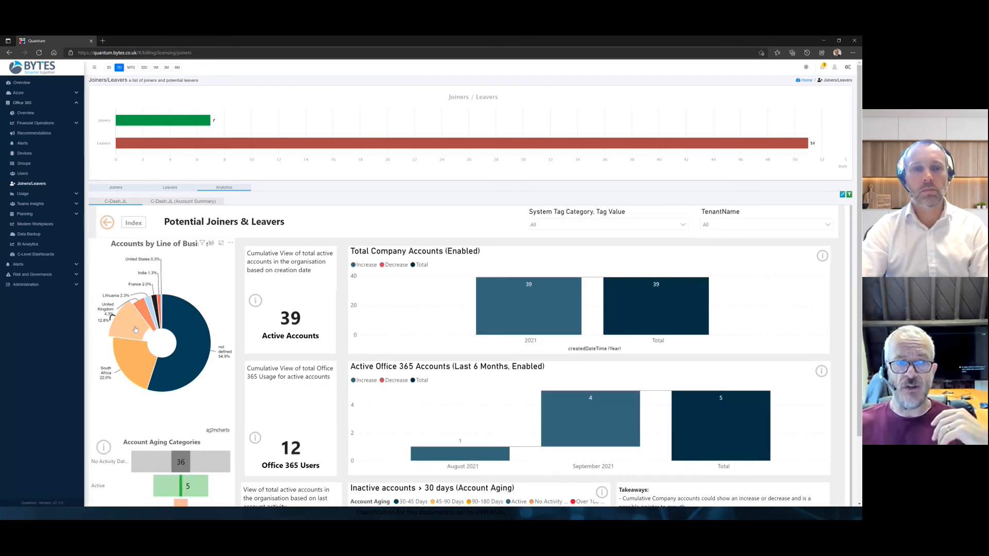
pyautogui.moveTo(119, 330)
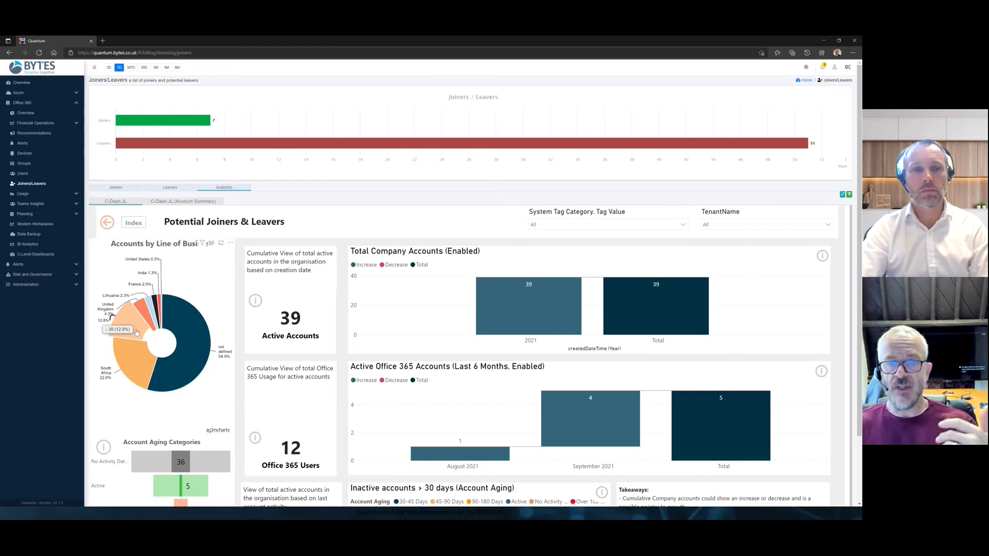
pyautogui.moveTo(137, 358)
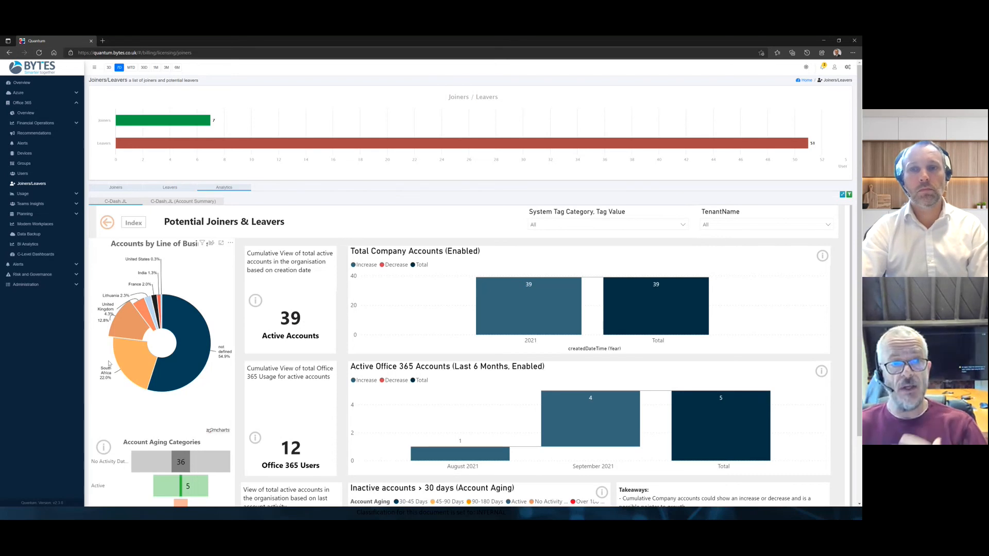
pyautogui.moveTo(44, 204)
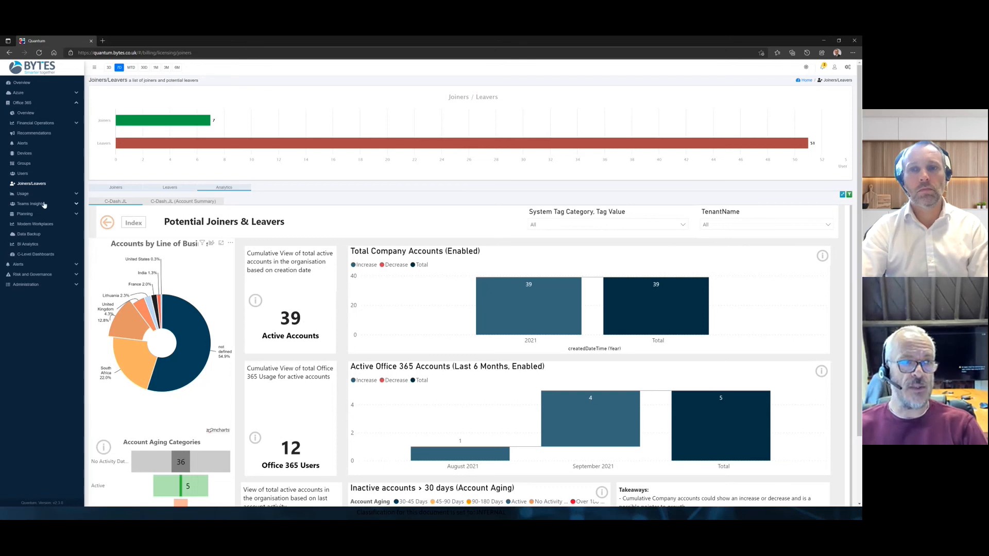
pyautogui.click(22, 193)
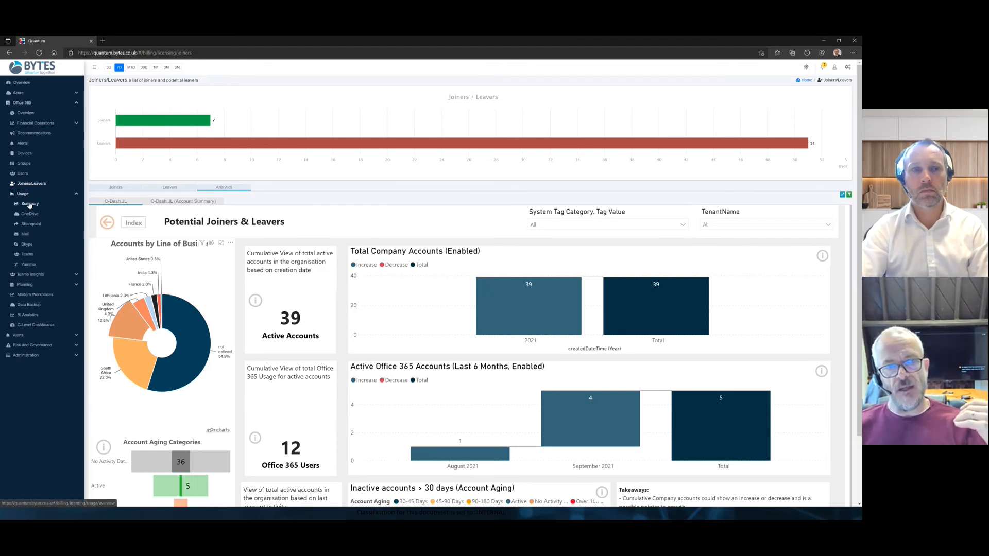
# Bring up the Office 365 usage summary and its Product Usage Trends analytics report.
pyautogui.click(29, 203)
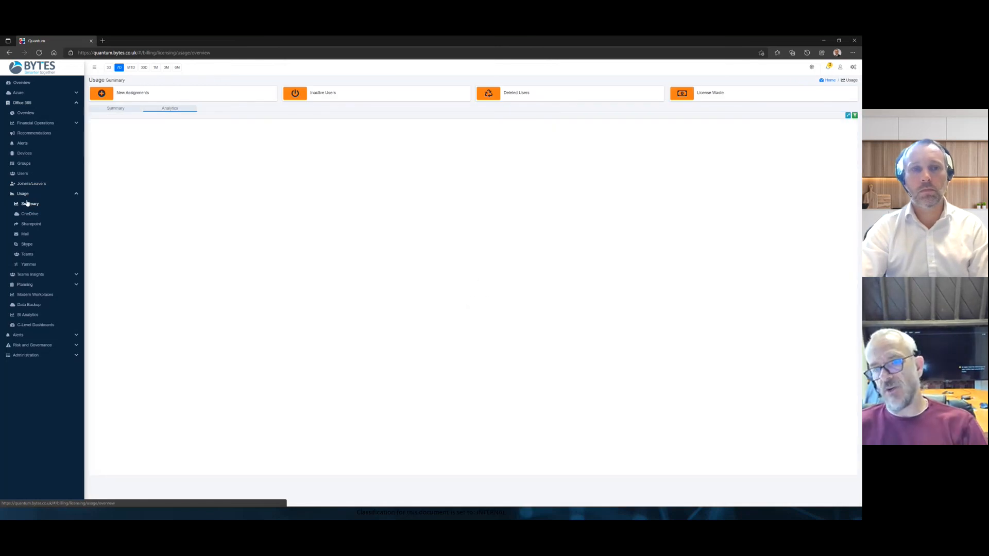
pyautogui.click(170, 108)
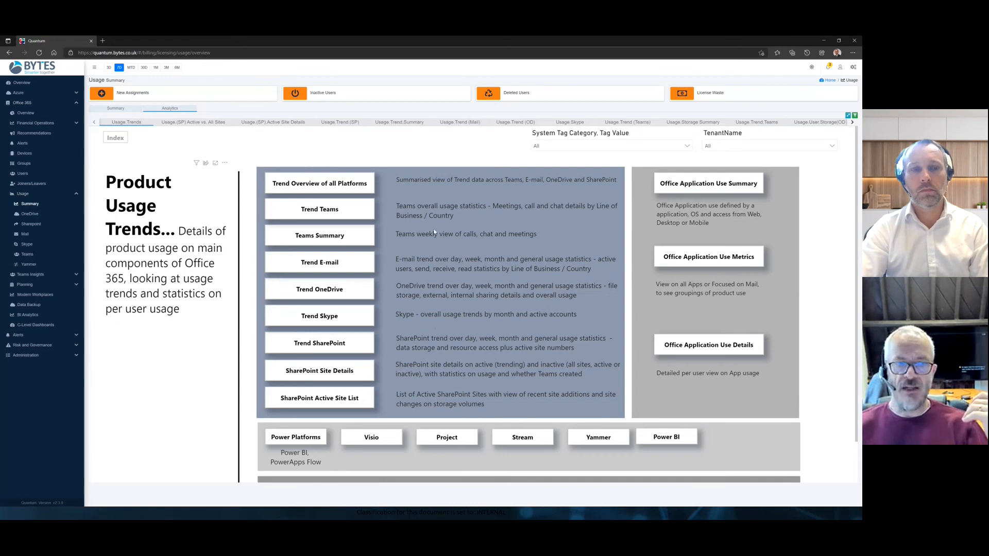
pyautogui.moveTo(434, 318)
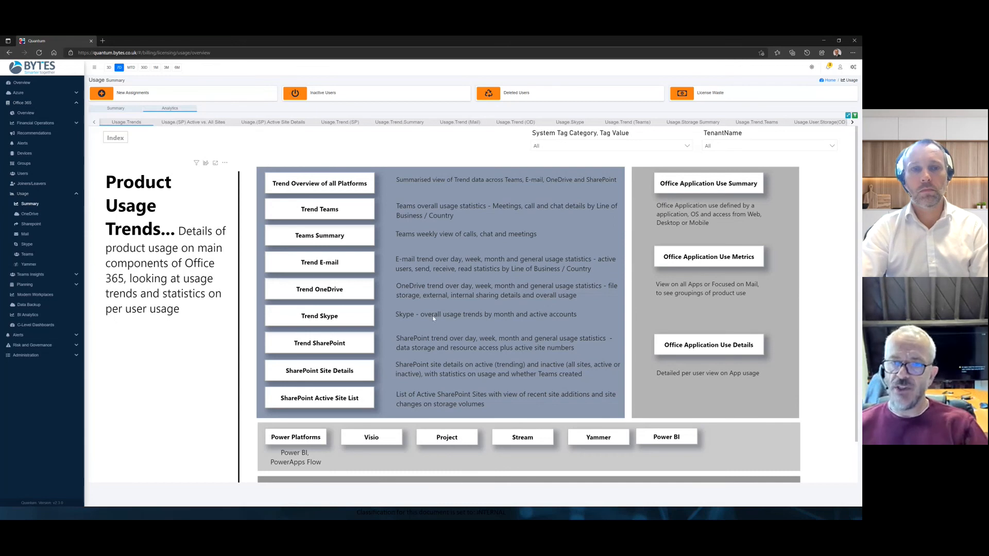
pyautogui.scroll(-3)
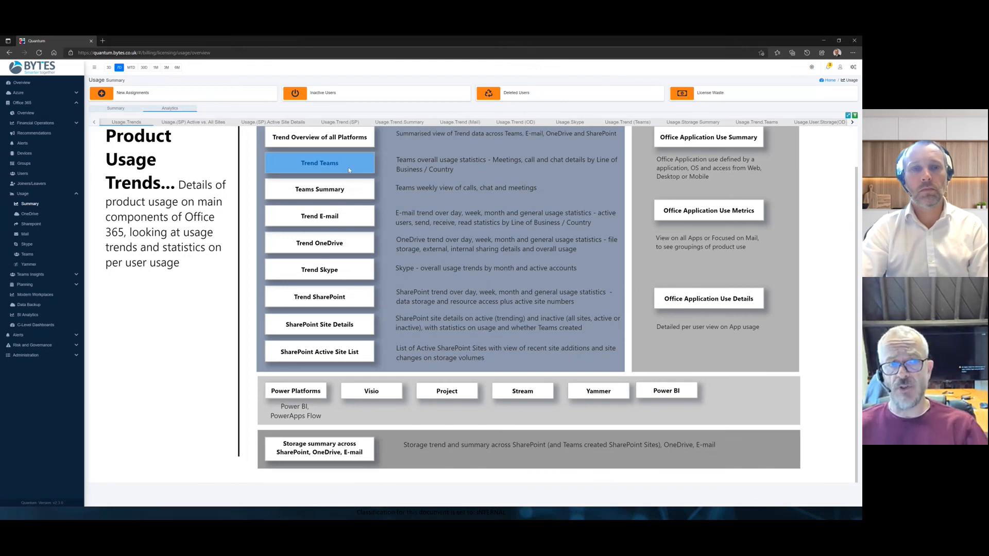
# Show the Teams Statistics trend with meeting, call and chat counts by period.
pyautogui.click(320, 162)
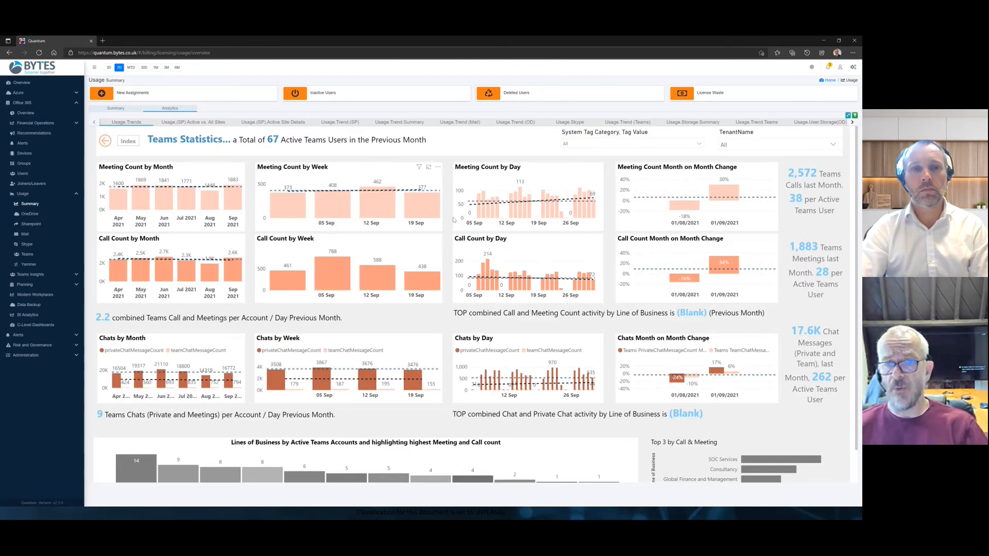
pyautogui.scroll(-3)
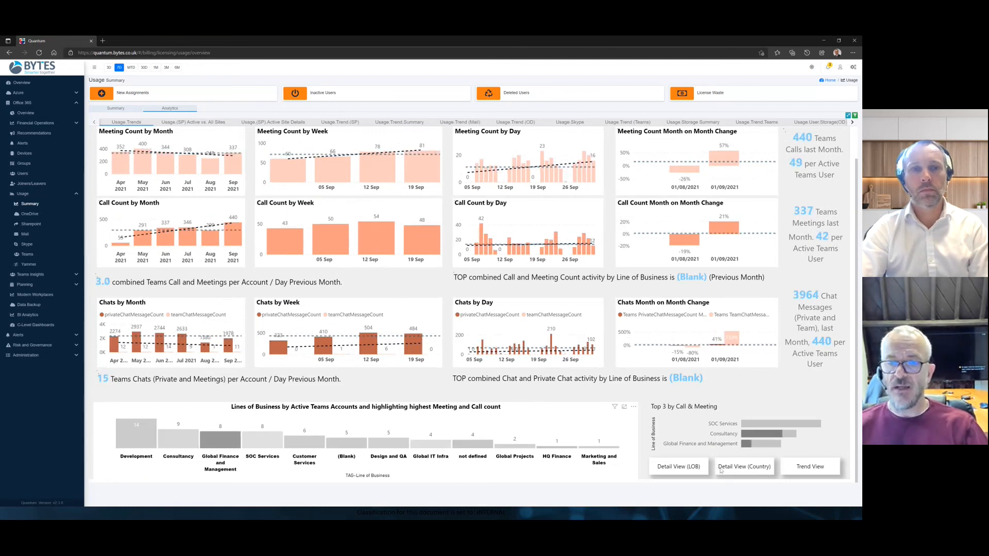
pyautogui.click(744, 466)
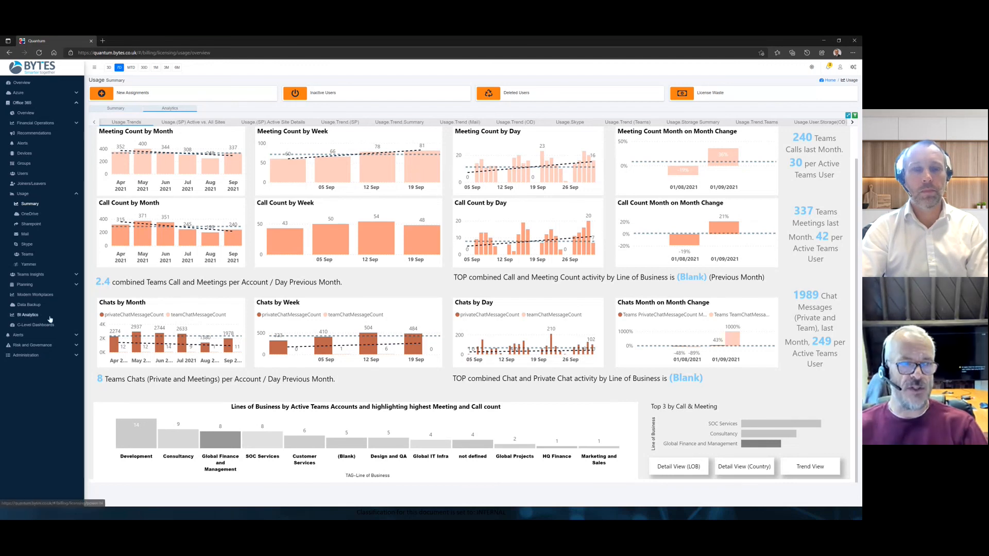
# From Teams Insights Call Quality, open the 7 Oct 2021 call and its session details.
pyautogui.click(30, 274)
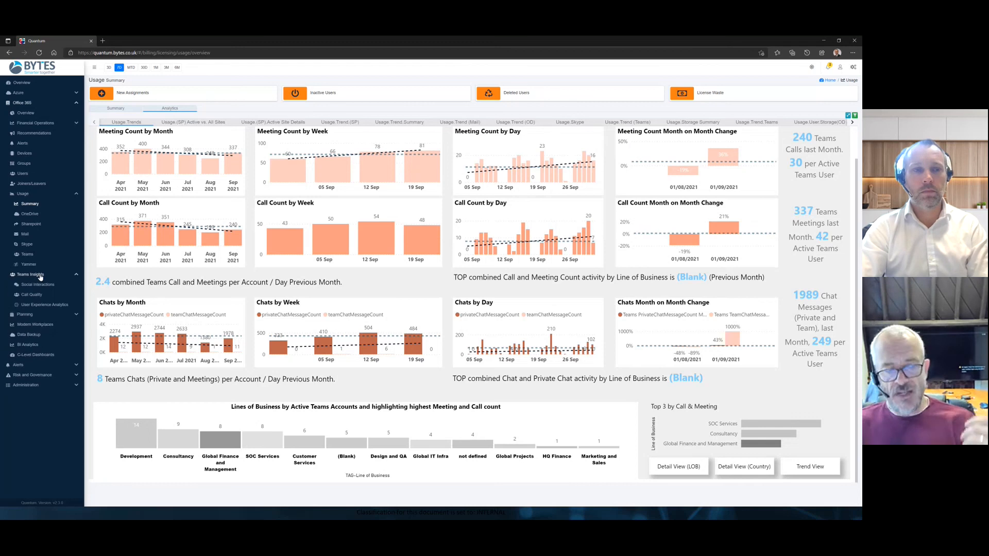
pyautogui.moveTo(39, 285)
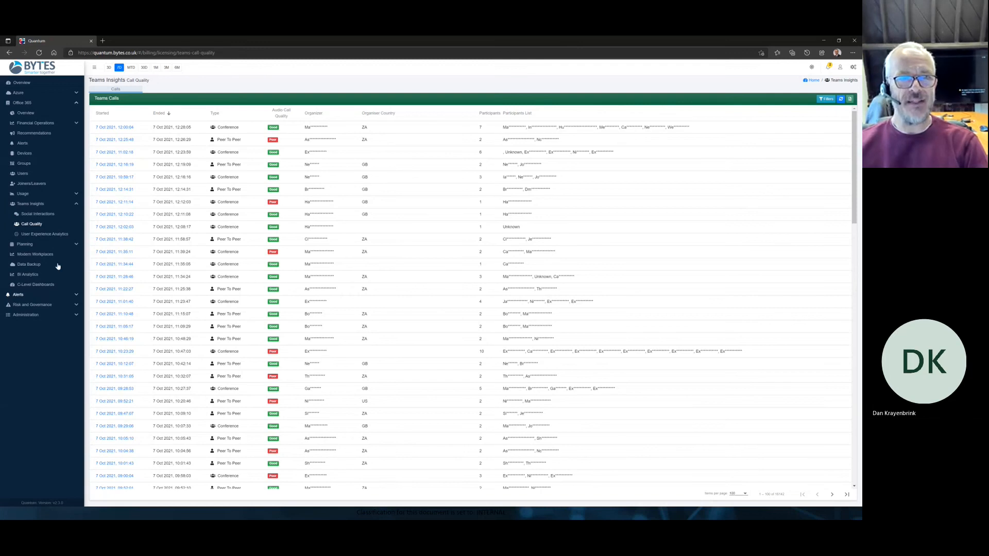
pyautogui.click(115, 139)
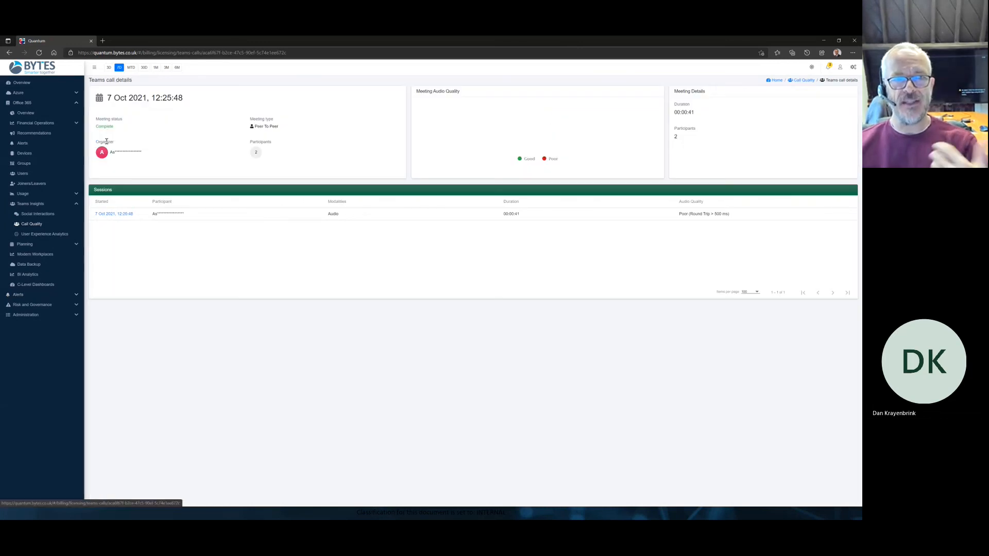
pyautogui.click(114, 213)
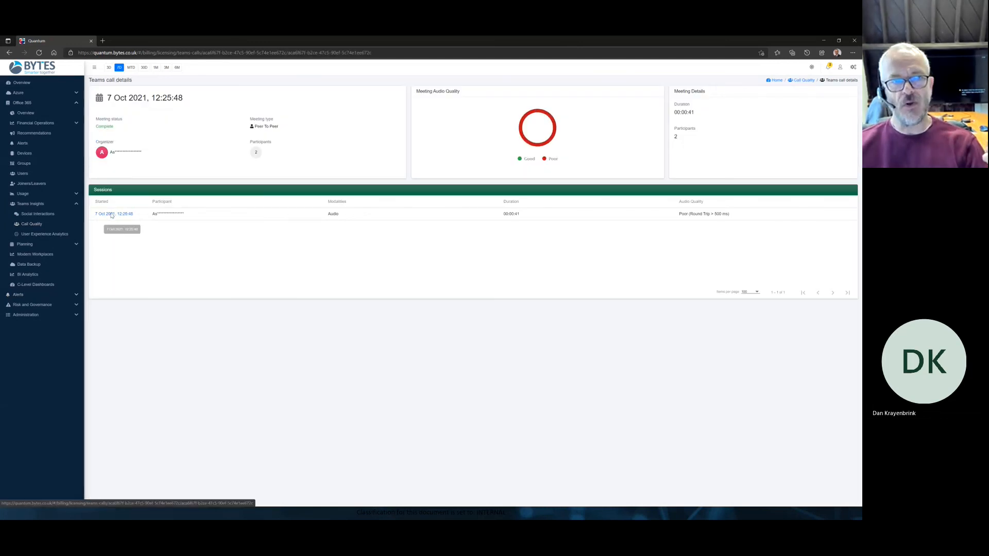
pyautogui.click(115, 213)
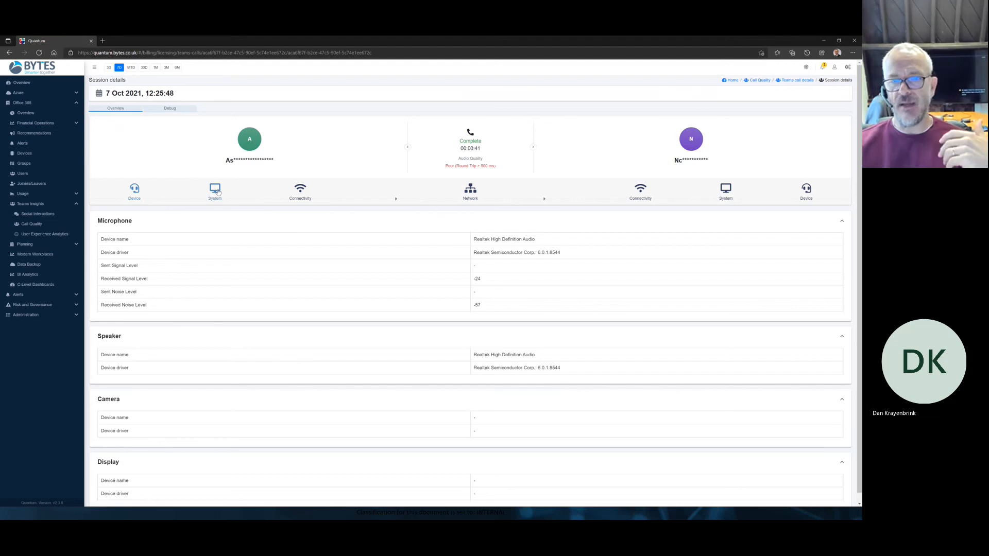
# View the session's connectivity and network stream statistics, picking out maximum round-trip time.
pyautogui.click(301, 191)
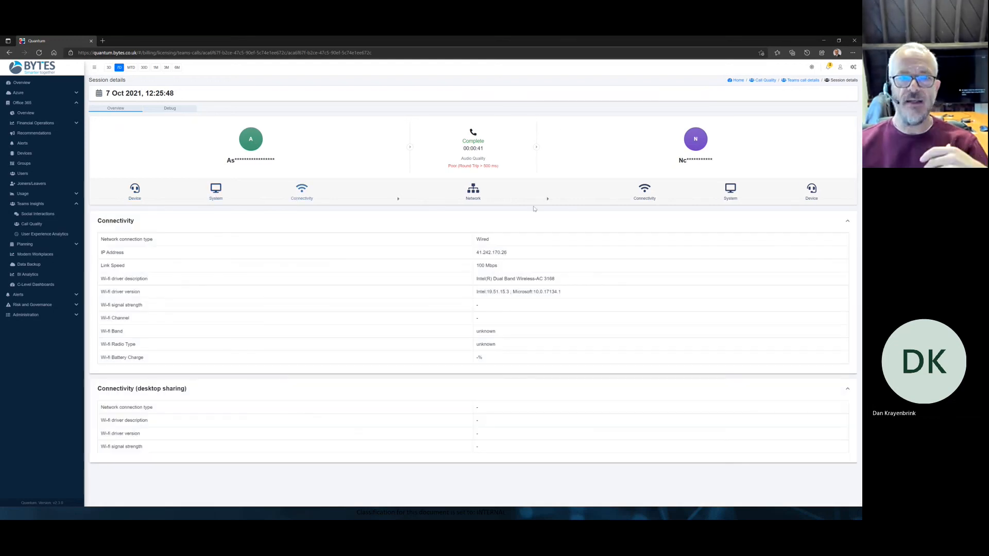
pyautogui.click(470, 190)
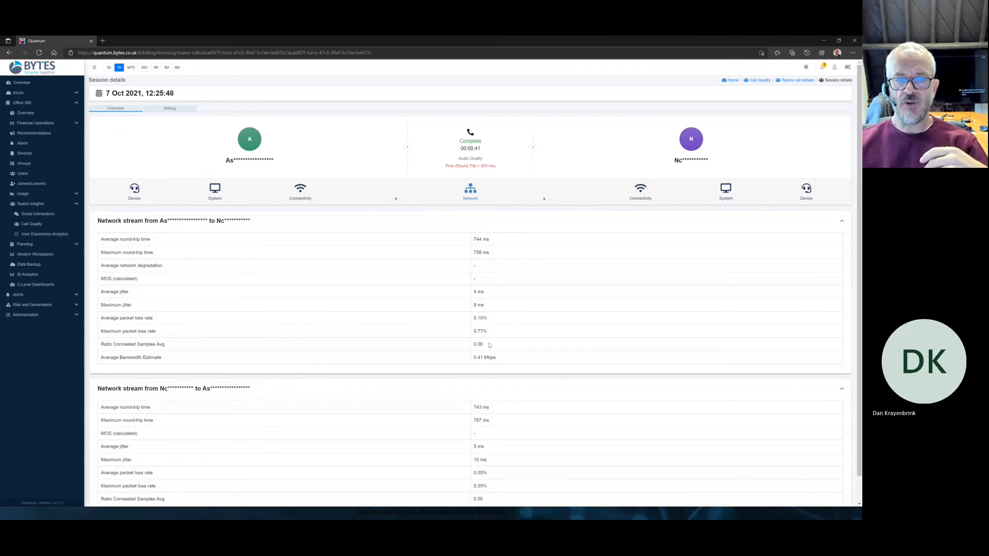
pyautogui.doubleClick(481, 252)
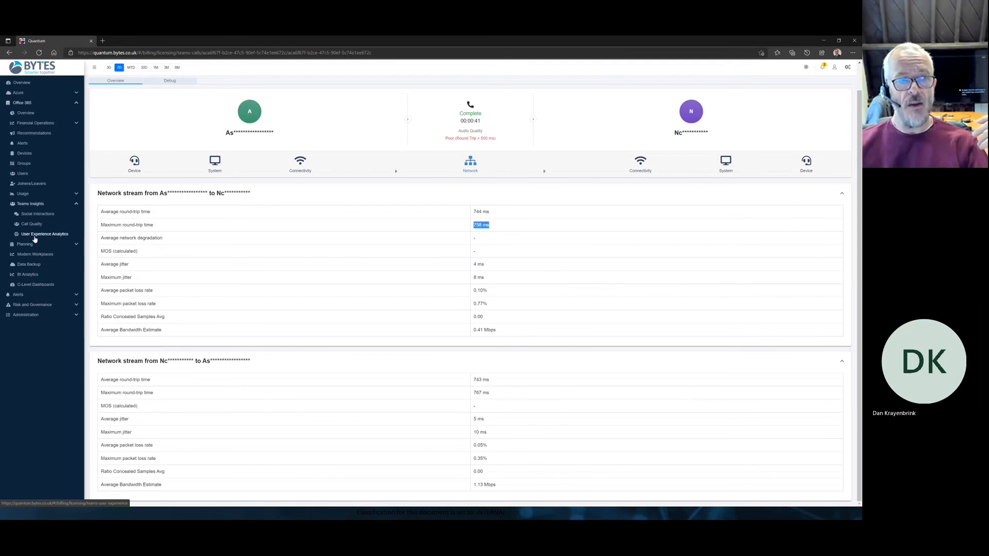
# Show Teams User Experience Analytics and drill through a poor-call data point to its call details.
pyautogui.click(44, 234)
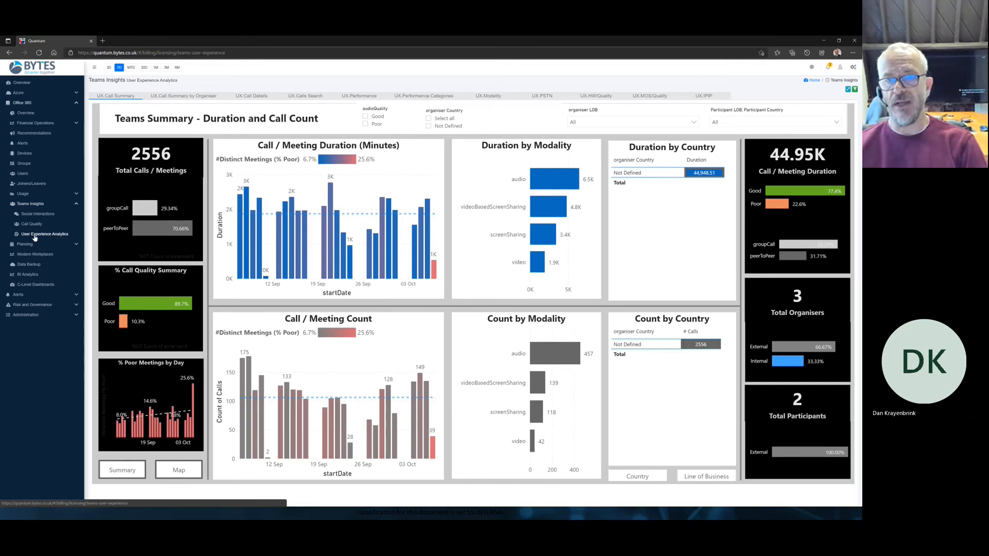
pyautogui.moveTo(650, 215)
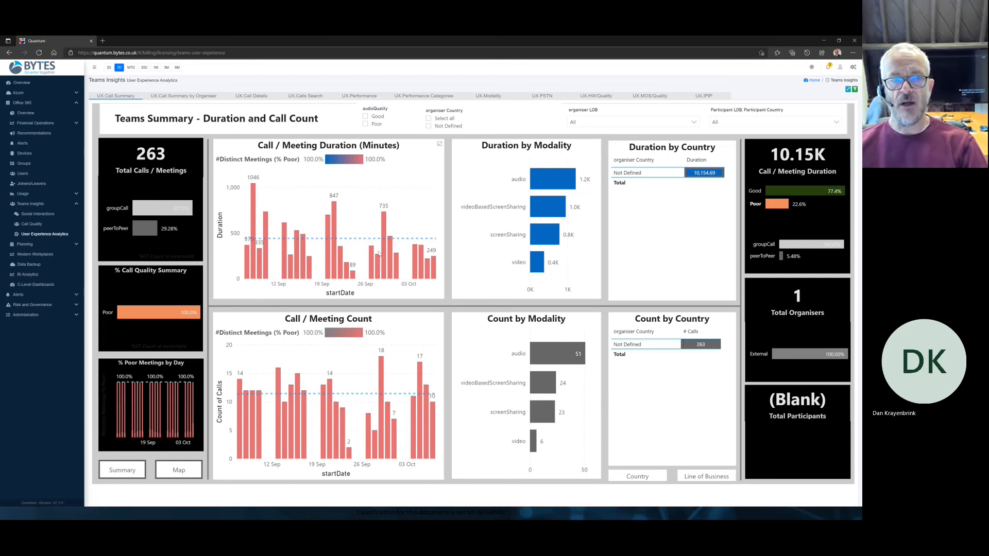
pyautogui.moveTo(395, 240)
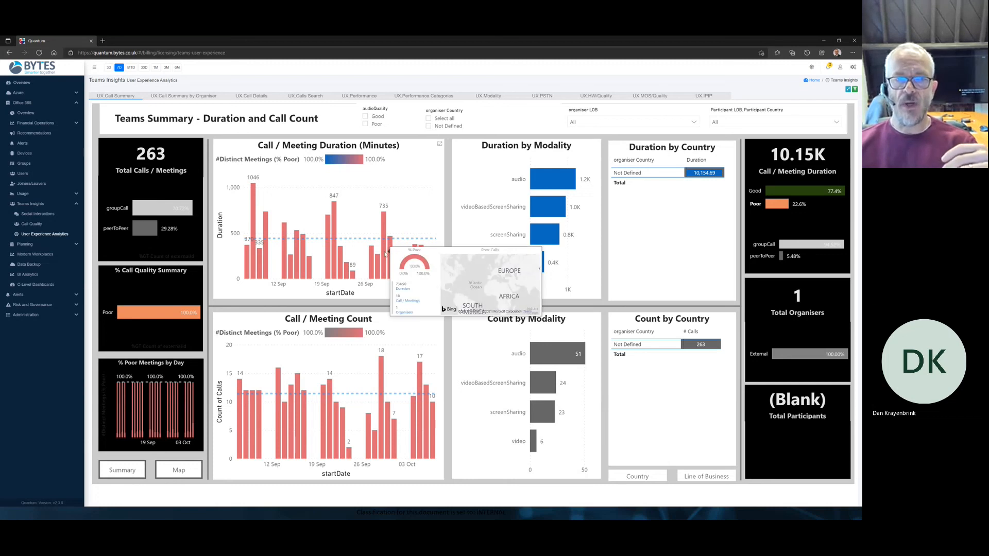
pyautogui.rightClick(416, 252)
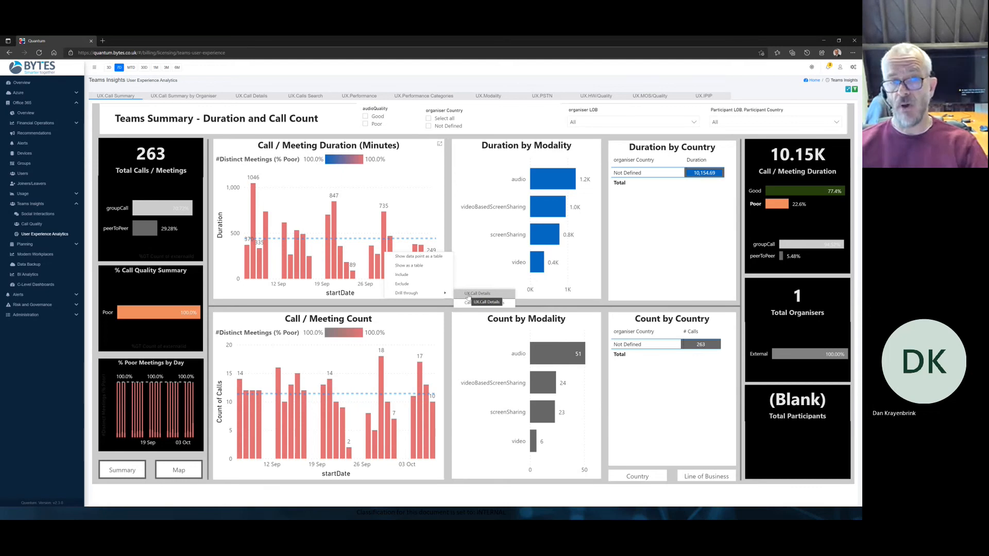
pyautogui.click(471, 259)
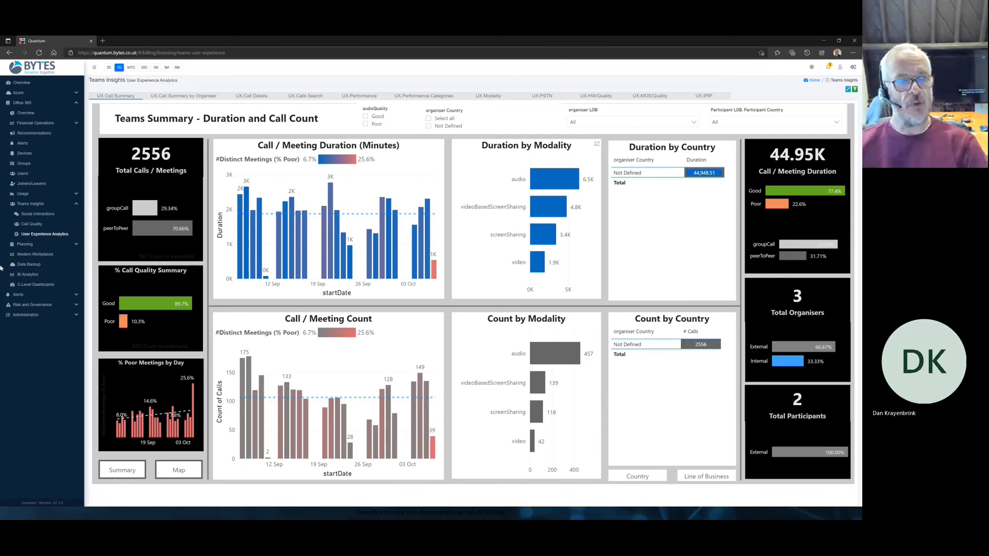
pyautogui.moveTo(35, 254)
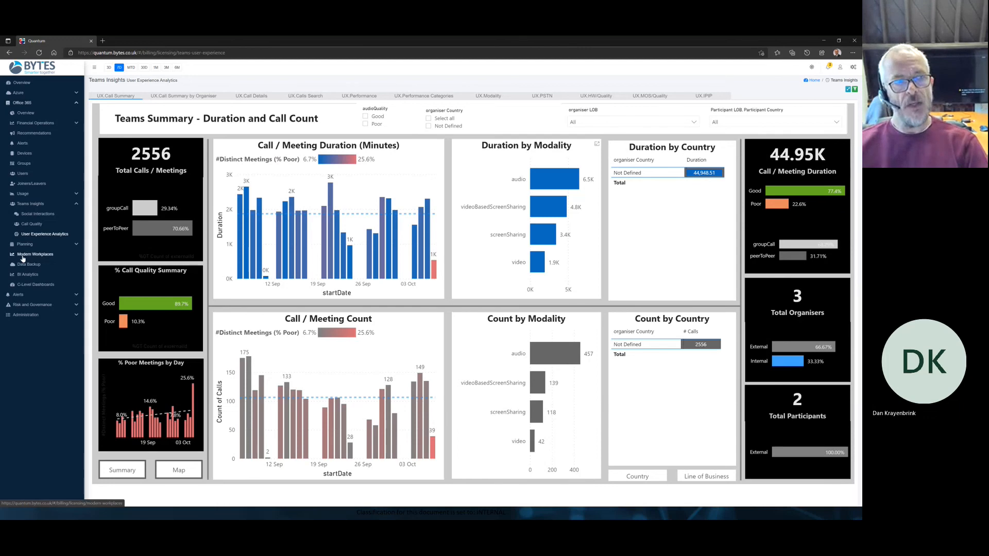
# Show the Modern Workplaces Productivity overview, then expand the Risk and Governance reports.
pyautogui.click(35, 254)
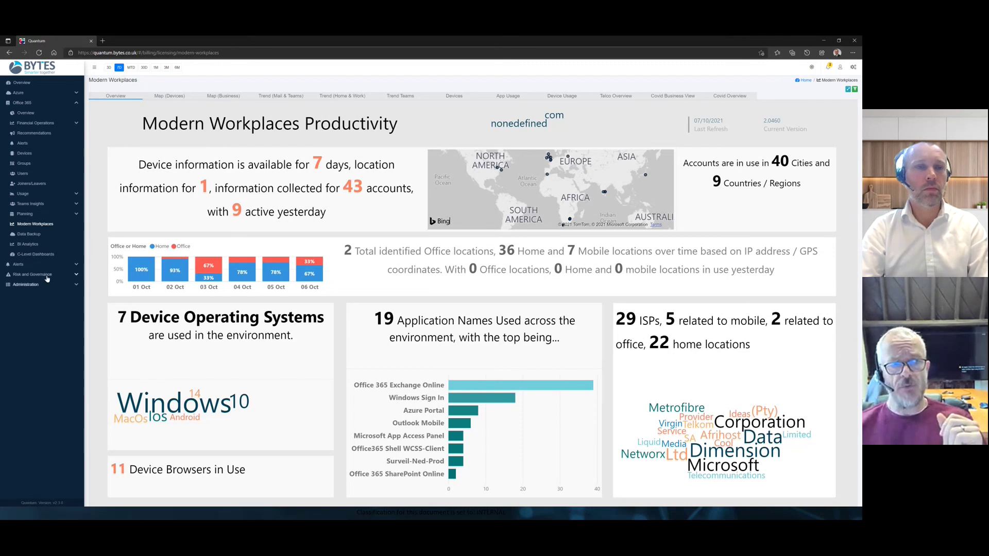
pyautogui.click(30, 274)
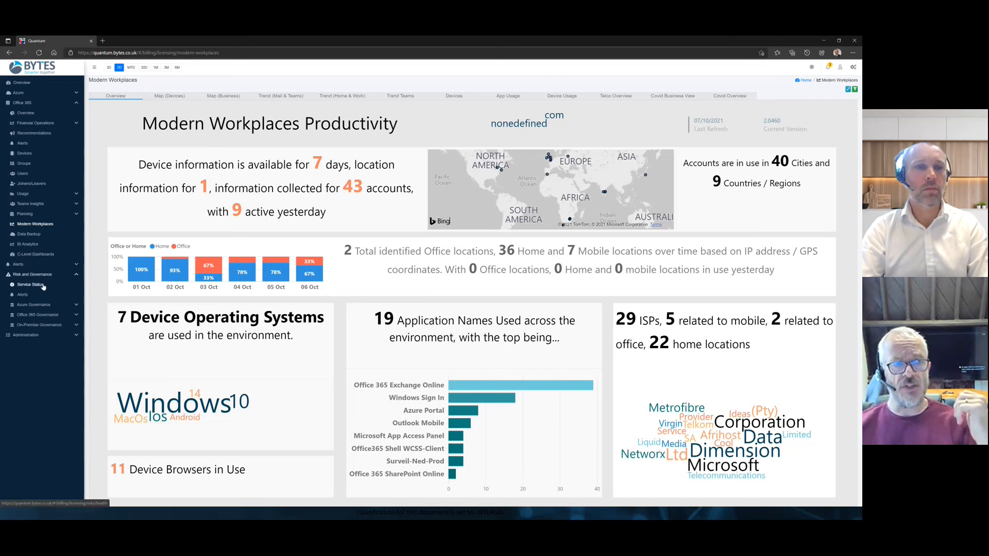
# View the Microsoft 365 Service Status report, then the security Alerts list with 134 alerts.
pyautogui.click(30, 285)
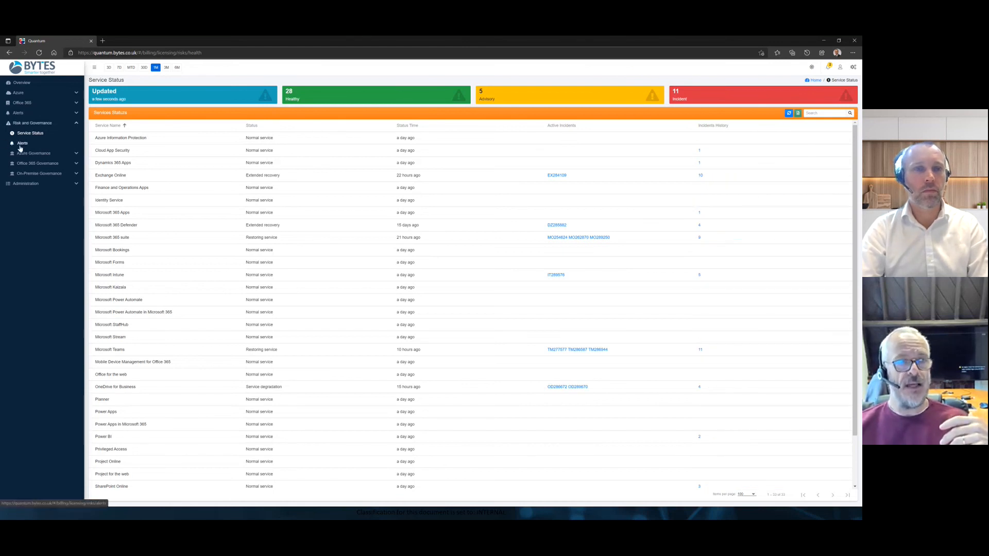
pyautogui.click(23, 144)
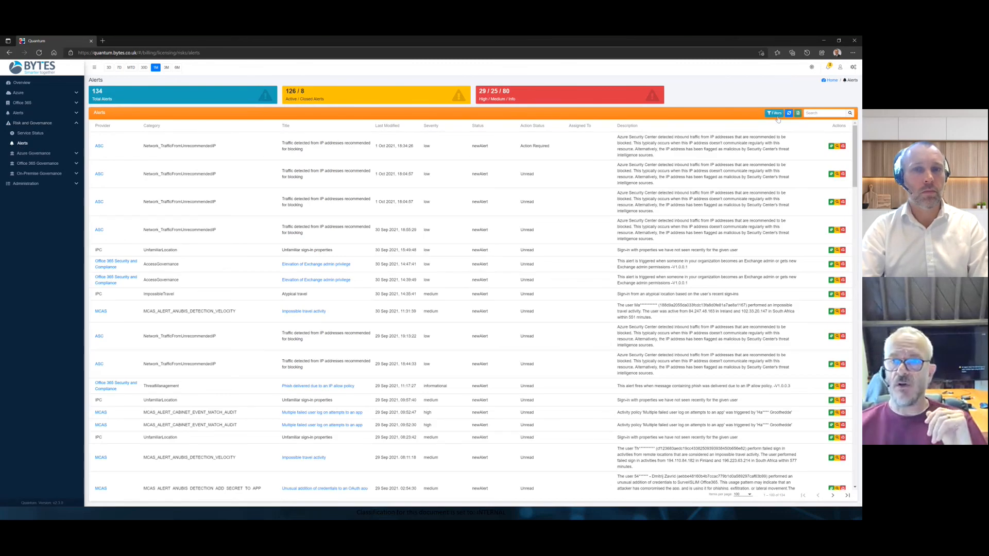
# Reveal the Alerts filter fields with the provider dropdown listing ASC, IPC, MCAS and Office 365 Security.
pyautogui.click(774, 113)
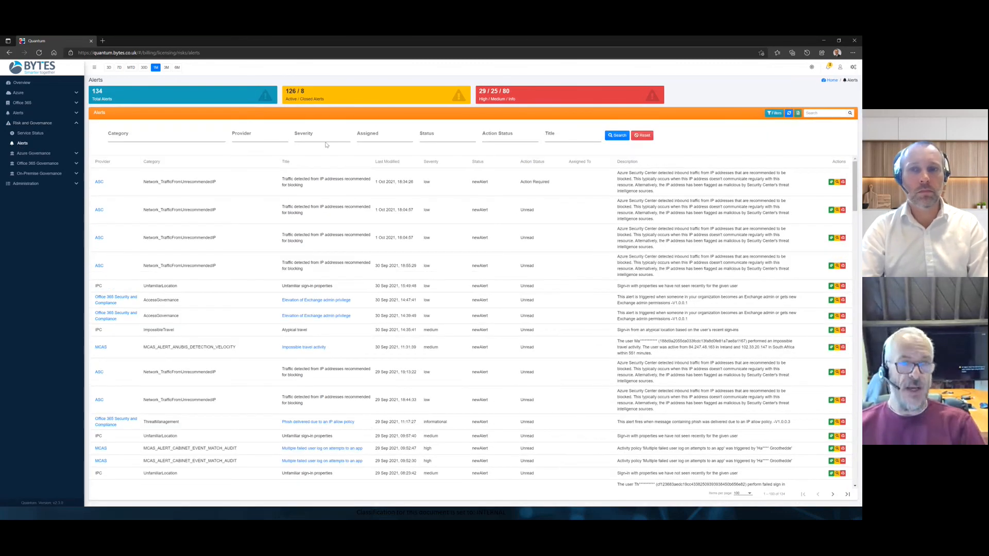
pyautogui.click(259, 135)
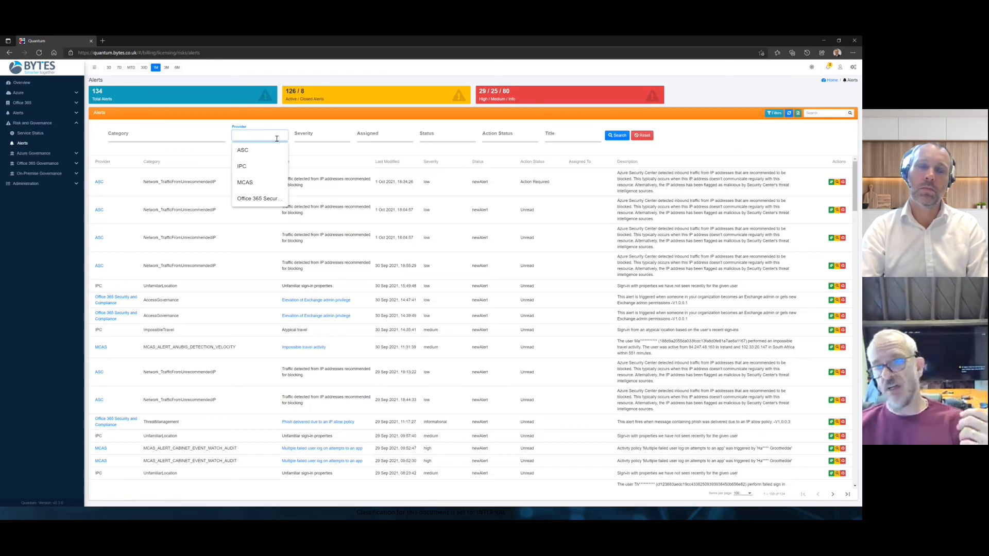
pyautogui.moveTo(255, 182)
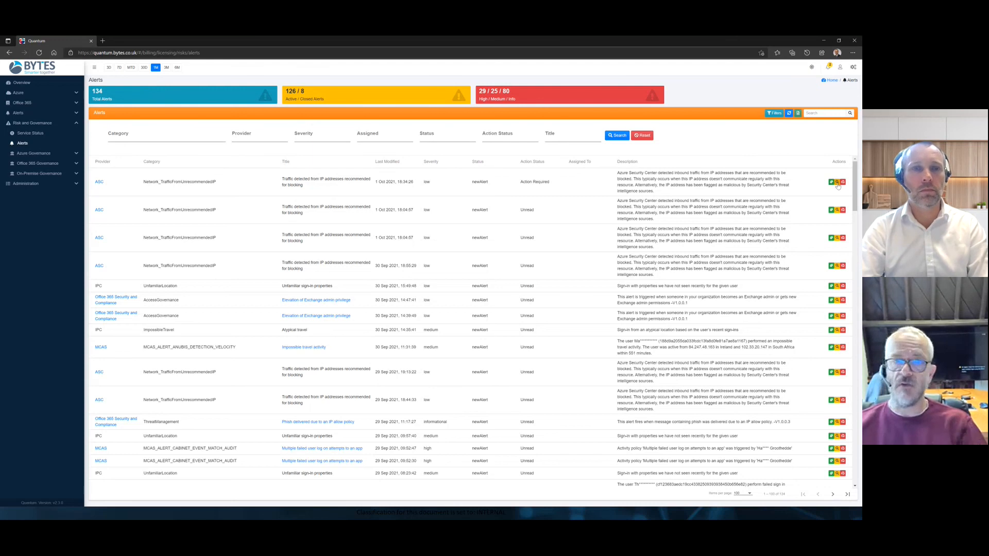
pyautogui.moveTo(744, 198)
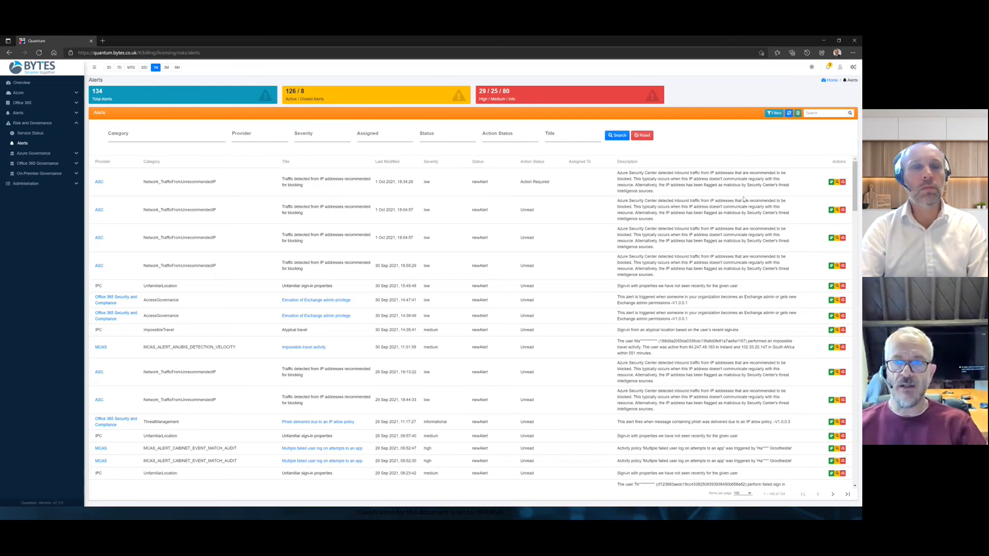
pyautogui.moveTo(707, 238)
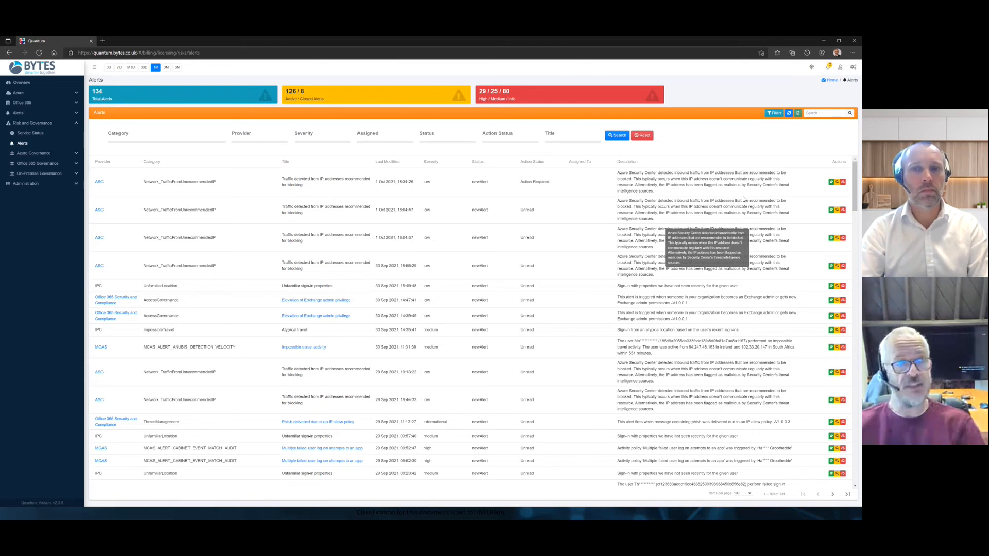
pyautogui.moveTo(476, 128)
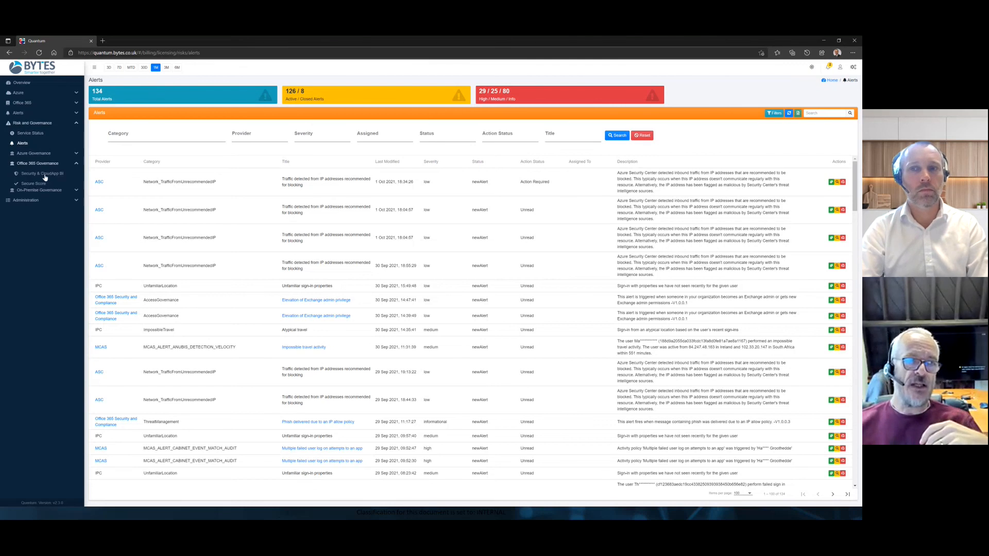
# Load the Security & CloudApp BI overview index under Office 365 Governance.
pyautogui.click(42, 173)
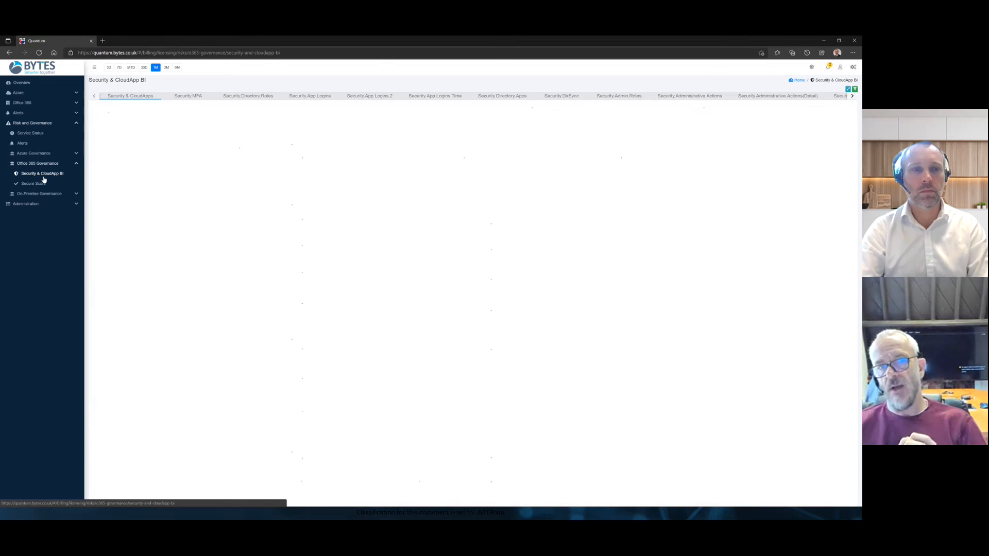
pyautogui.click(42, 173)
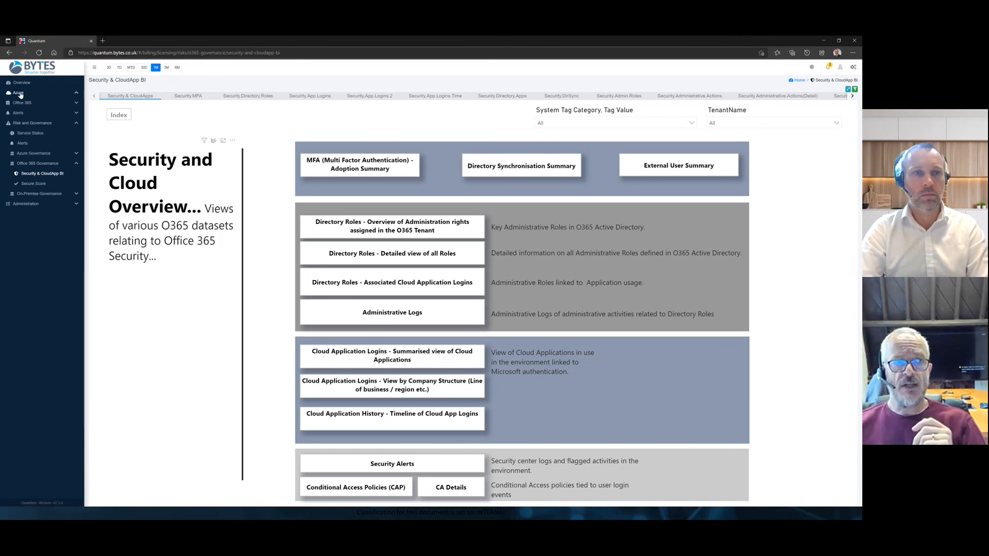
# Show the Microsoft Azure Cost Overview dashboard, then expand the Financial Operations reports.
pyautogui.click(19, 93)
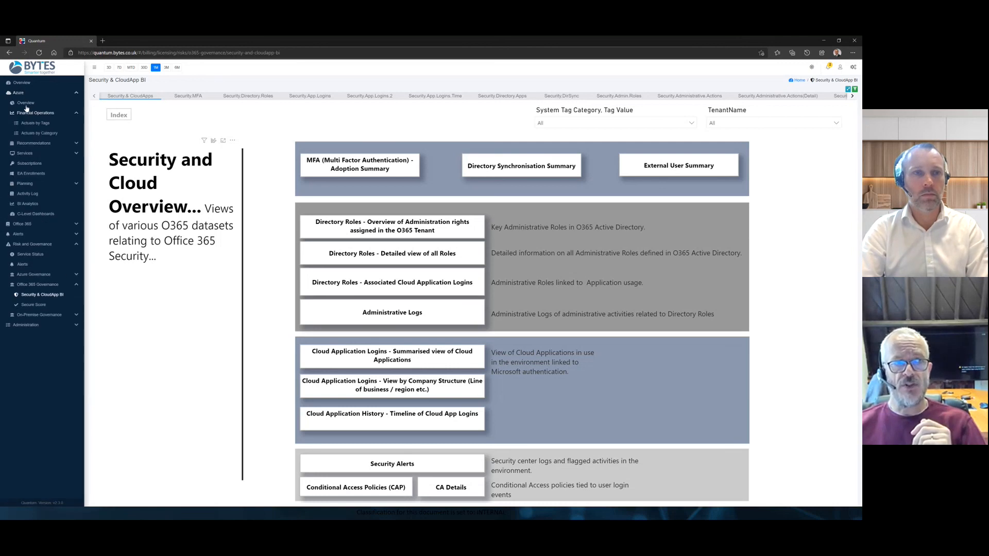
pyautogui.click(24, 103)
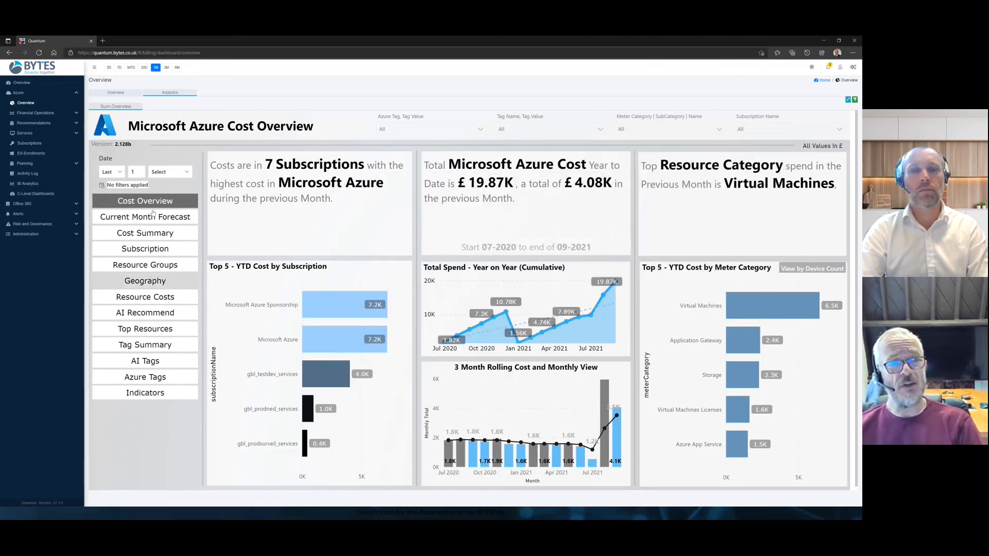
pyautogui.click(34, 114)
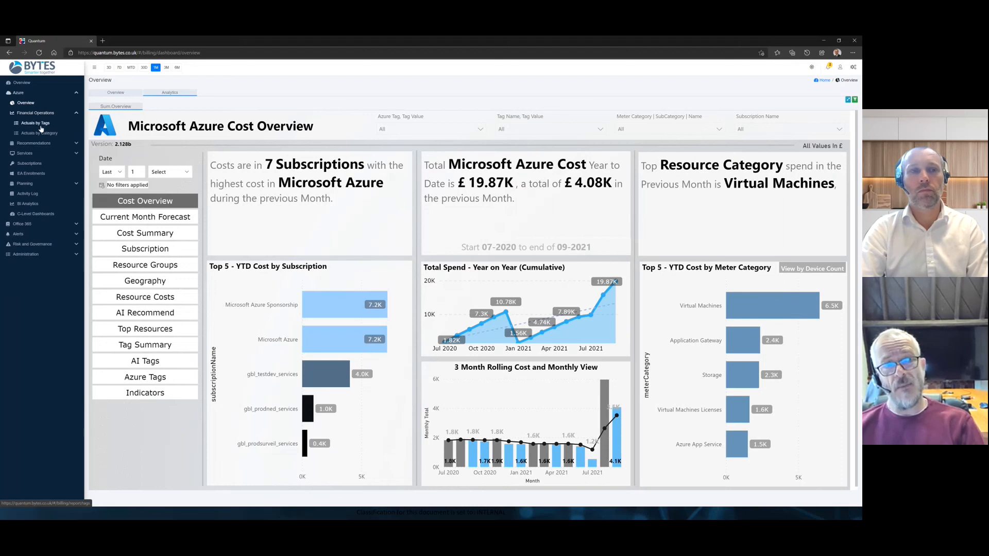
# Show Azure Actuals by Tags measured in years, then bring up the Cost Monthly Run Rate report.
pyautogui.click(35, 122)
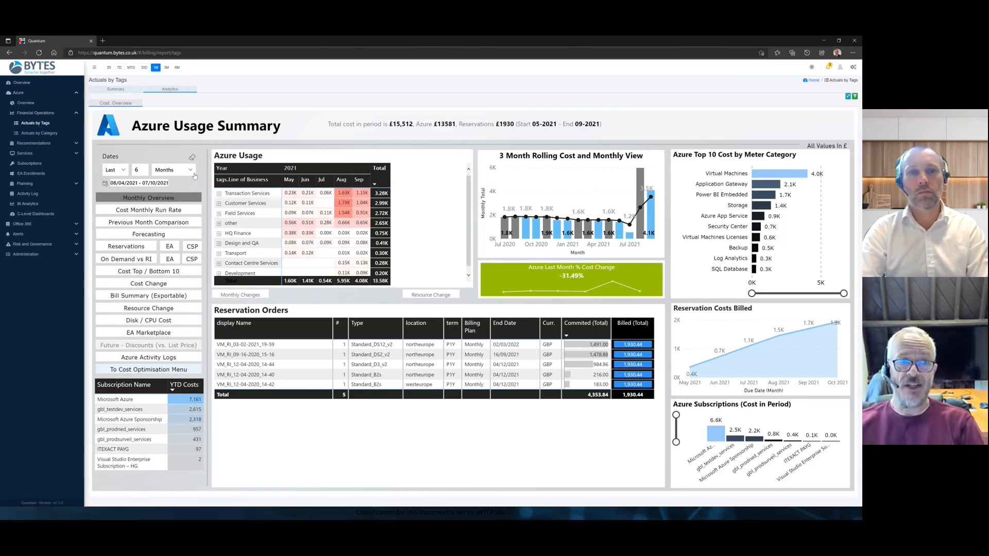
pyautogui.click(172, 169)
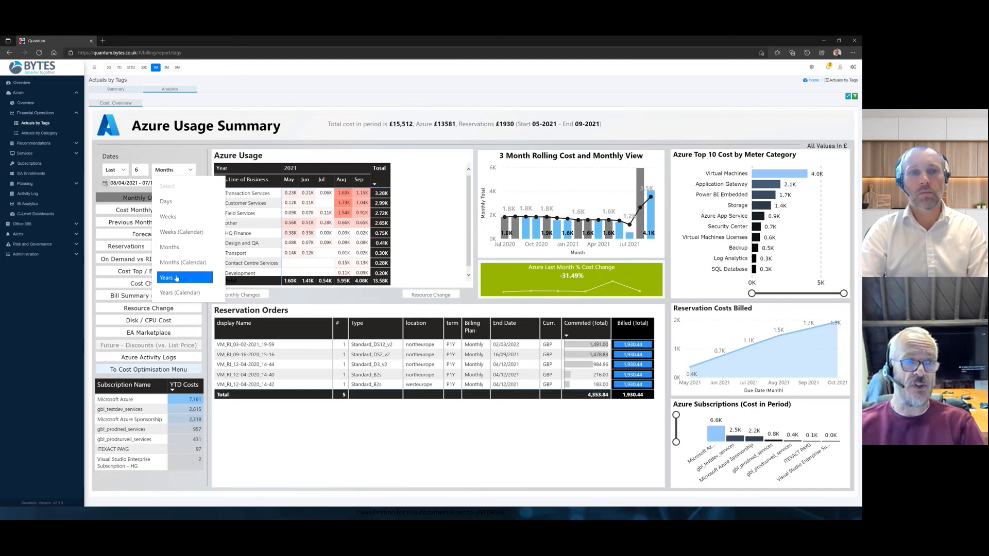
pyautogui.click(166, 277)
pyautogui.write('1')
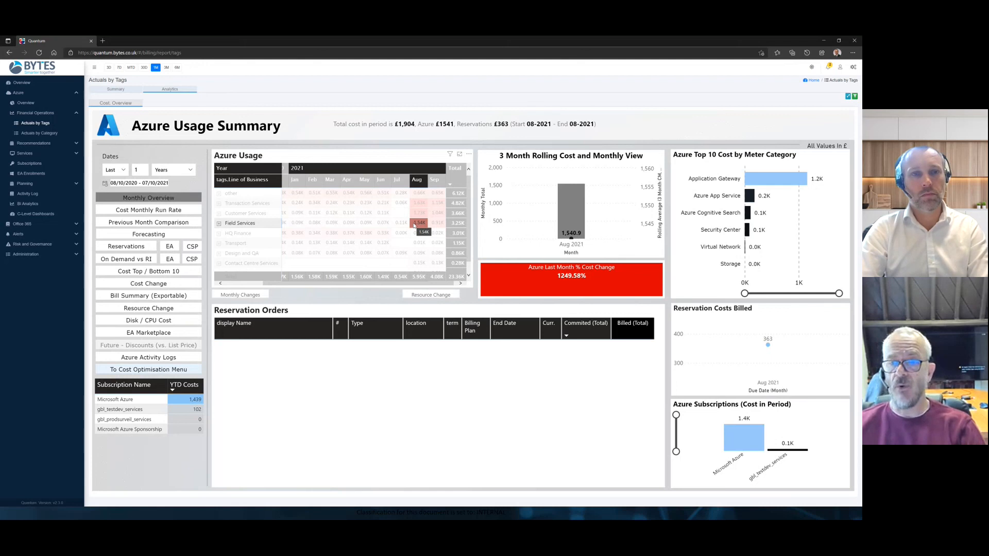
pyautogui.moveTo(235, 248)
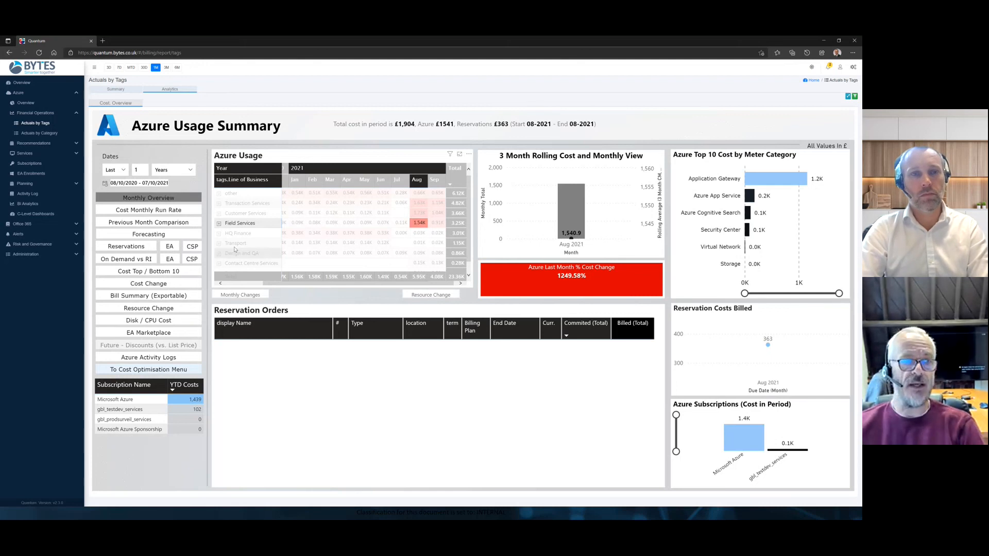
pyautogui.click(148, 210)
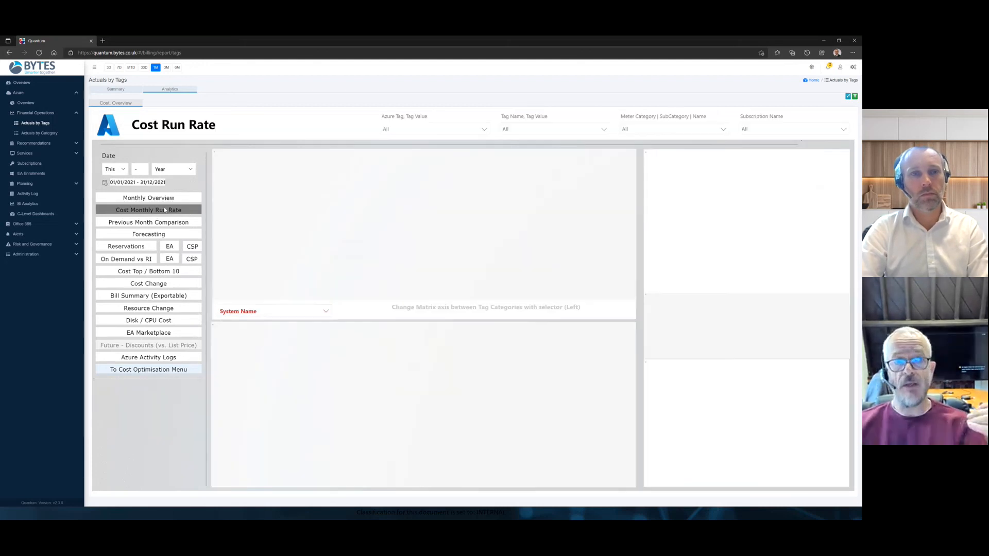
# Focus the cost run rate matrix on the Hybrid Cloud Management row.
pyautogui.click(148, 209)
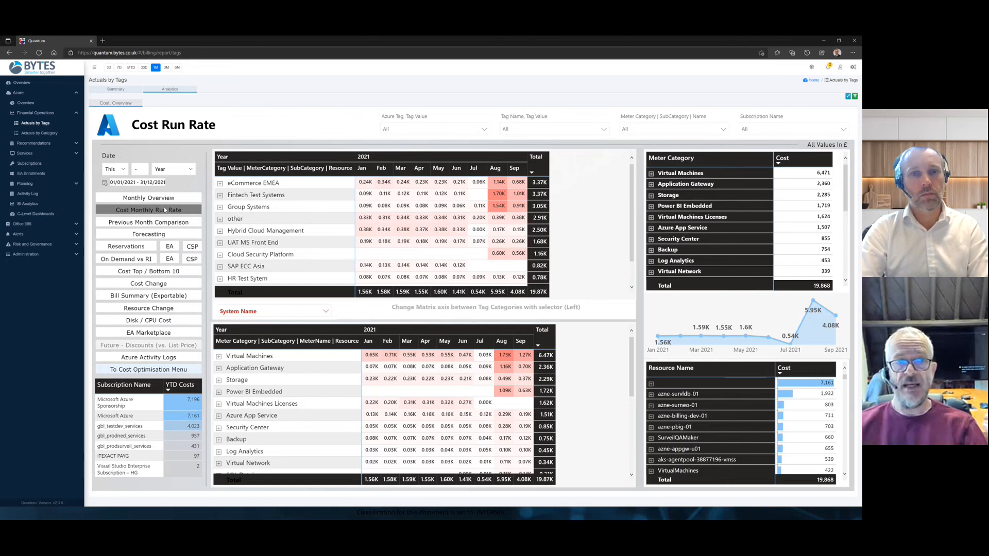
pyautogui.click(266, 230)
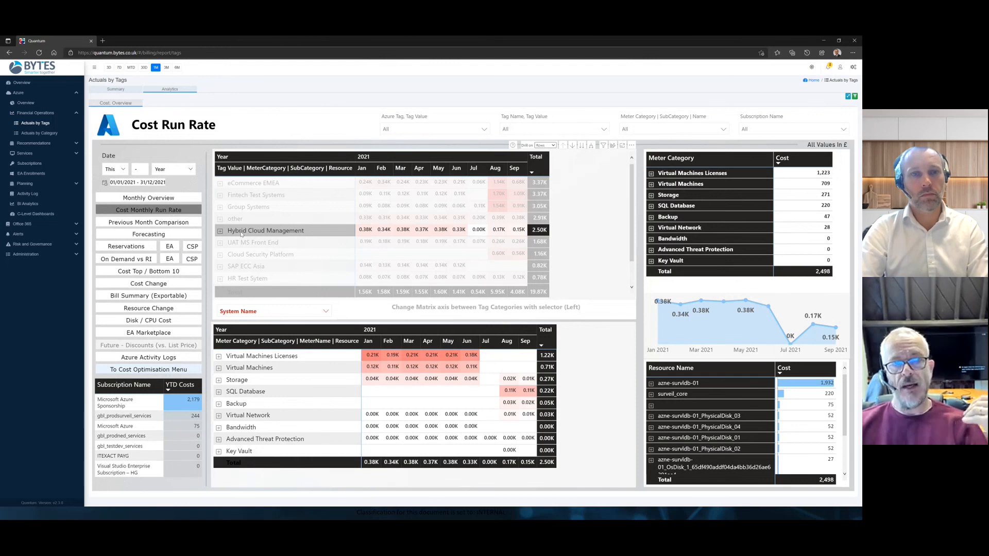
pyautogui.moveTo(246, 236)
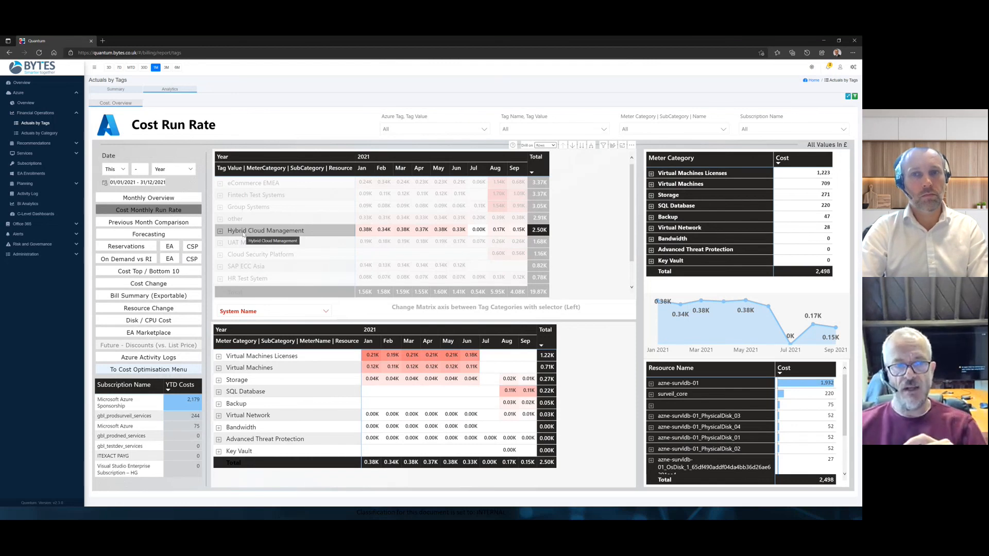
# Regroup the matrix by tag categories Country, Customer Name and others.
pyautogui.click(325, 311)
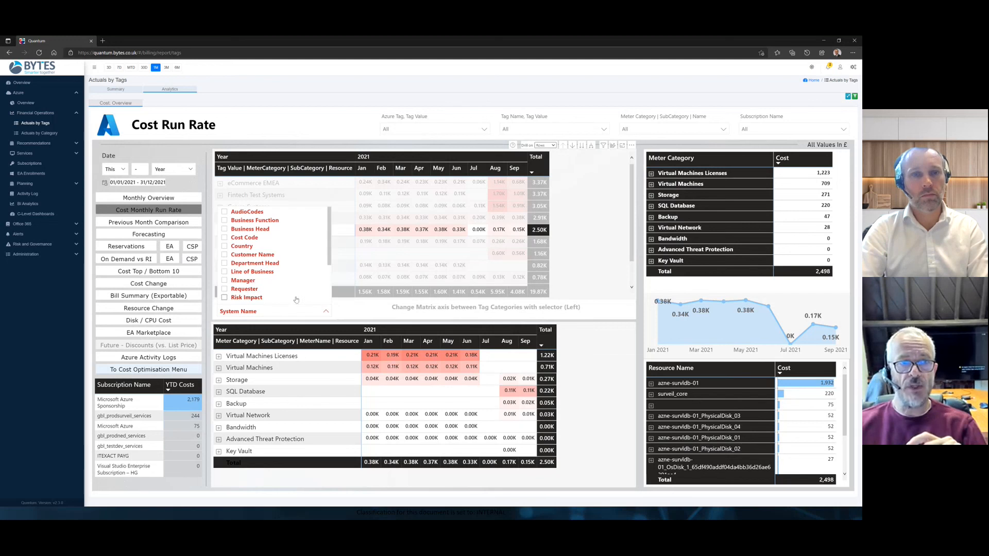
pyautogui.click(226, 245)
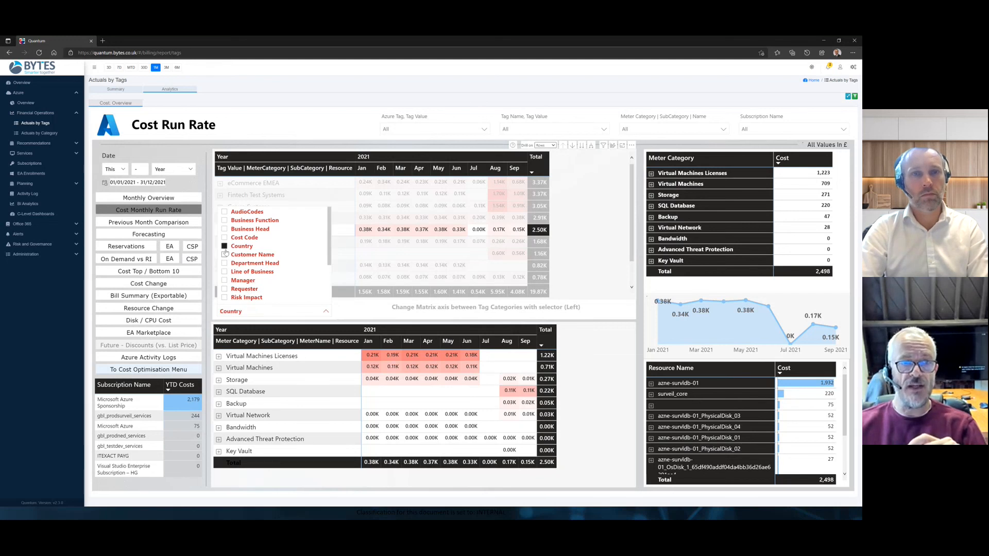
pyautogui.click(224, 254)
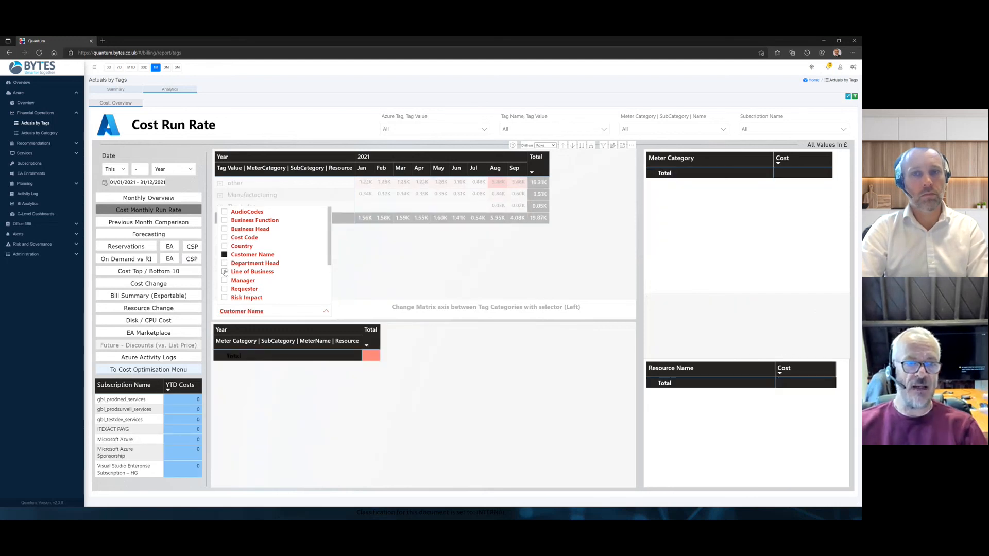
pyautogui.click(225, 272)
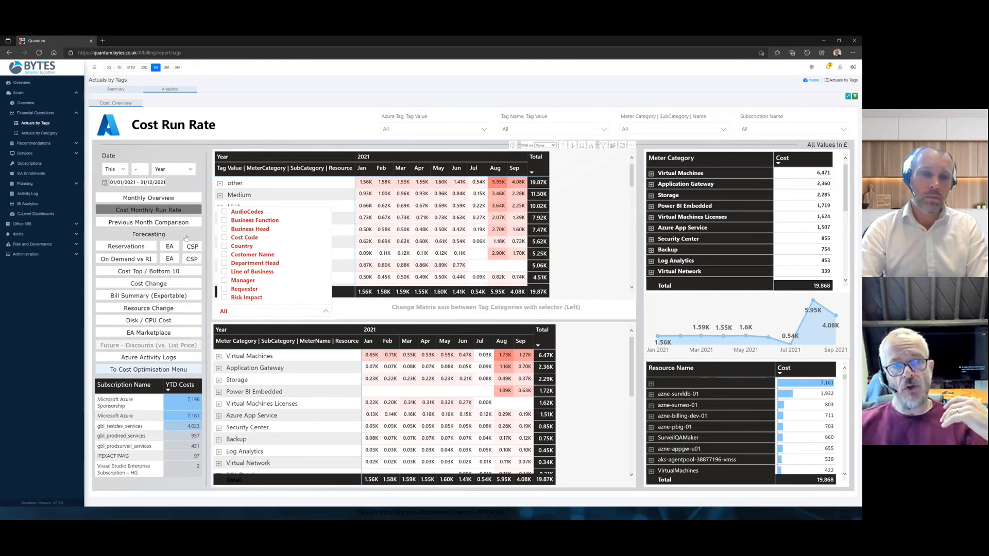
# Bring up the Past 3 Month Projection forecast report with a 100% uplift.
pyautogui.click(149, 233)
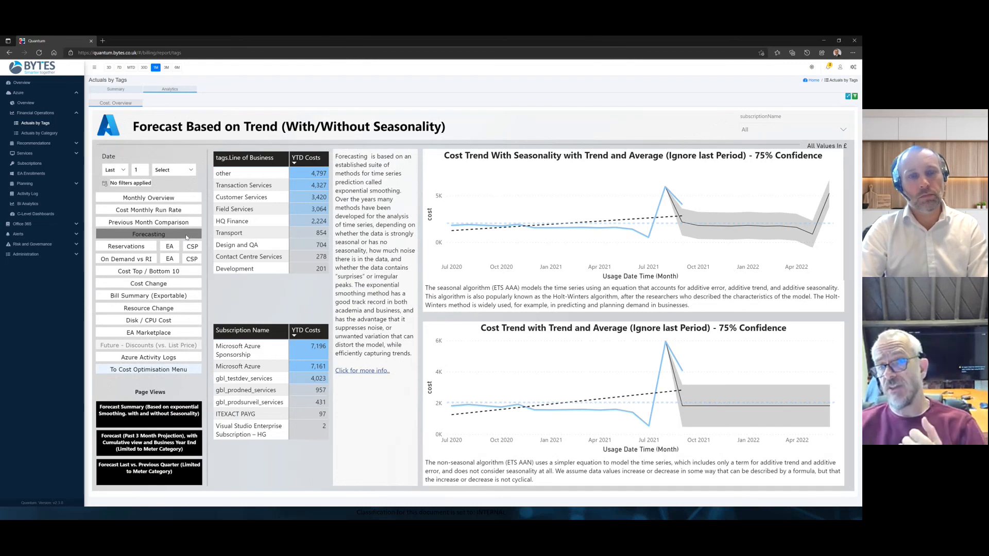
pyautogui.moveTo(529, 214)
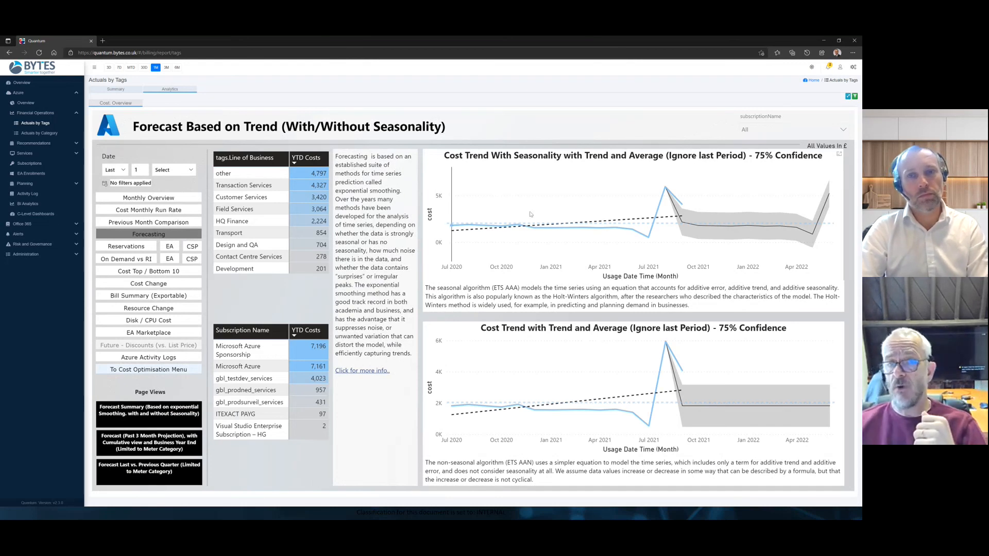
pyautogui.moveTo(664, 187)
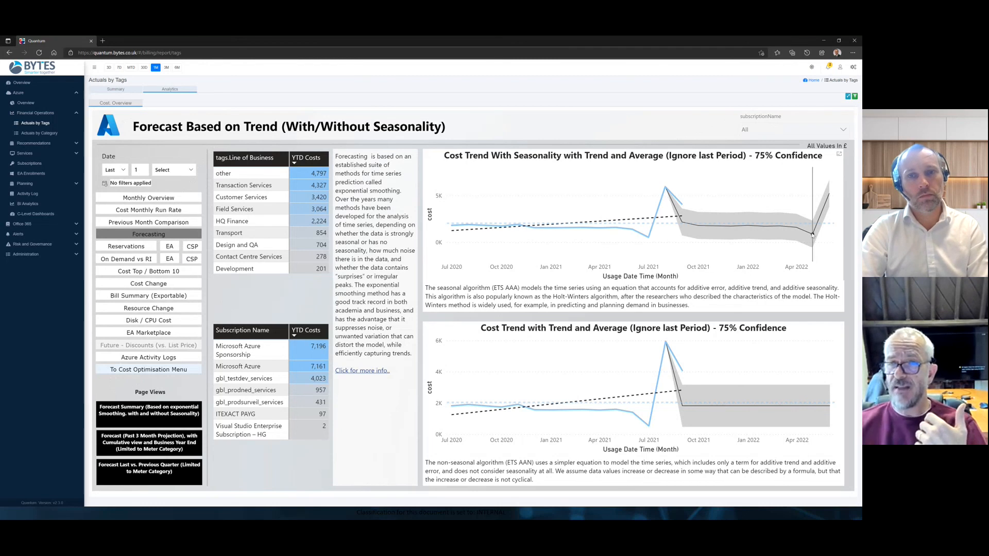
pyautogui.moveTo(817, 220)
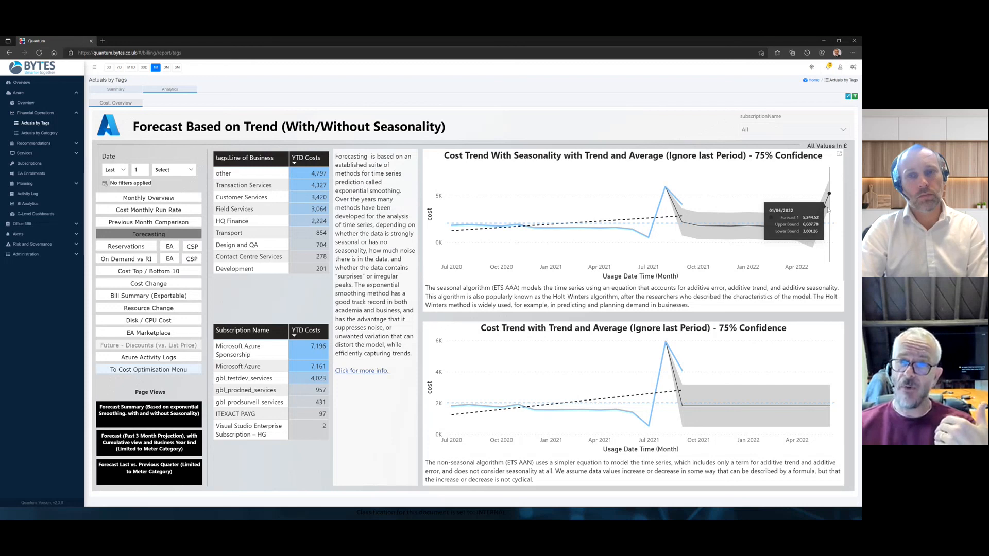
pyautogui.moveTo(648, 435)
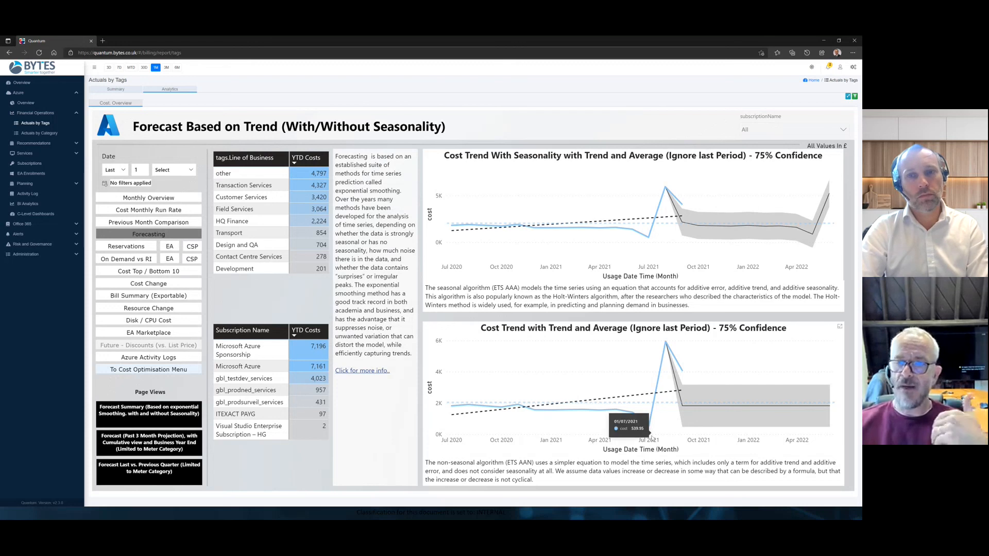
pyautogui.moveTo(734, 409)
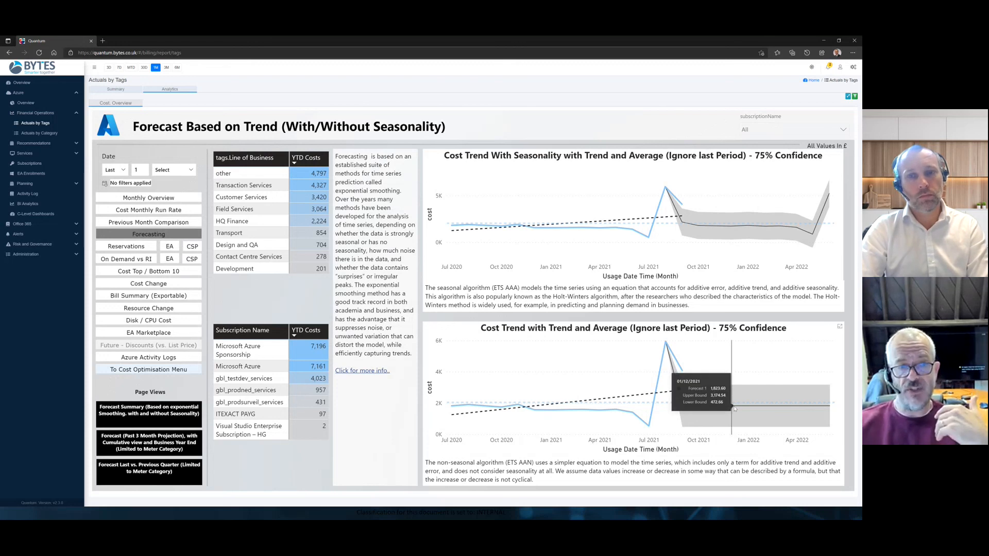
pyautogui.click(148, 442)
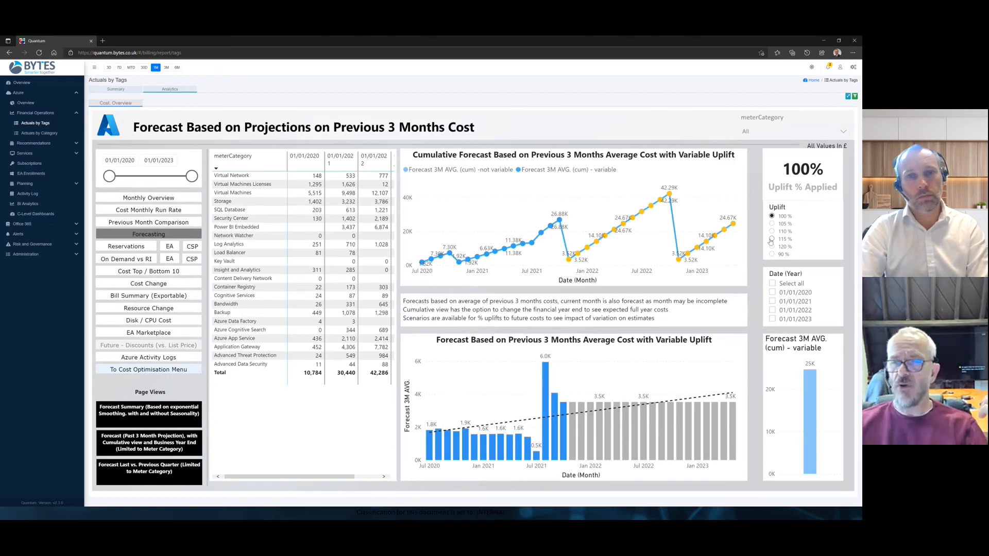
# Raise the forecast uplift to 115%, then show the CSP Reservations Summary (5 reservations, £4.35K).
pyautogui.click(772, 239)
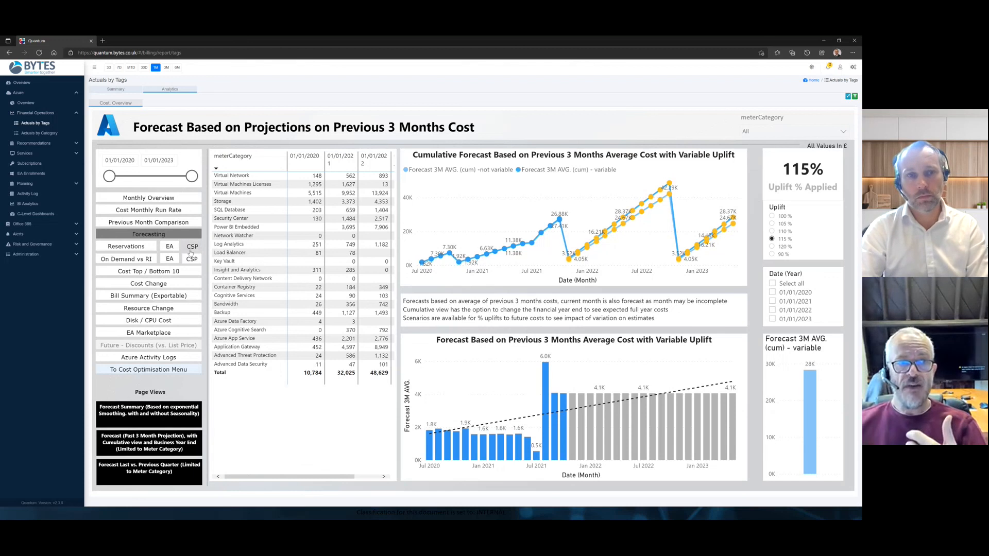
pyautogui.click(191, 246)
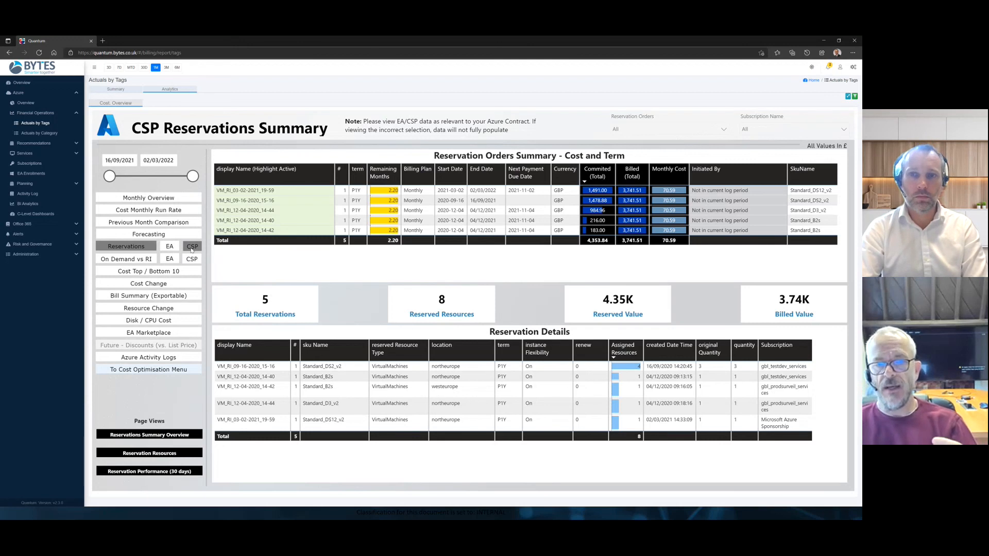
pyautogui.moveTo(502, 376)
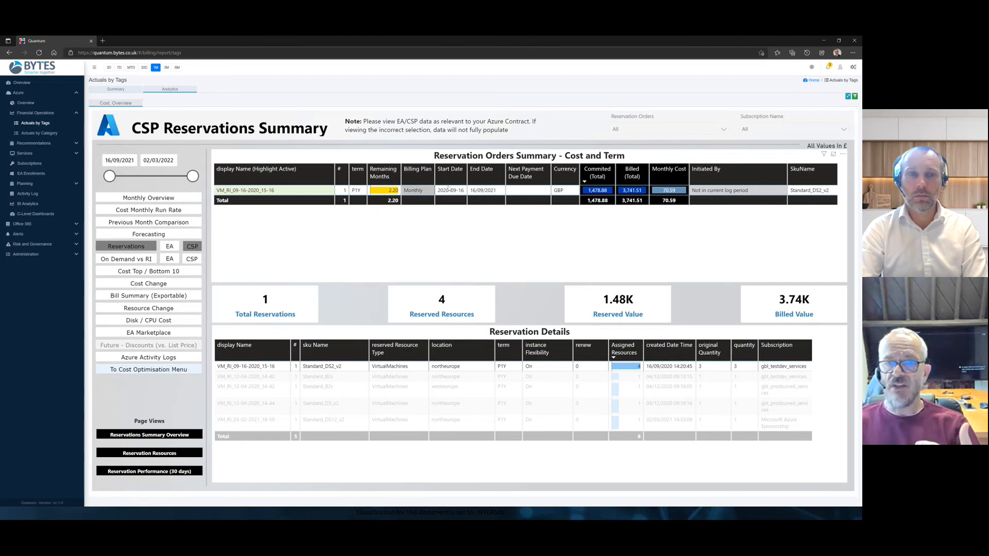
pyautogui.moveTo(680, 182)
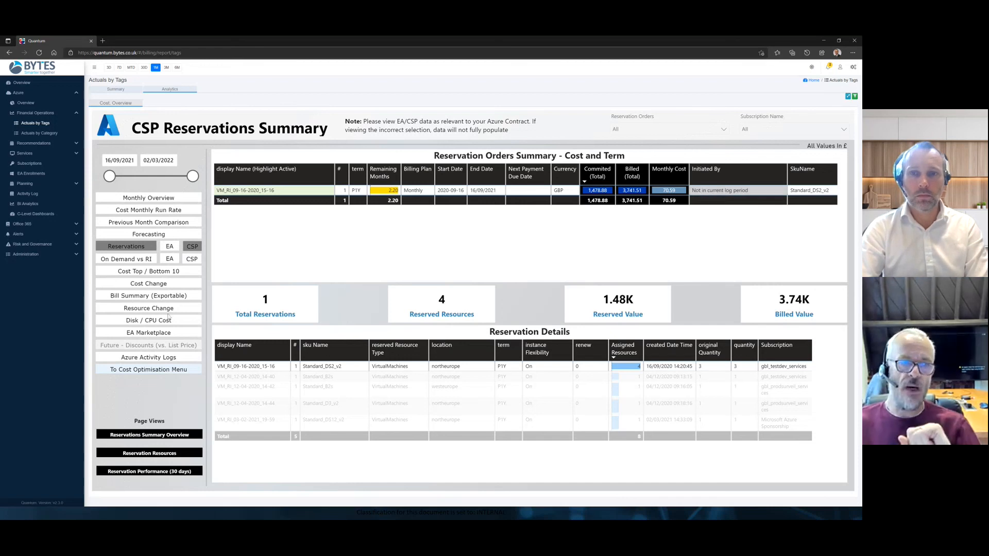
# Move from the narrowed CSP reservation to the Added and Removed Devices report.
pyautogui.click(148, 308)
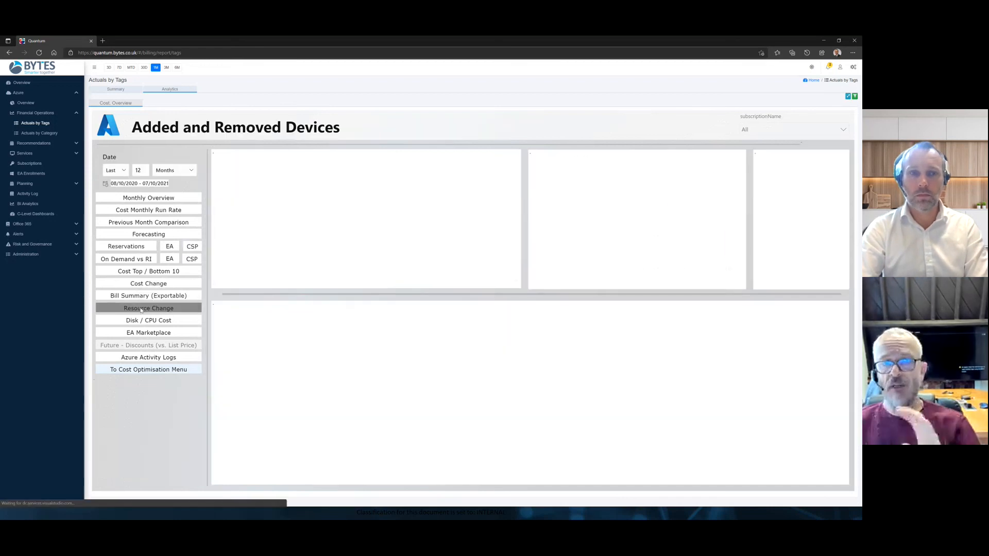
pyautogui.click(148, 308)
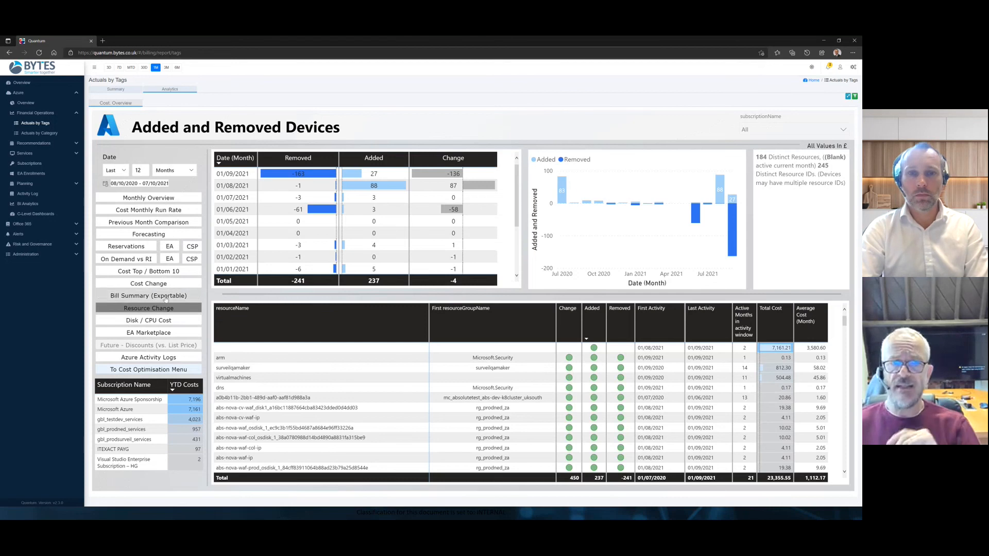
pyautogui.moveTo(693, 205)
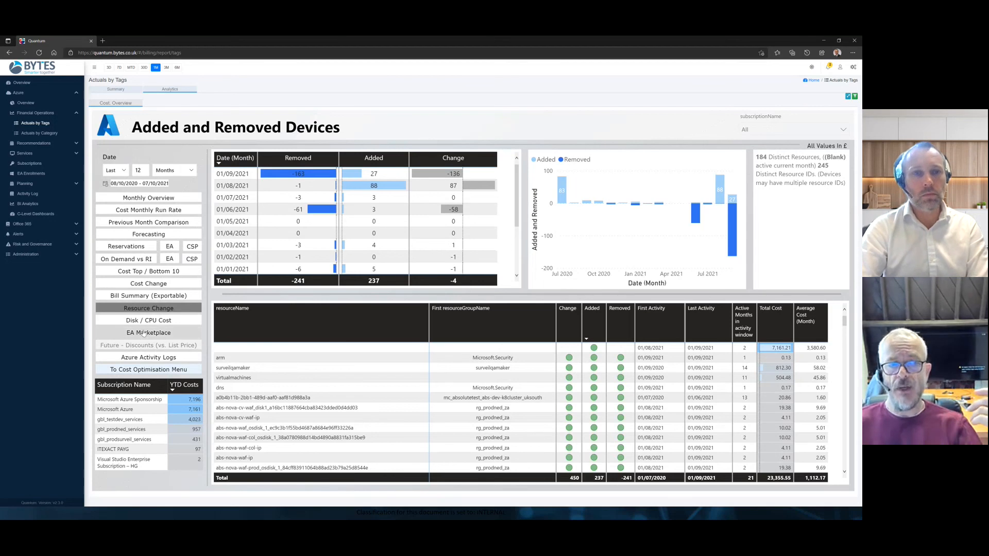
pyautogui.moveTo(148, 319)
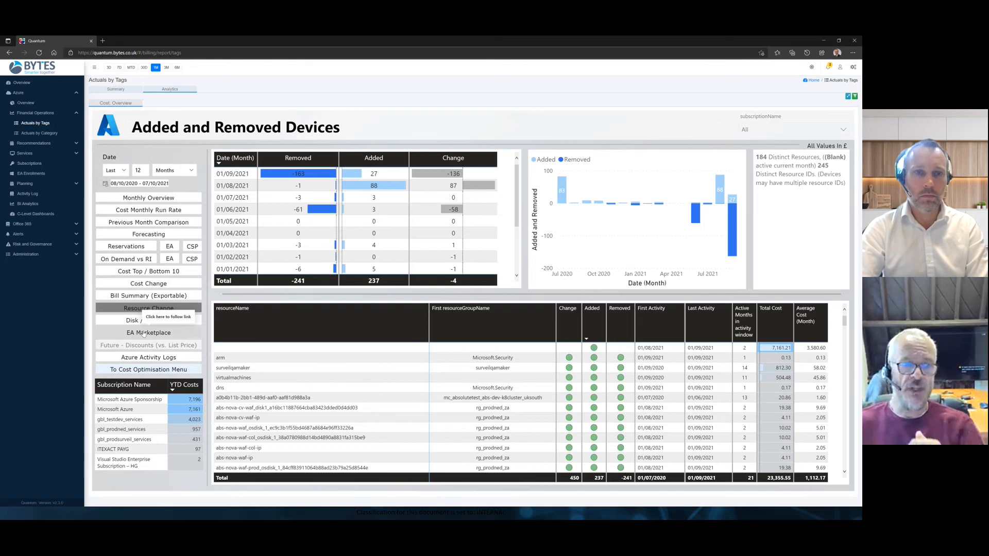
pyautogui.moveTo(149, 358)
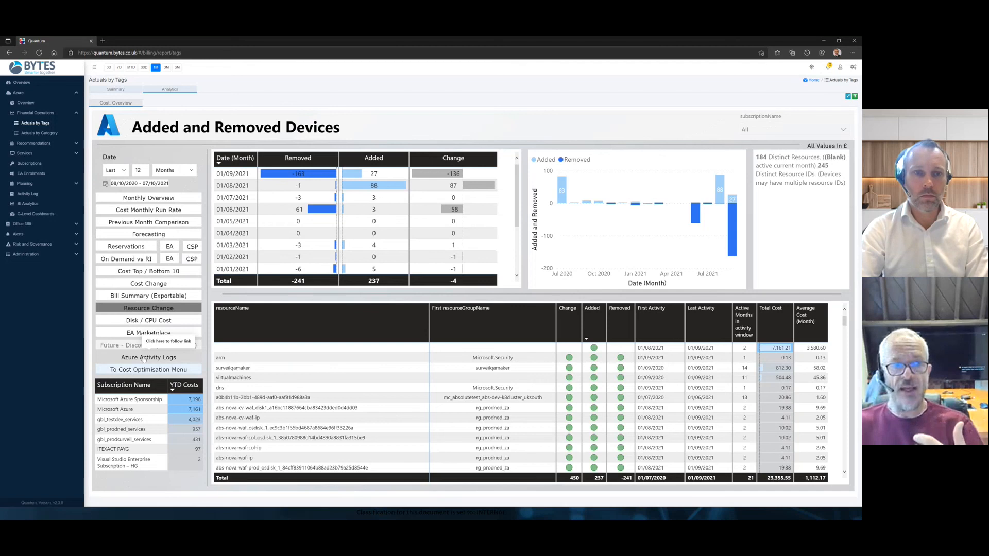
# Filter the Azure activity logs to one event initiator, then go to the AI Optimisation Recommendations overview.
pyautogui.click(148, 358)
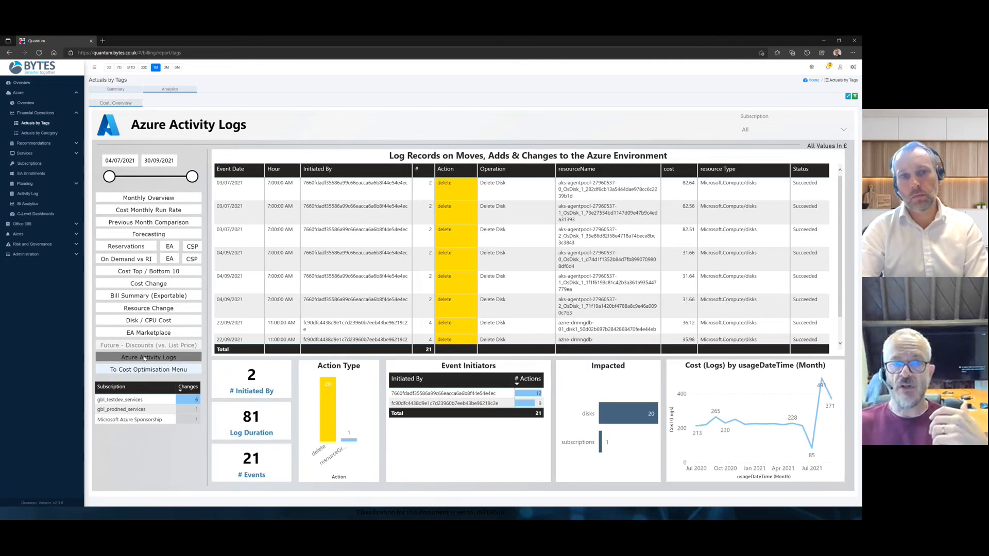
pyautogui.moveTo(350, 259)
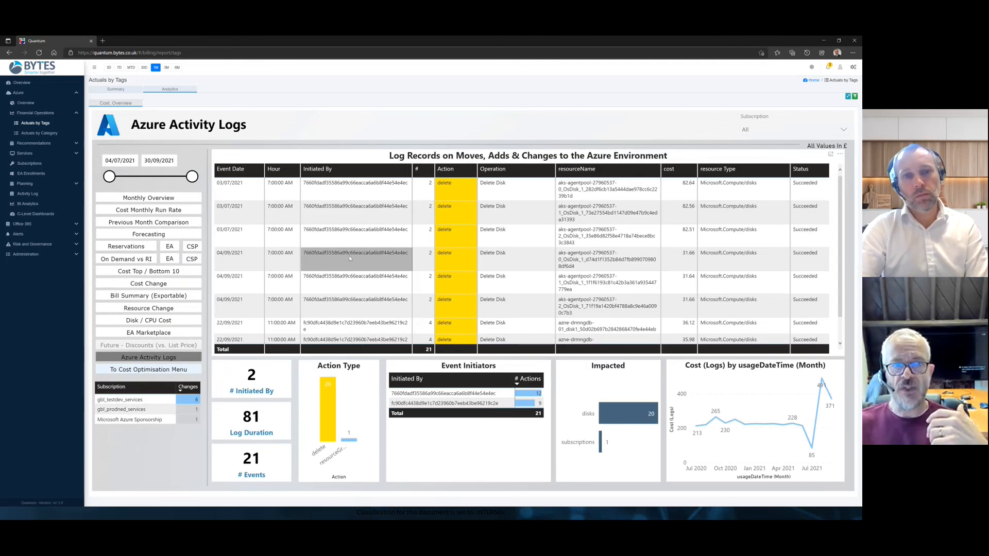
pyautogui.moveTo(355, 257)
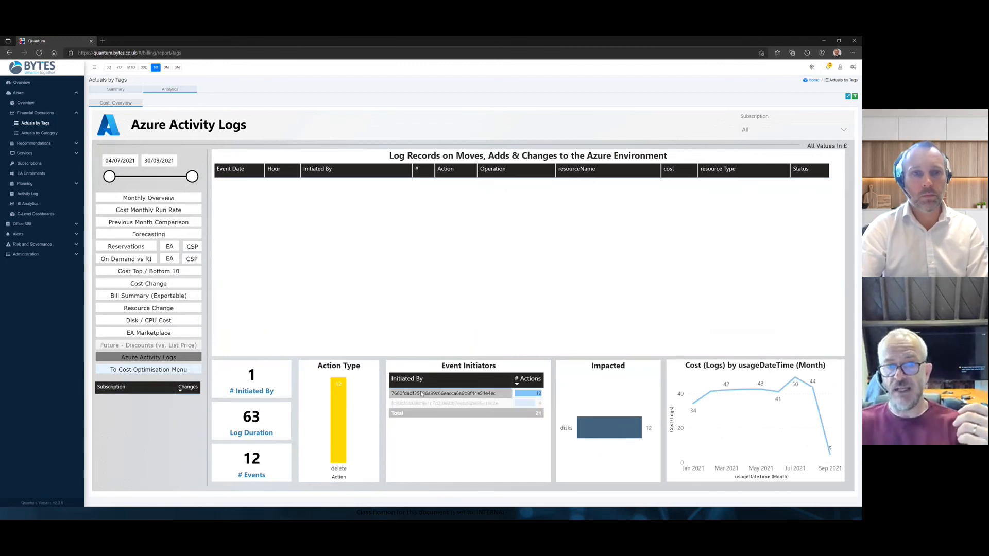
pyautogui.click(465, 403)
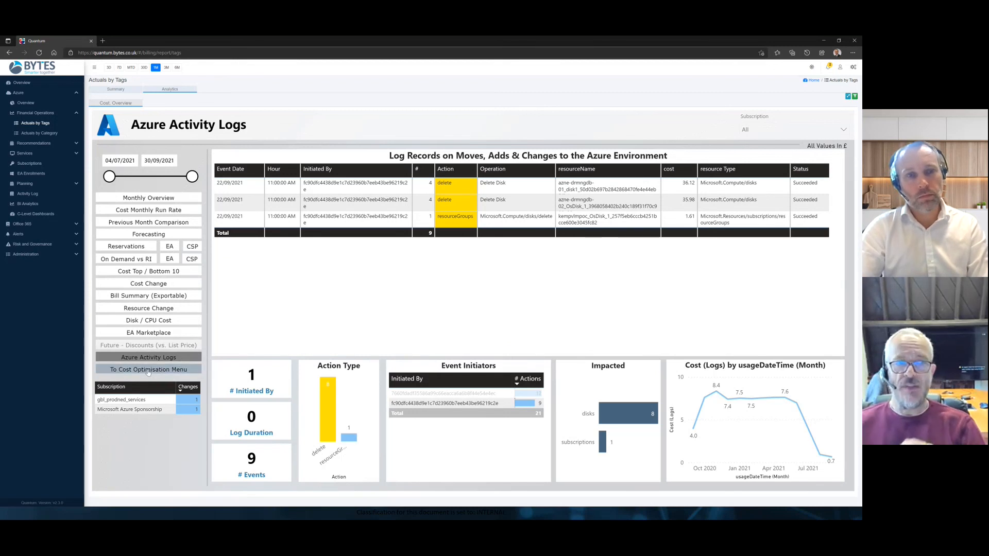
pyautogui.click(148, 369)
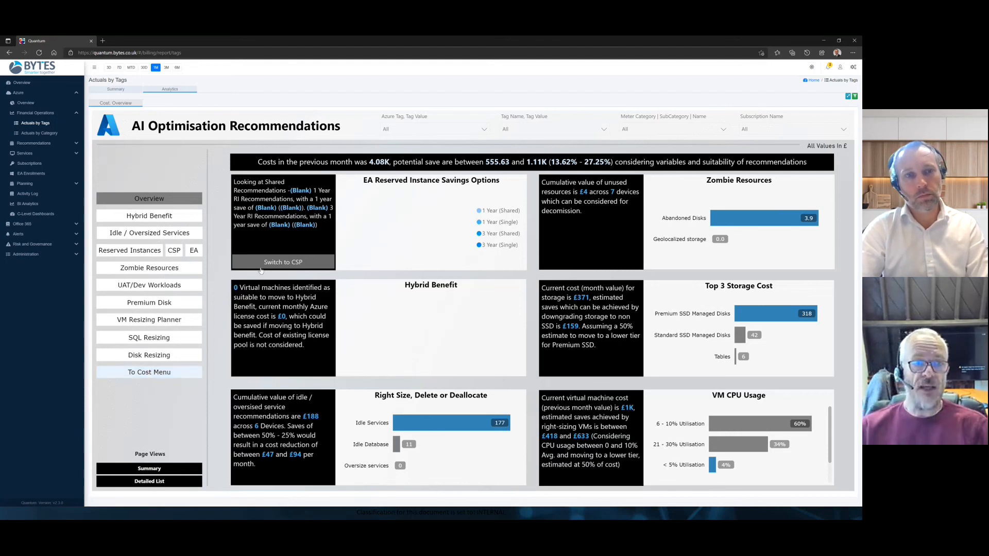
# Switch the reserved instance tile to CSP: 9 recommendations for 17 resources saving £621 monthly.
pyautogui.click(282, 262)
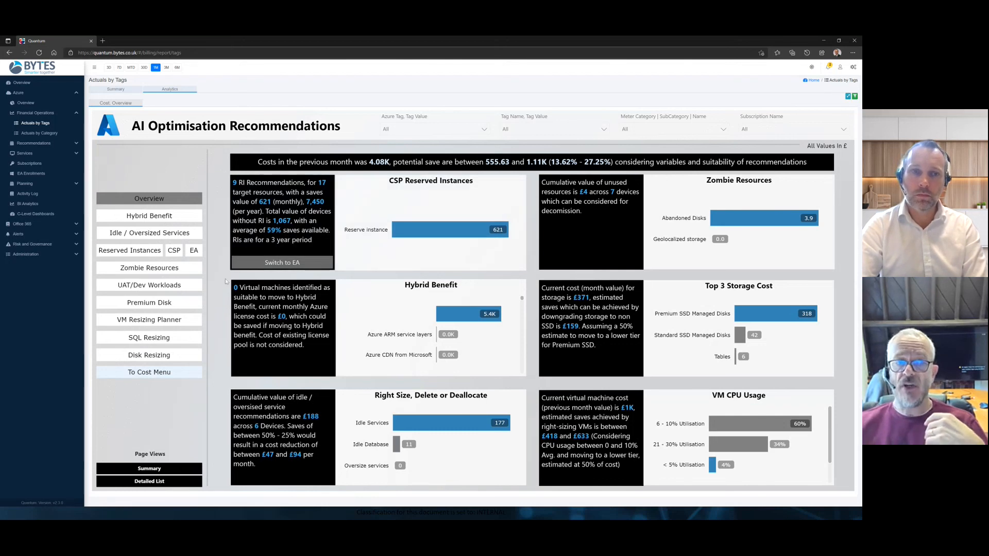
# Review the full CSP reserved instance recommendations, then show the Idle Services resize/shut-down report (£188, 9 devices).
pyautogui.click(174, 250)
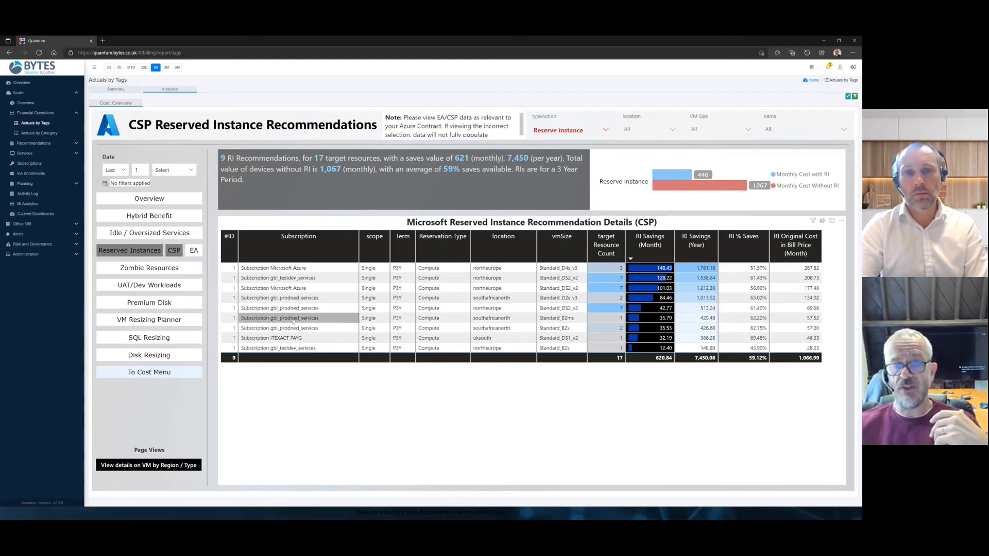
pyautogui.moveTo(271, 338)
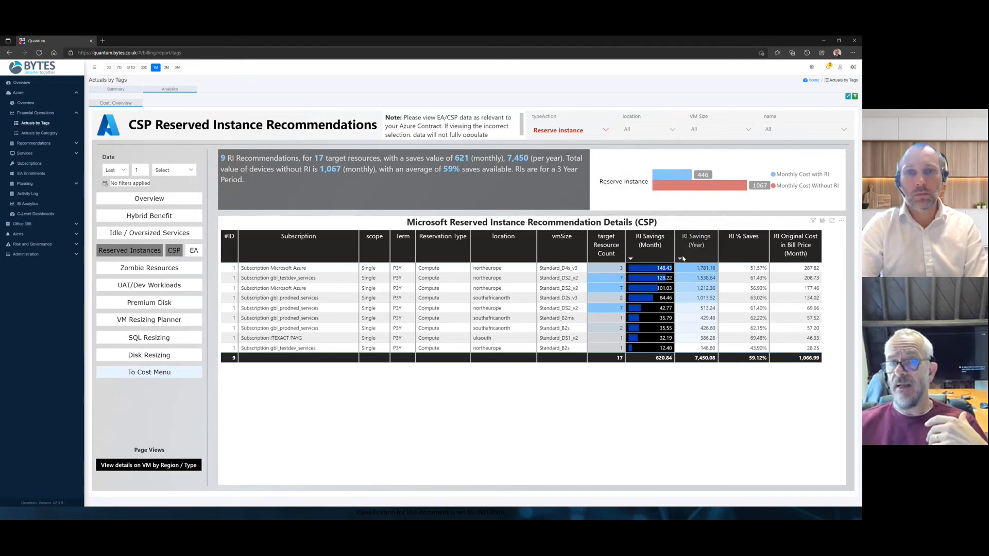
pyautogui.moveTo(765, 188)
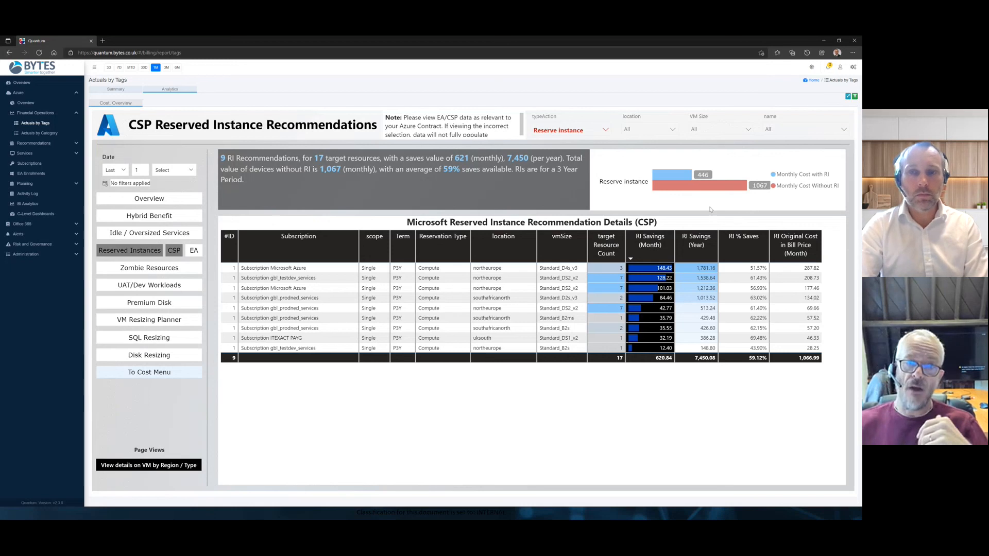
pyautogui.moveTo(157, 269)
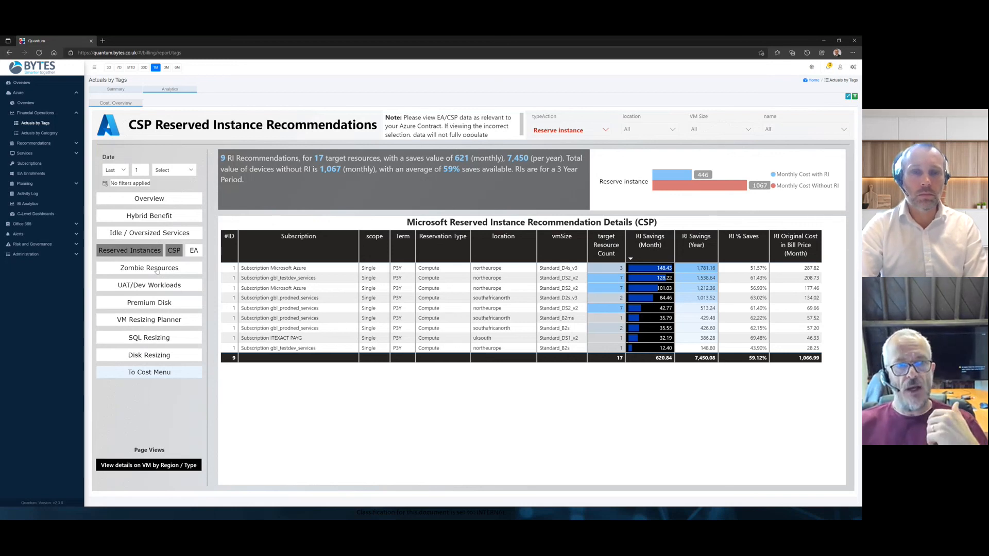
pyautogui.moveTo(148, 216)
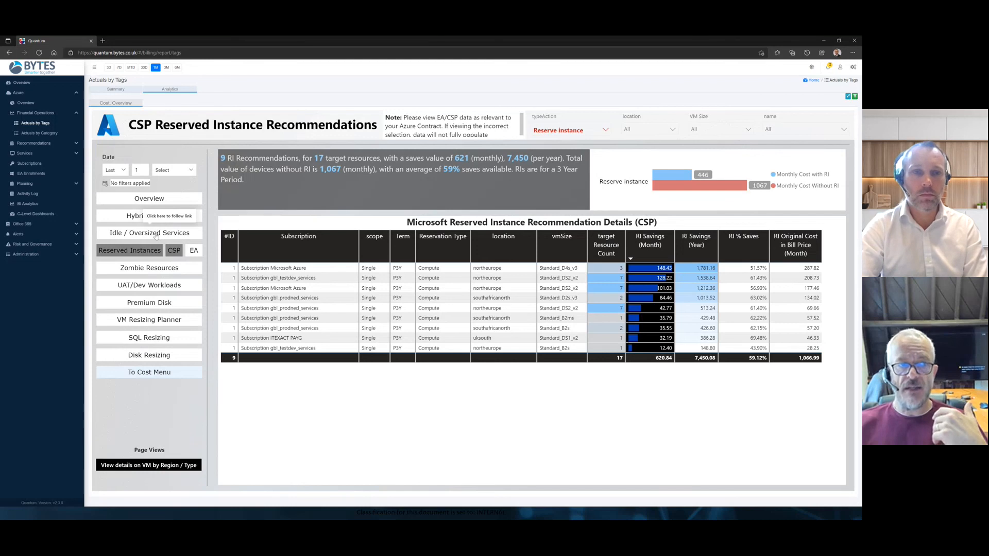
pyautogui.click(149, 233)
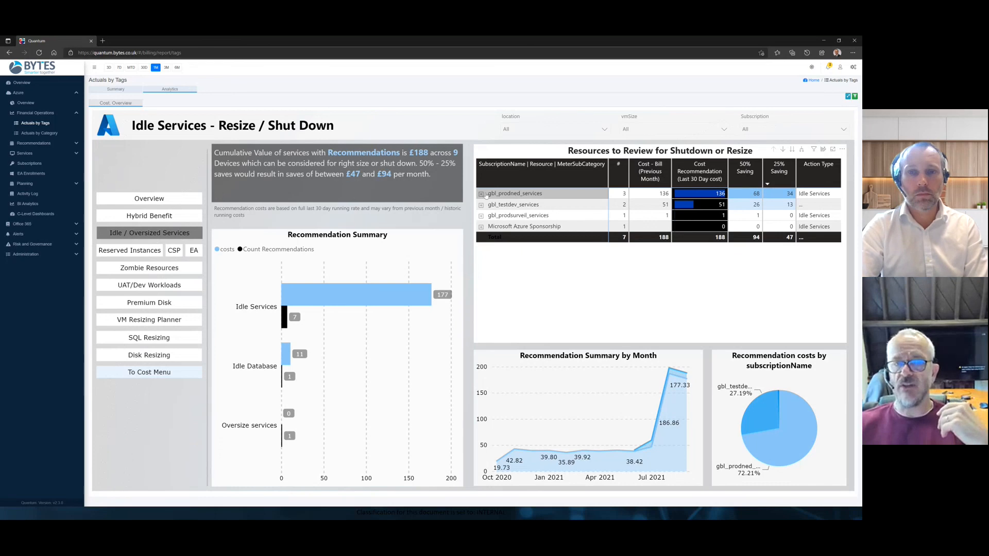
# Inspect the gbl_prodned_services resource breakdown, then show the VM Resizing report (£395–£598 savings).
pyautogui.click(481, 192)
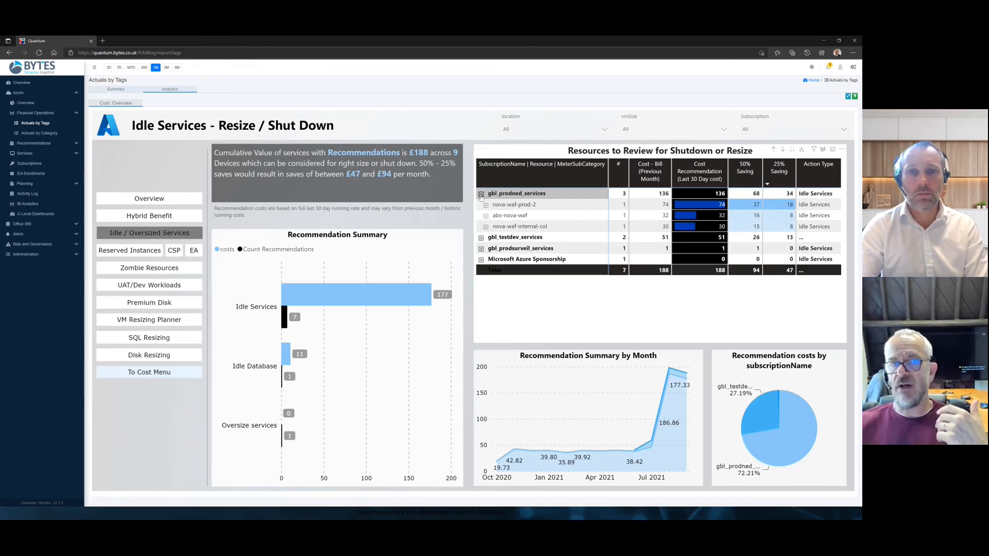
pyautogui.click(481, 194)
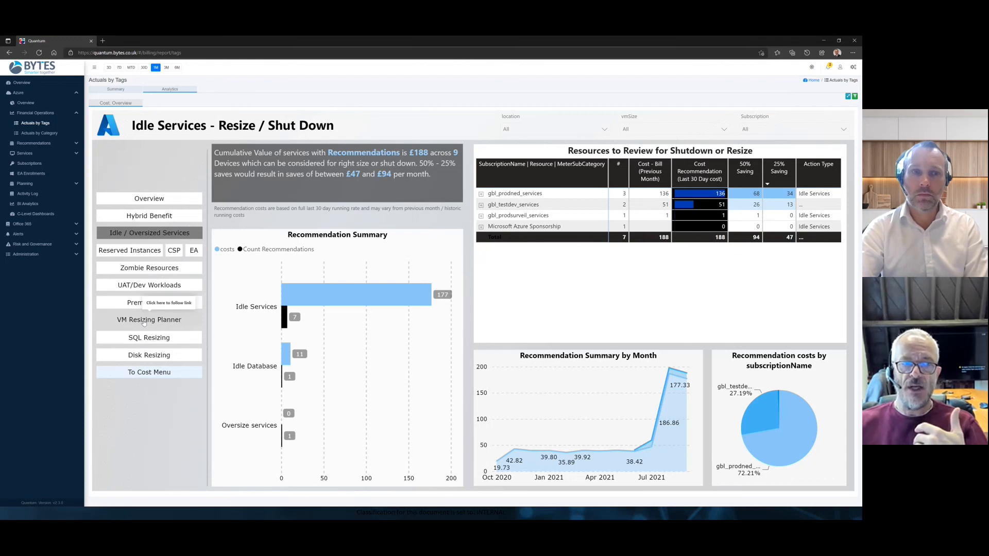
pyautogui.click(149, 320)
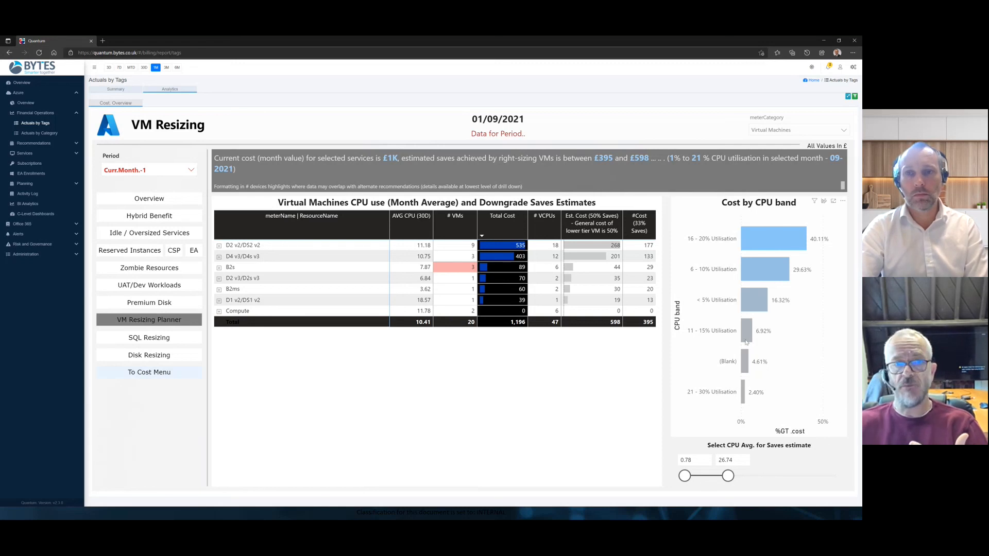
pyautogui.moveTo(148, 285)
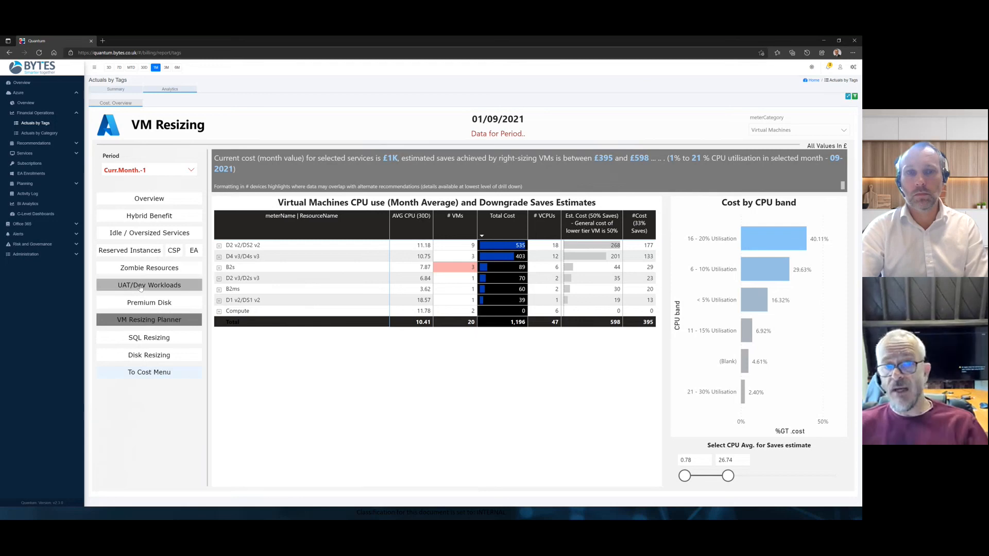
# Filter the Dev/Test workloads report to the Test tag and expand the Risk and Governance menu.
pyautogui.click(149, 284)
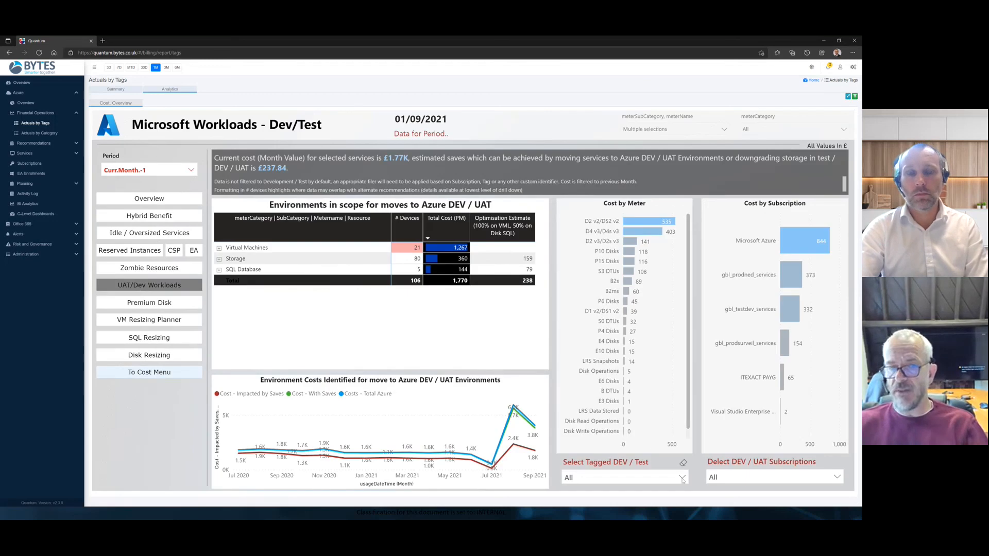
pyautogui.click(682, 480)
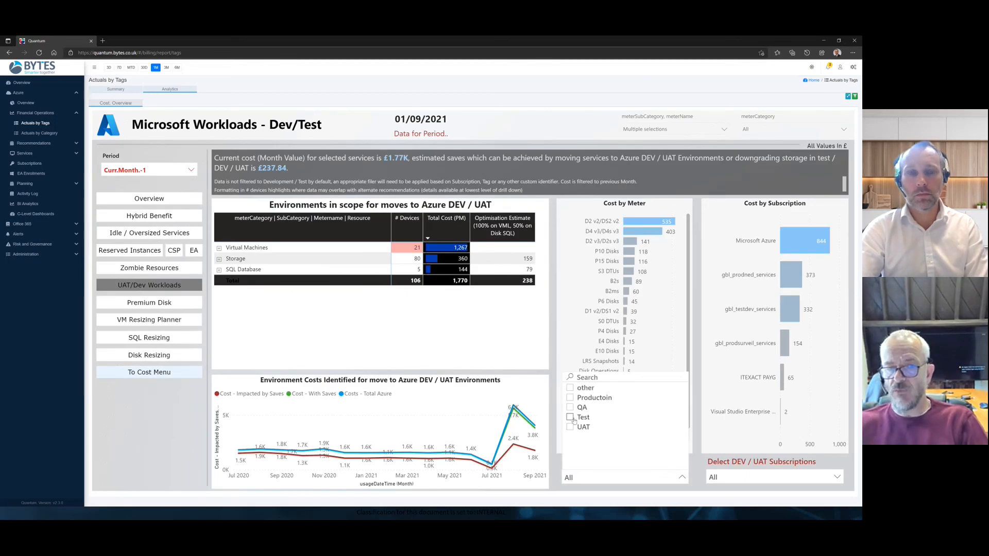
pyautogui.click(570, 426)
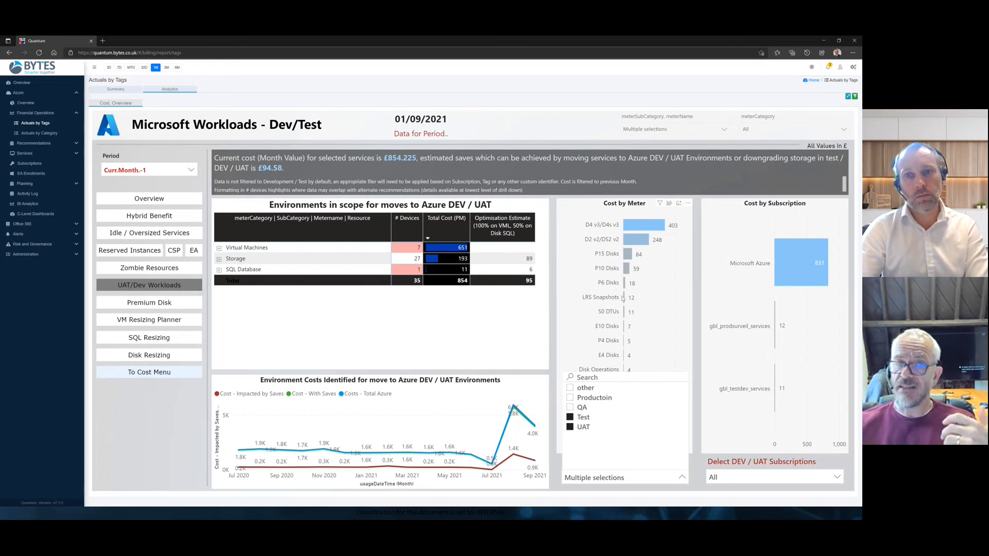
pyautogui.moveTo(637, 238)
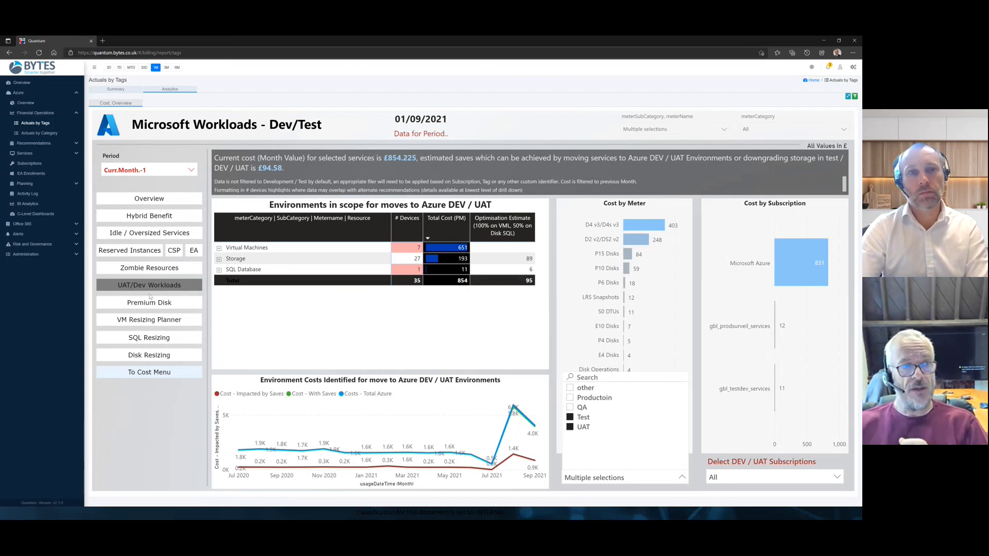
pyautogui.click(32, 244)
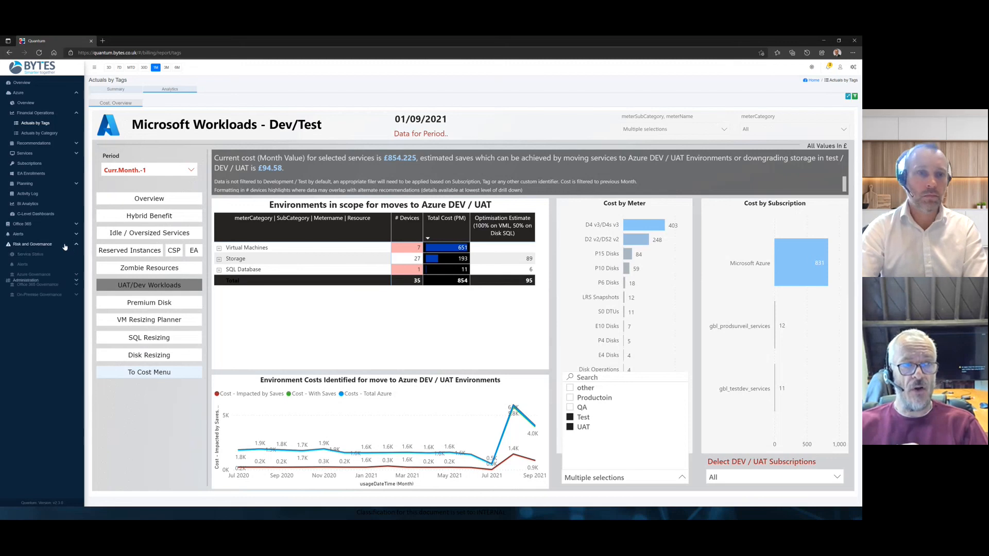
# Navigate through Azure Governance into the Infra And Security report.
pyautogui.click(33, 274)
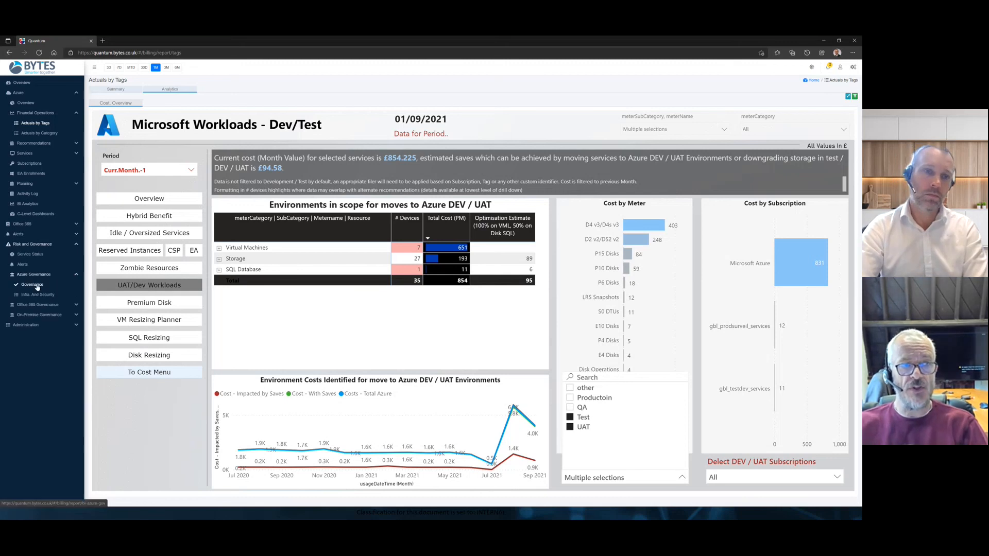
pyautogui.click(32, 284)
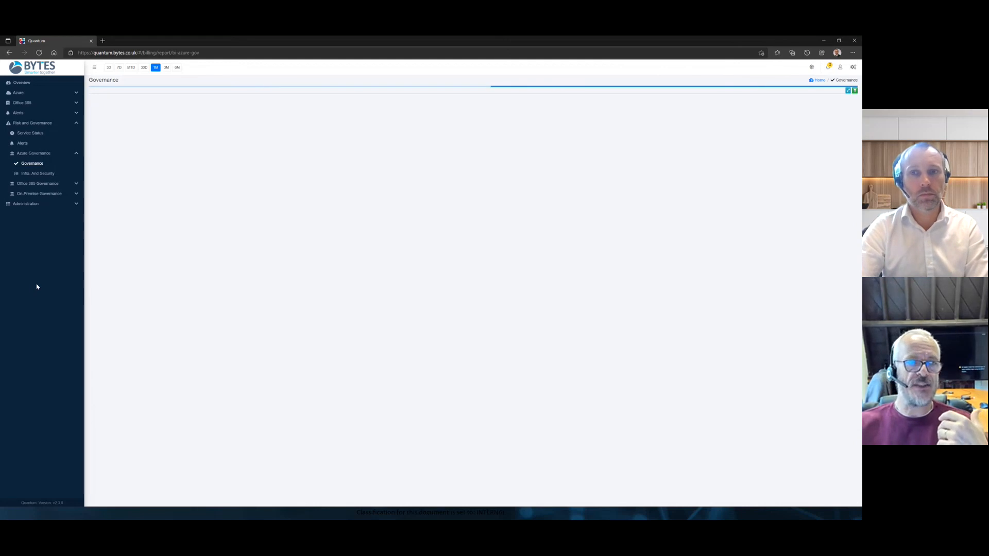
pyautogui.click(37, 173)
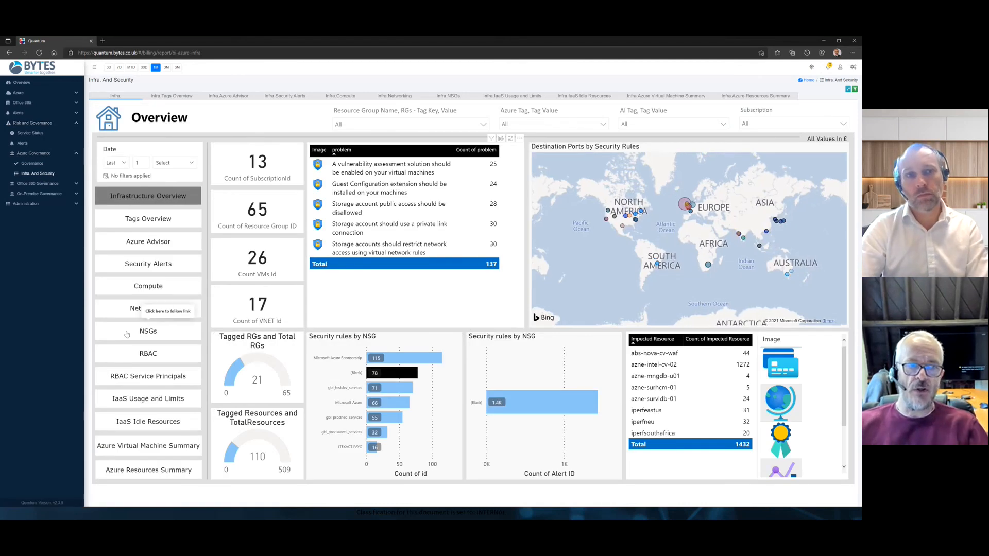
# Review the NSGs and RBAC dashboards, then filter the Azure Resources Summary to aks-subnet.
pyautogui.click(148, 331)
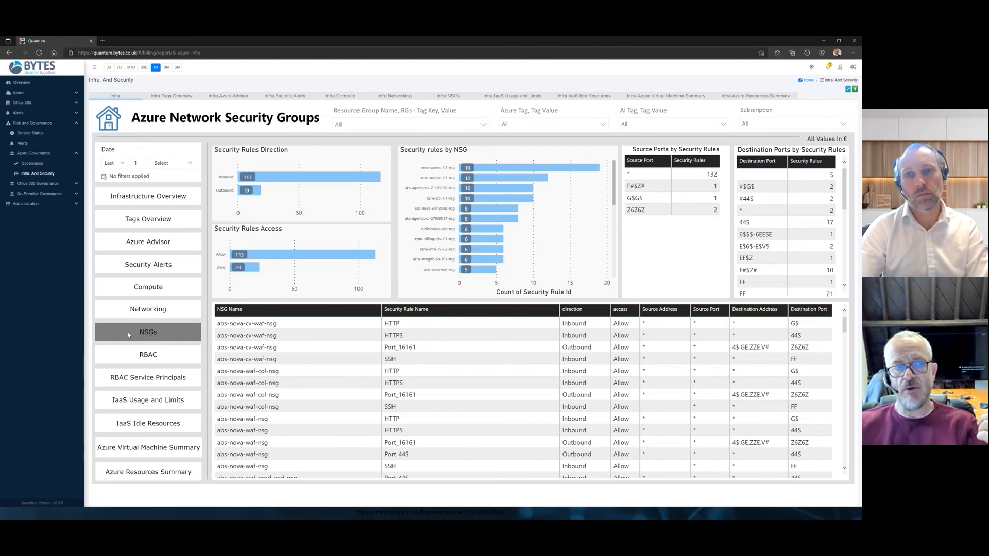
pyautogui.click(147, 351)
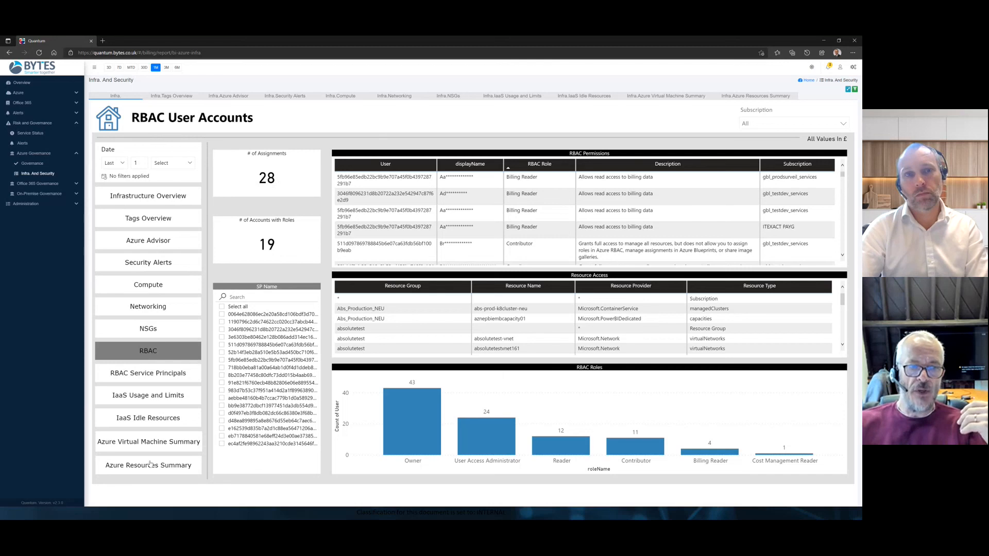
pyautogui.click(148, 465)
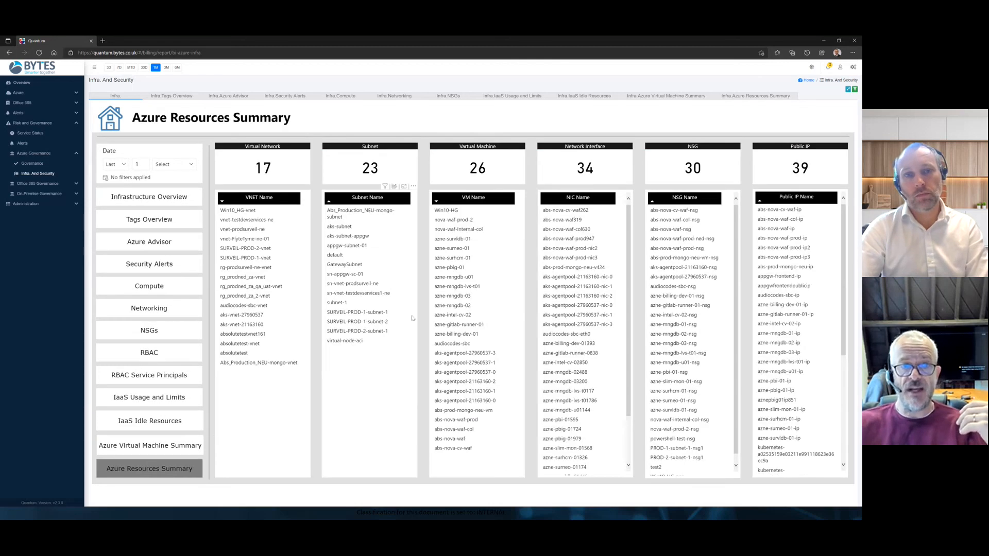
pyautogui.click(339, 225)
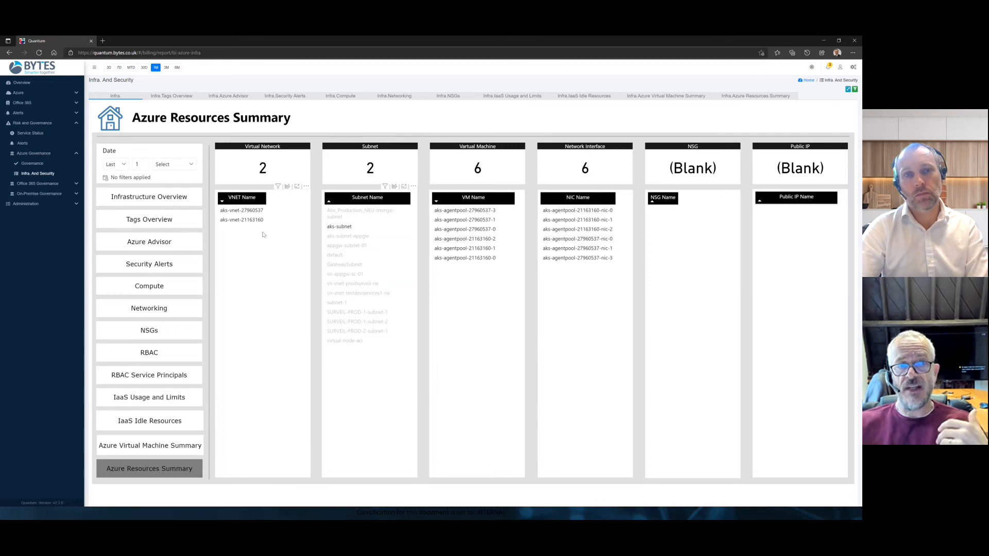
pyautogui.moveTo(241, 219)
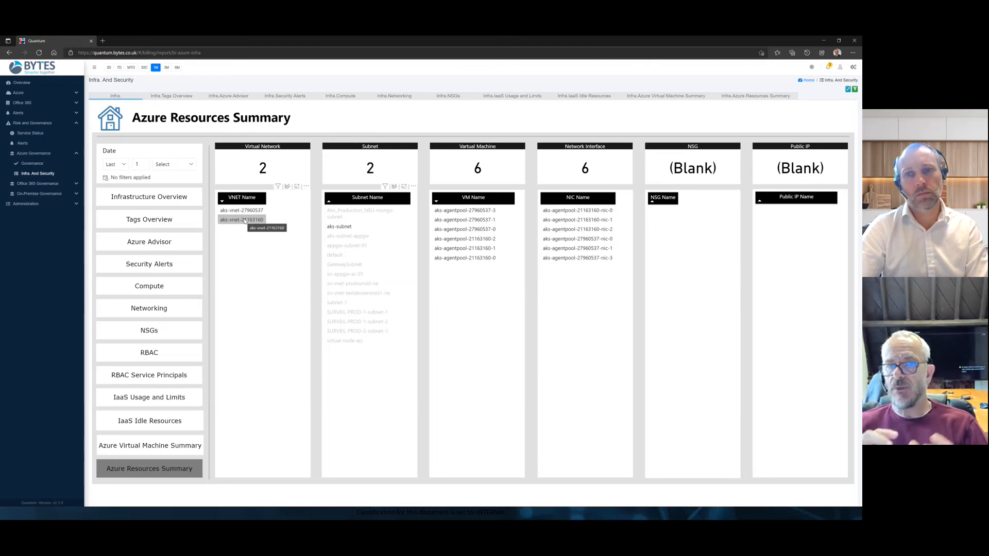
pyautogui.moveTo(189, 274)
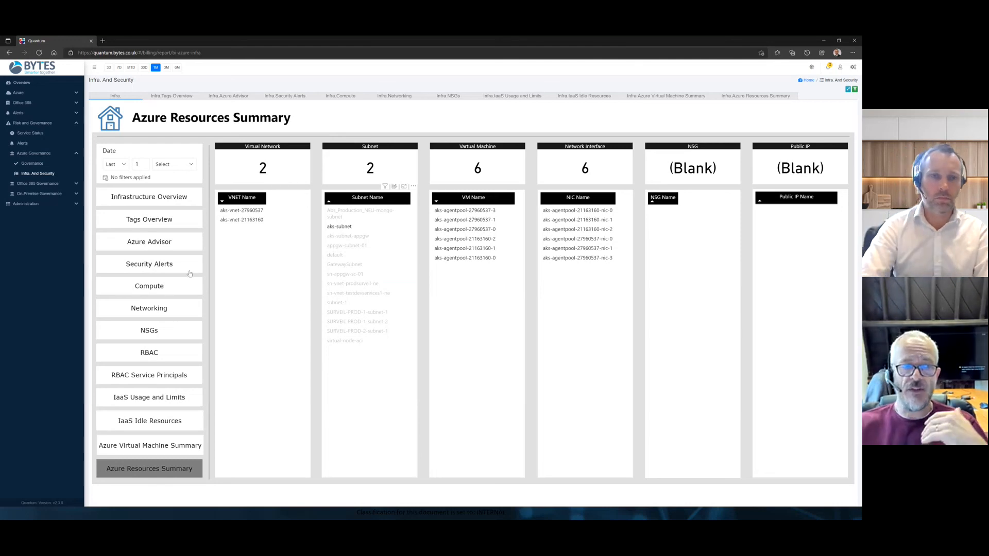
pyautogui.moveTo(168, 226)
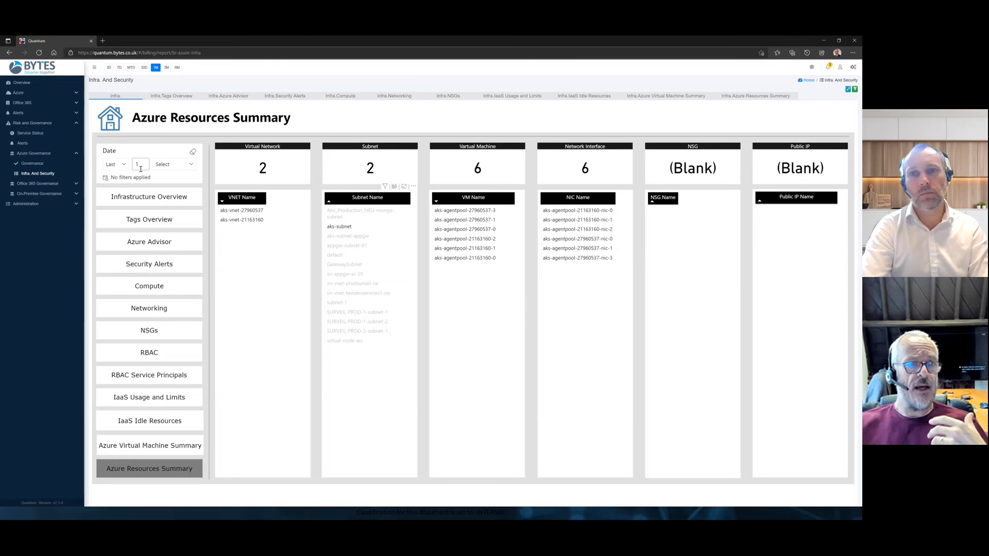
# Go to the Governance report's Azure Policies and Resources Regulatory Compliance dashboards.
pyautogui.click(32, 164)
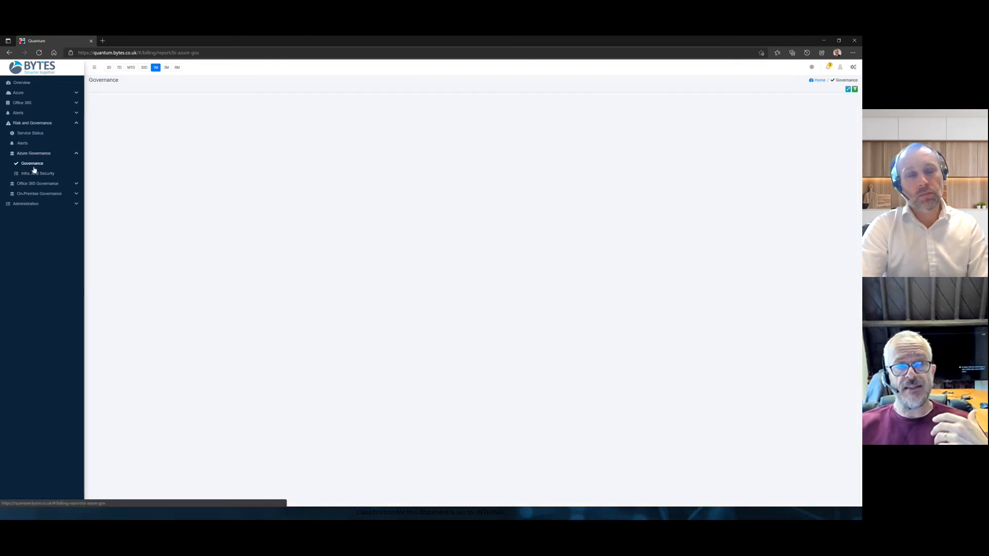
pyautogui.click(32, 164)
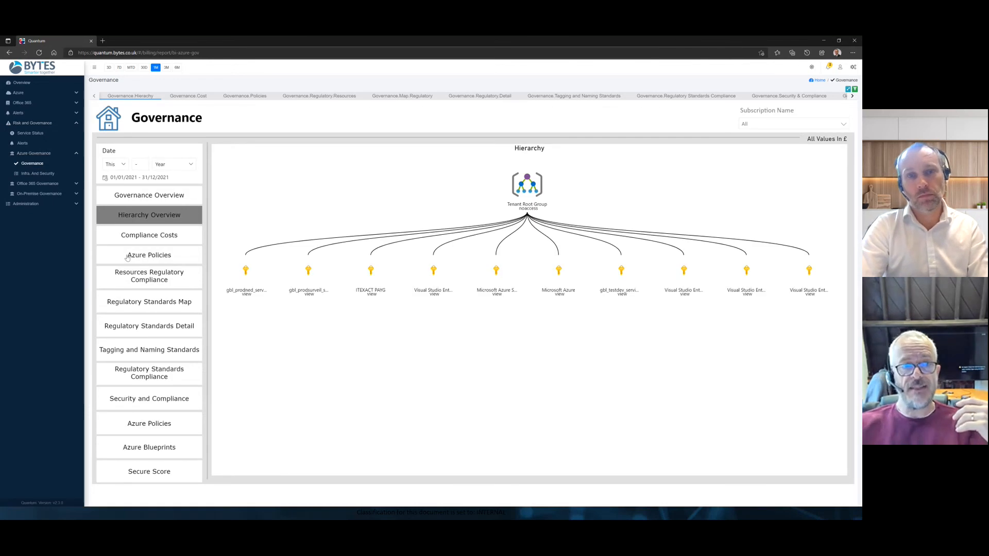
pyautogui.click(148, 255)
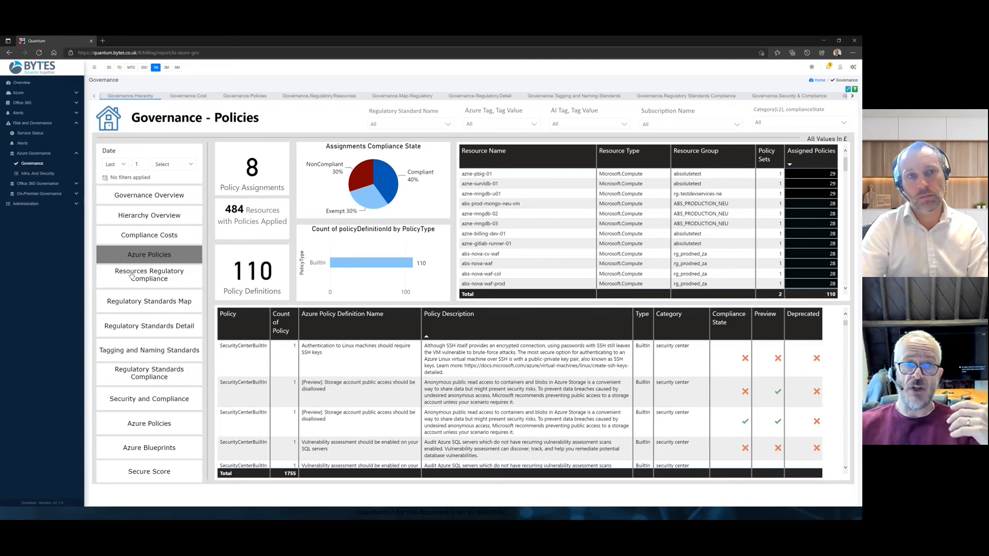
pyautogui.click(148, 274)
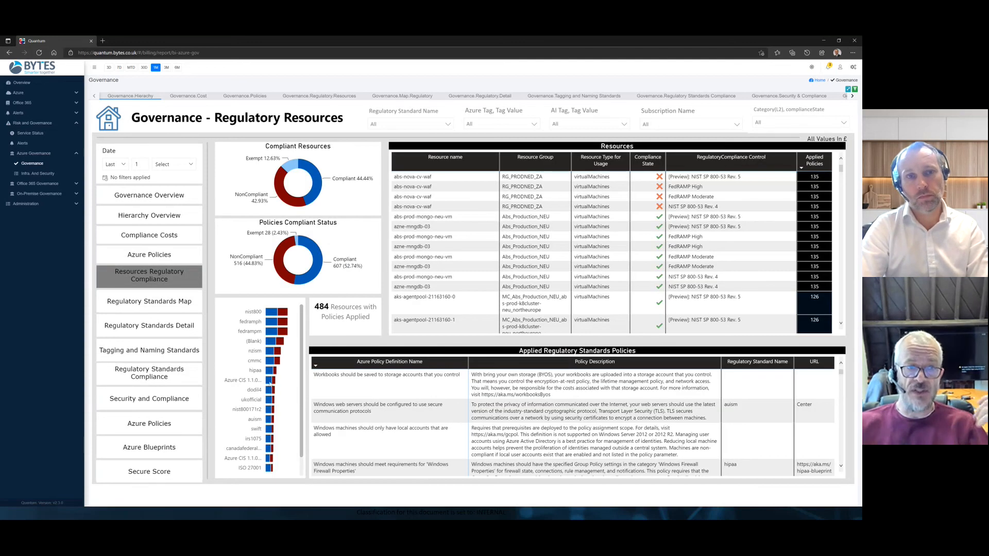
pyautogui.moveTo(271, 360)
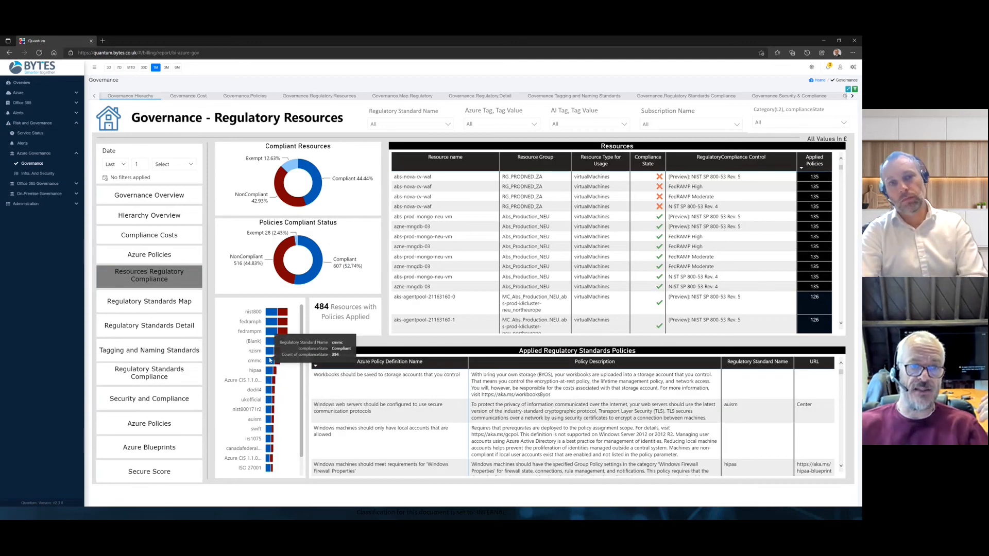
pyautogui.moveTo(269, 370)
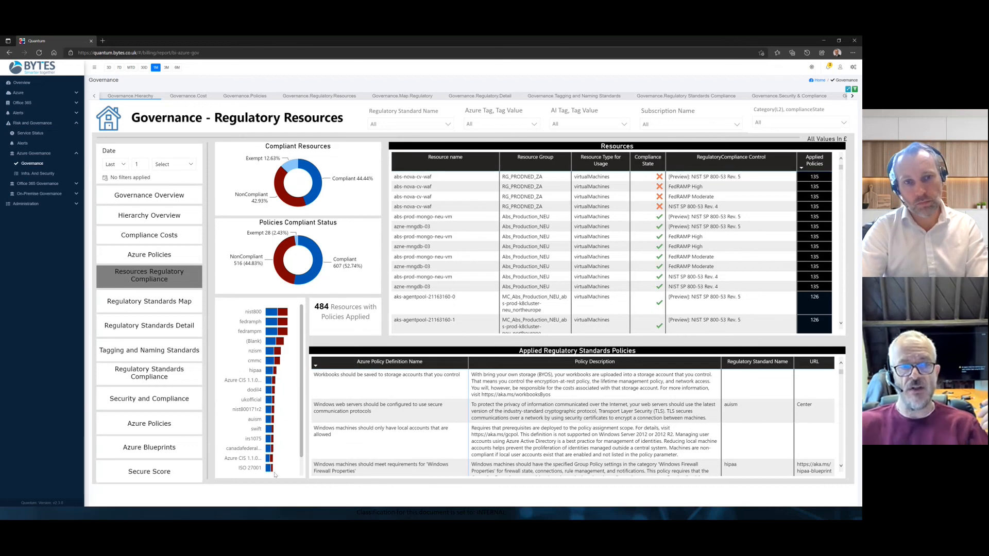
# Filter compliance to ISO 27001, leave the AI tag filter unchanged, then show Secure Score 186 of 325.
pyautogui.click(271, 467)
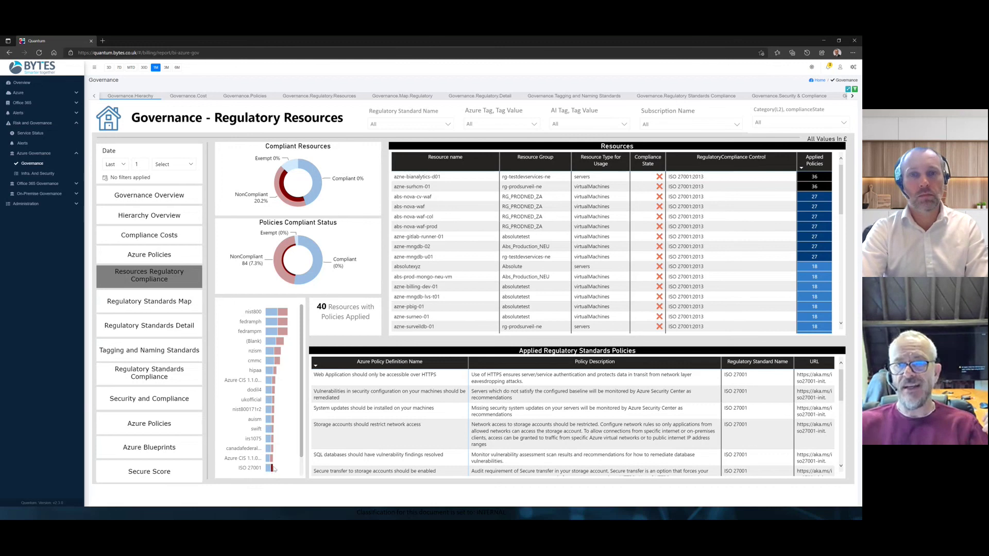
pyautogui.moveTo(622, 127)
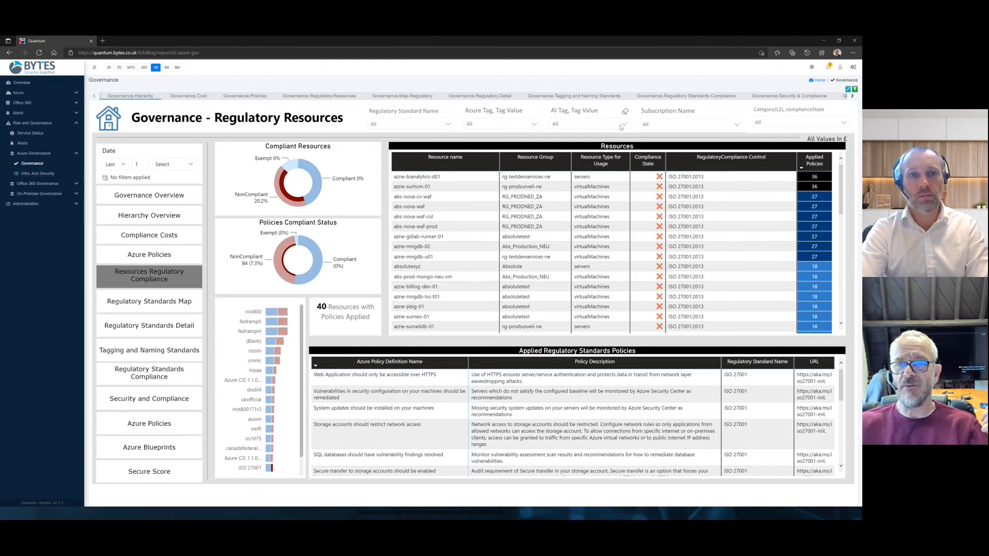
pyautogui.click(625, 124)
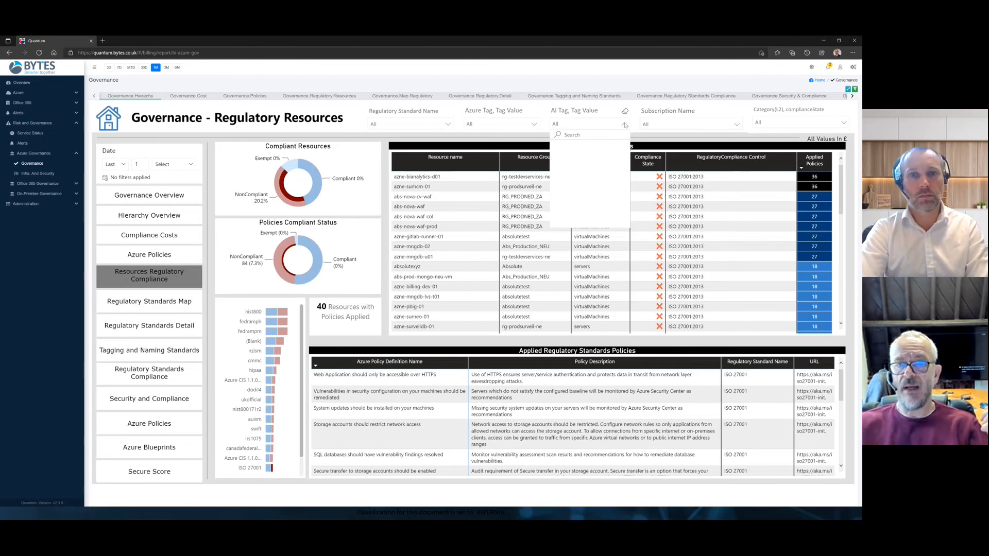
pyautogui.click(624, 111)
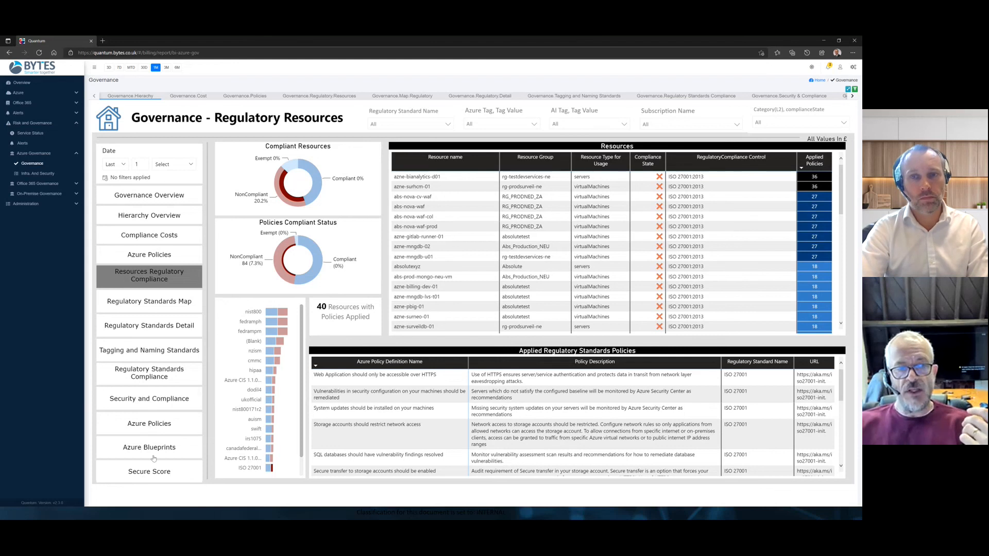
pyautogui.click(149, 467)
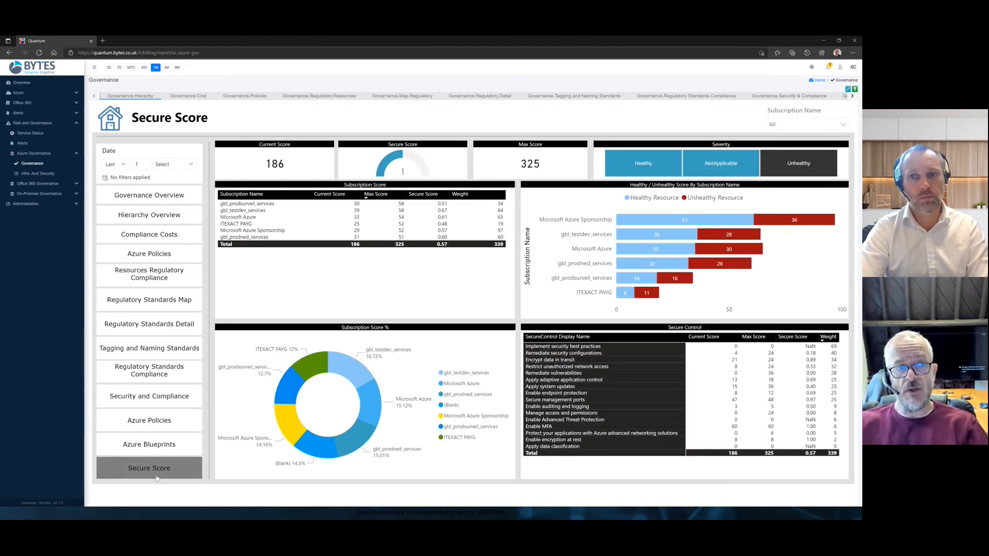